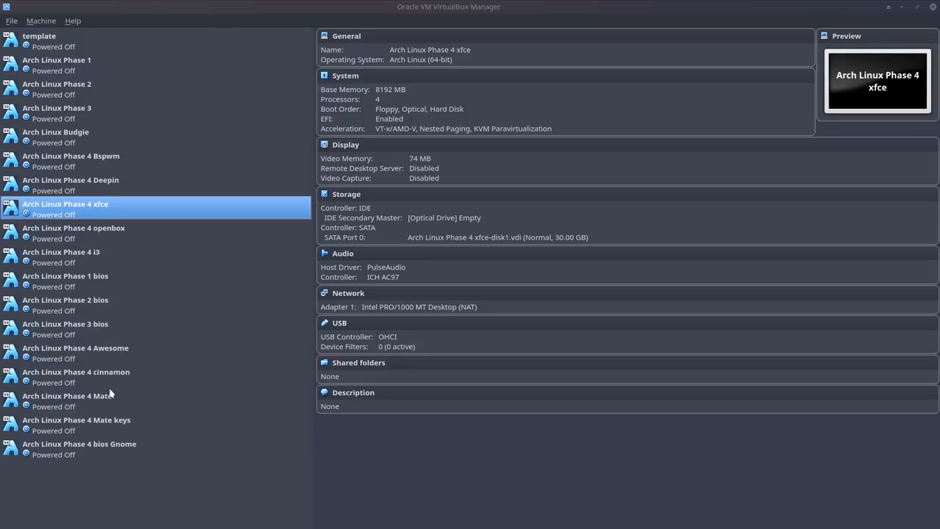
mouse_move(189, 220)
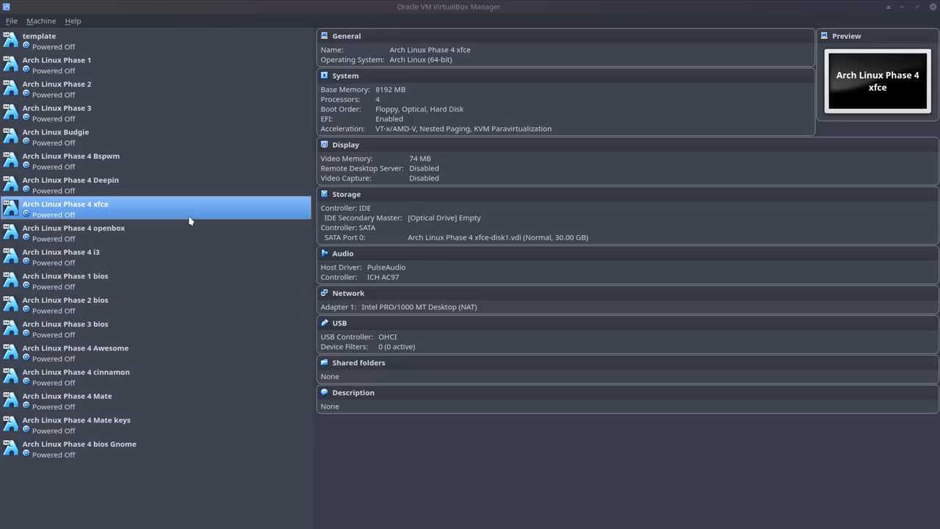
Boot the 'Arch Linux Phase 4 xfce' virtual machine from the VirtualBox list
double_click(65, 203)
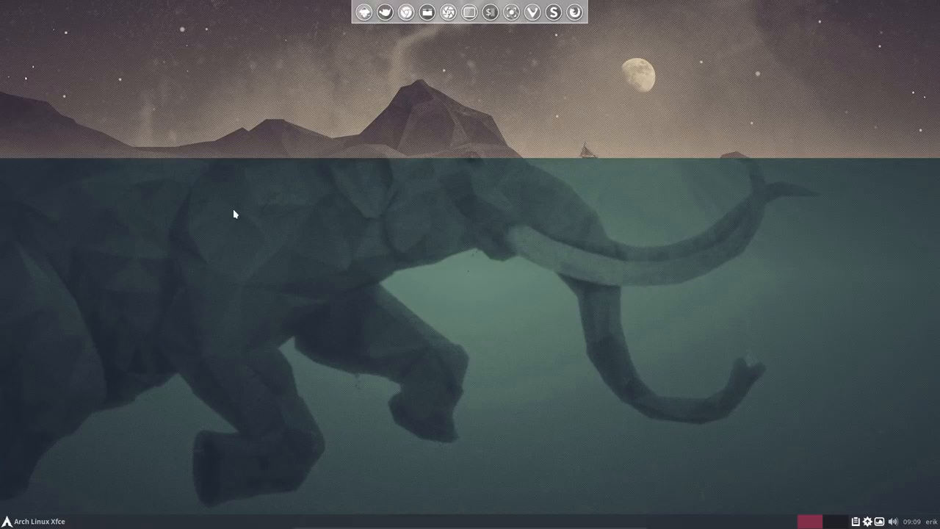
mouse_move(274, 211)
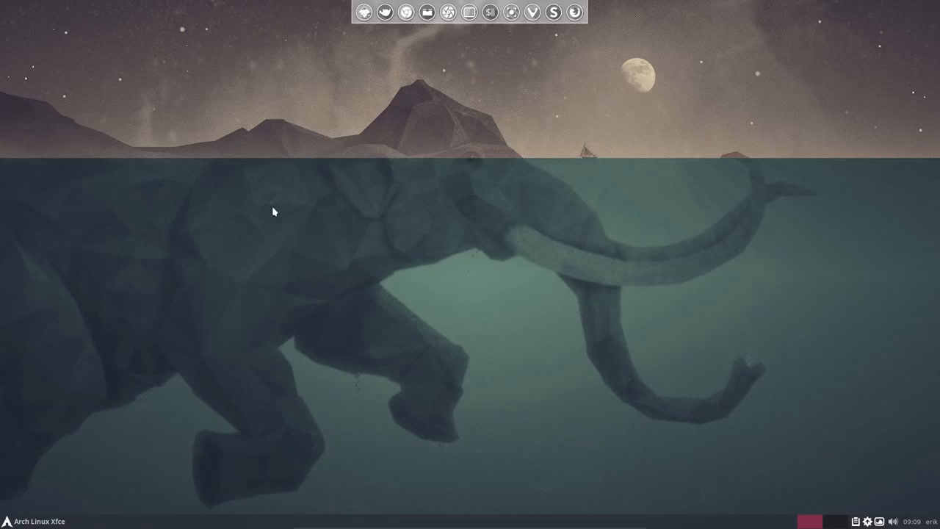
mouse_move(432, 145)
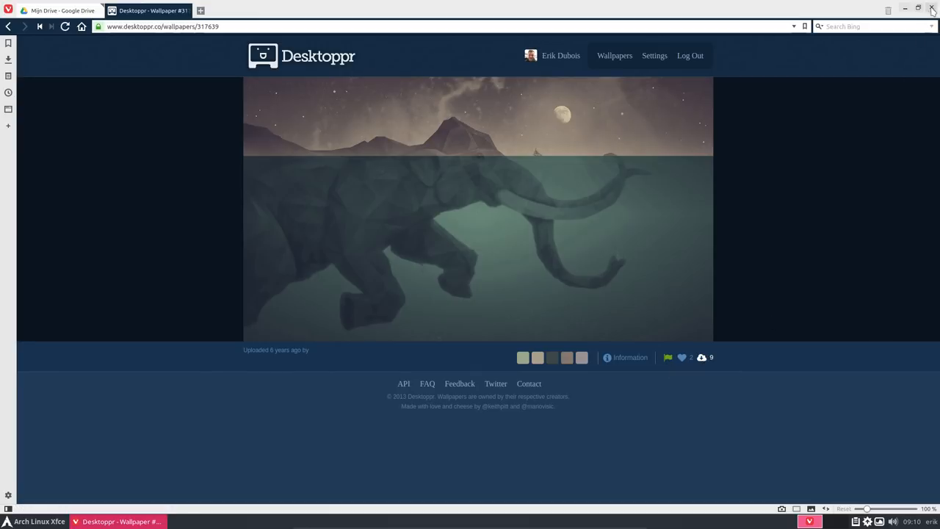
left_click(931, 9)
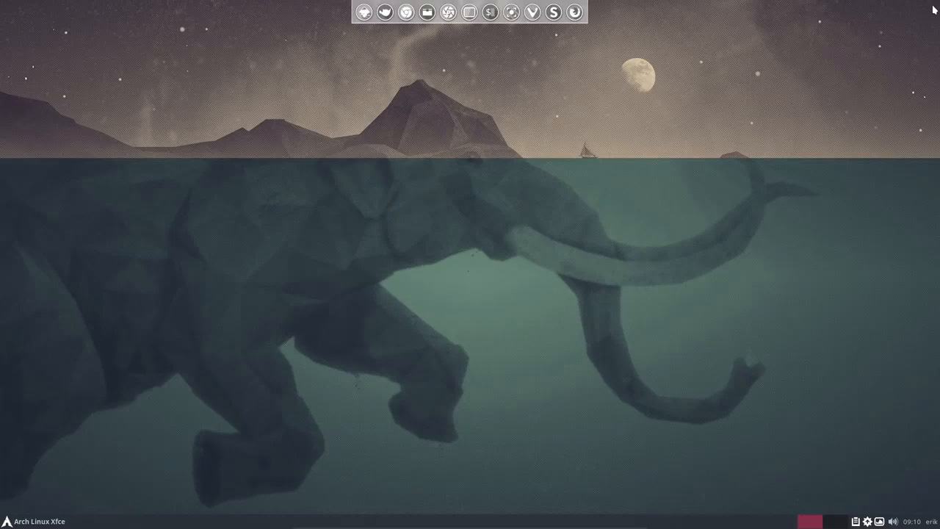
mouse_move(250, 271)
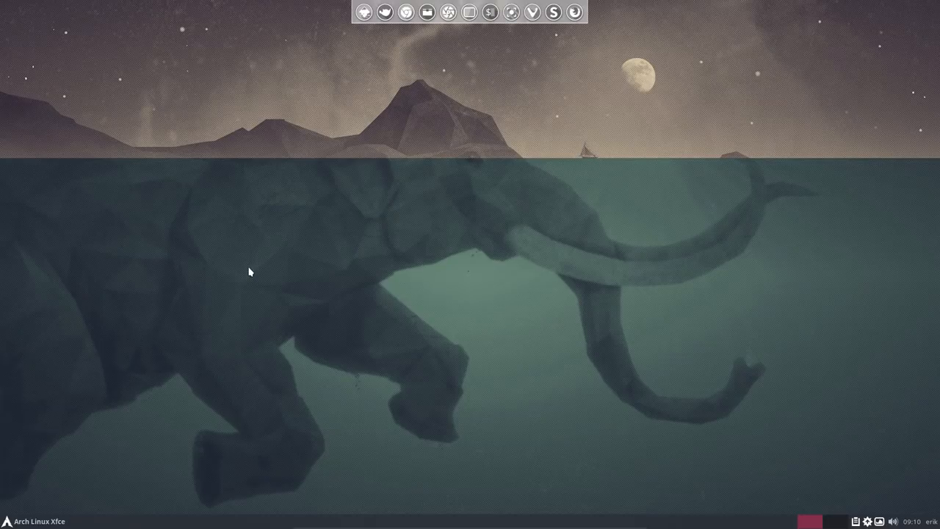
mouse_move(242, 272)
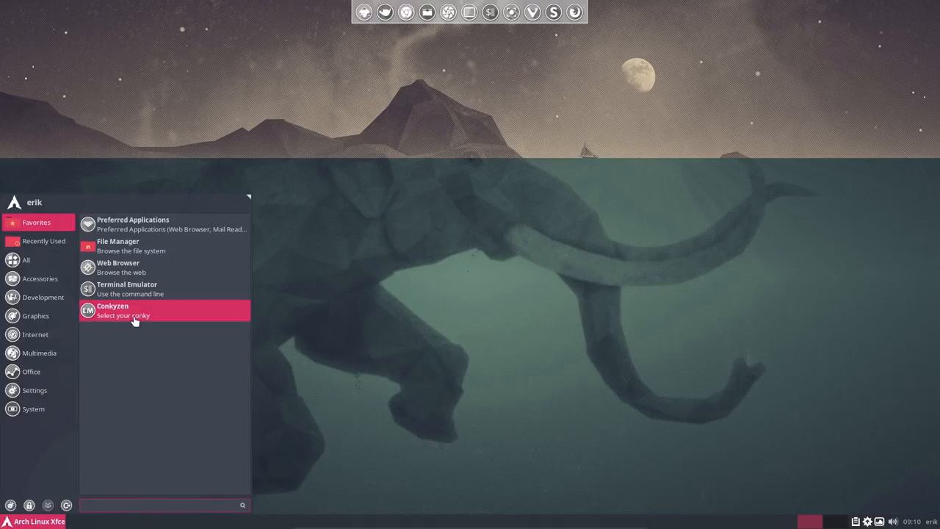
Select the conky/Arcos-logos.conkyrc in Conky Manager and apply it to the desktop
left_click(111, 309)
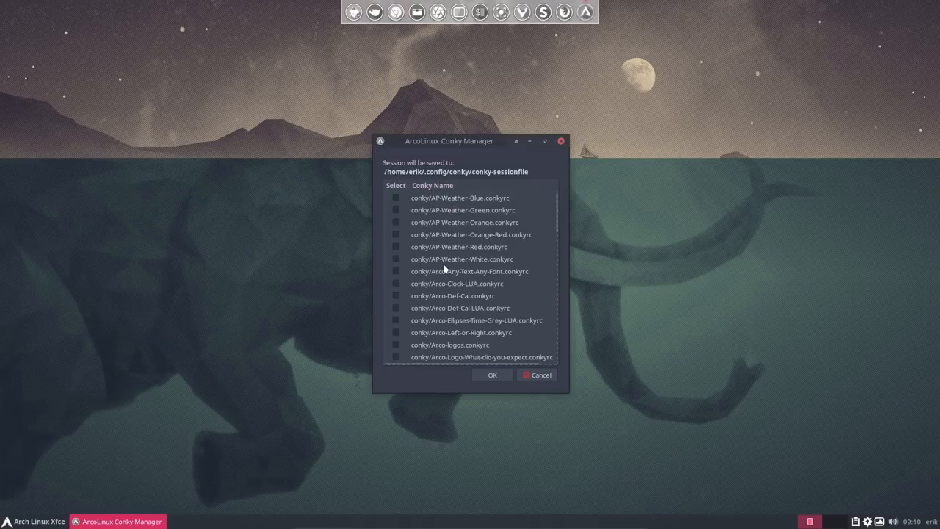
scroll("down", 3)
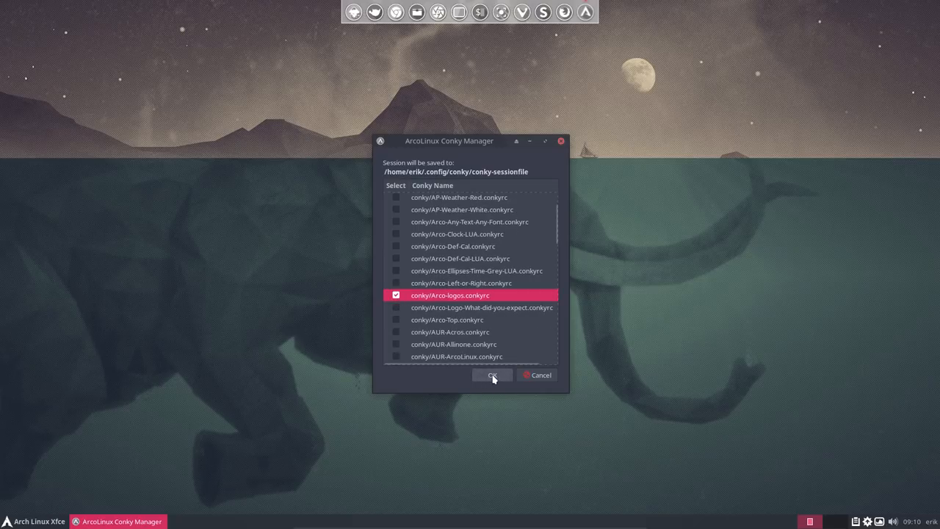
left_click(491, 376)
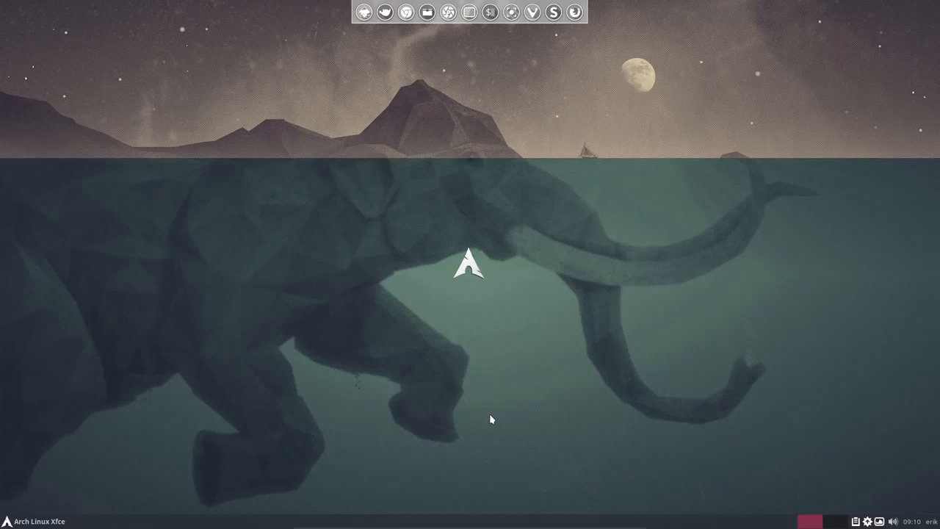
mouse_move(464, 316)
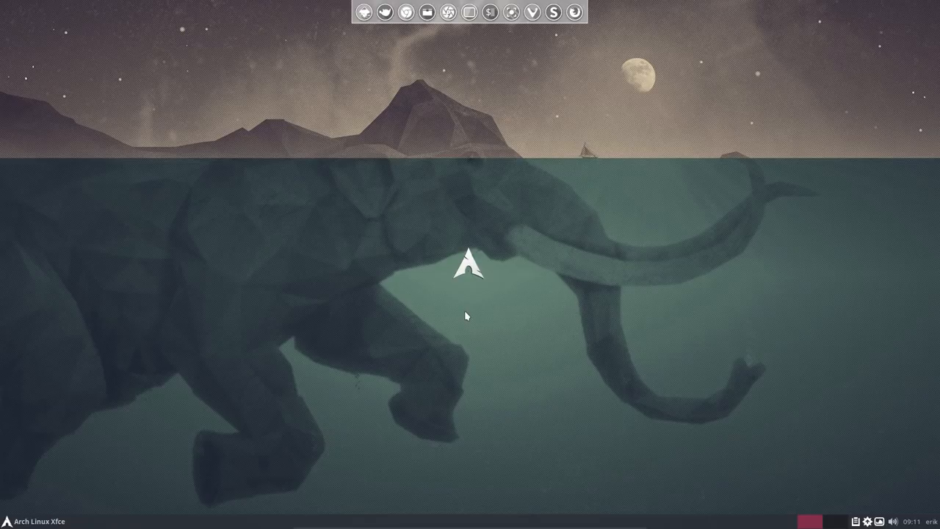
mouse_move(473, 343)
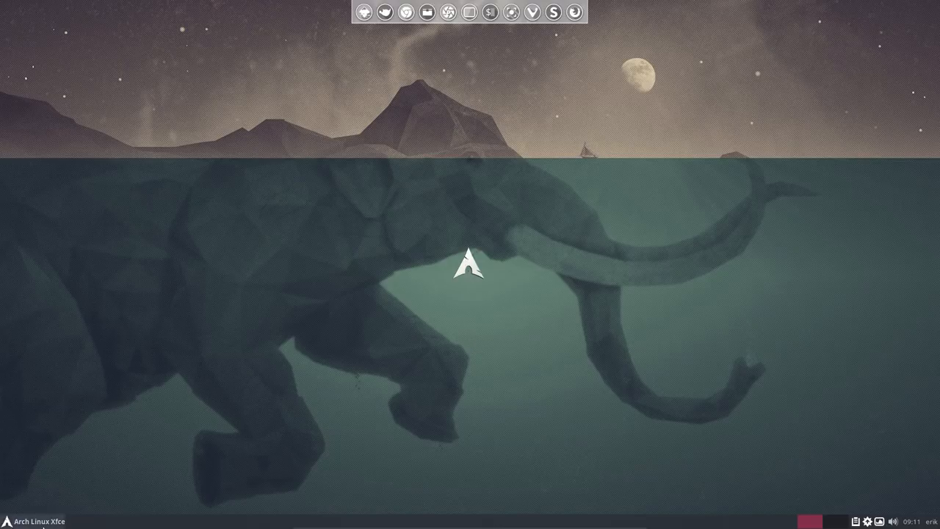
Load /etc/pacman.conf in Sublime Text and dismiss the update notice
left_click(6, 520)
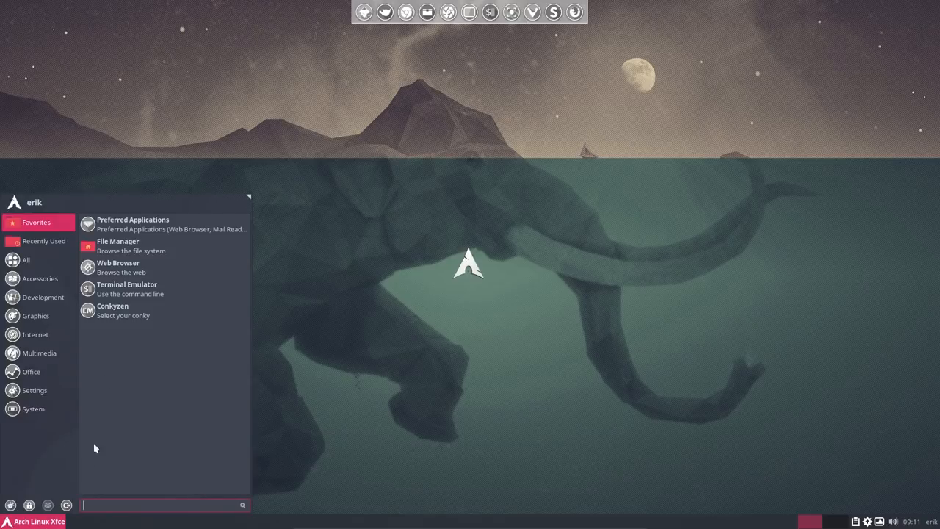
left_click(117, 245)
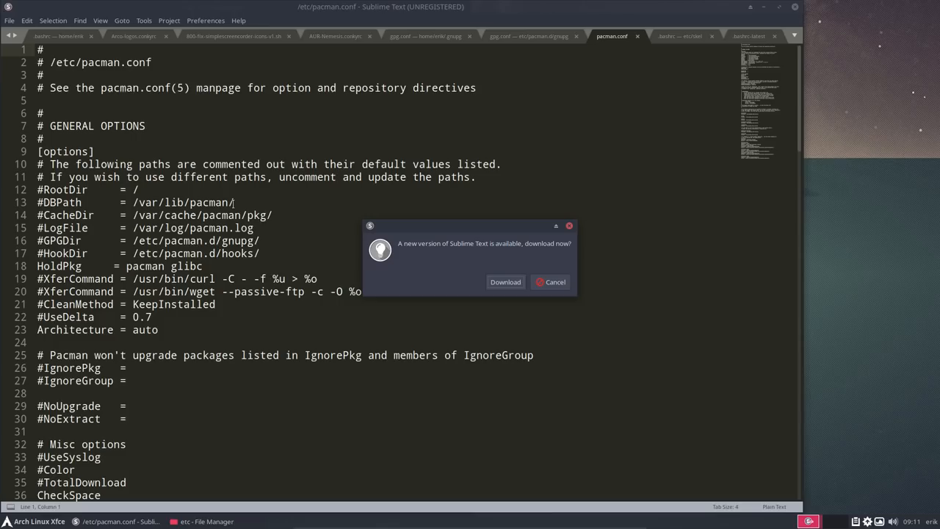
left_click(550, 282)
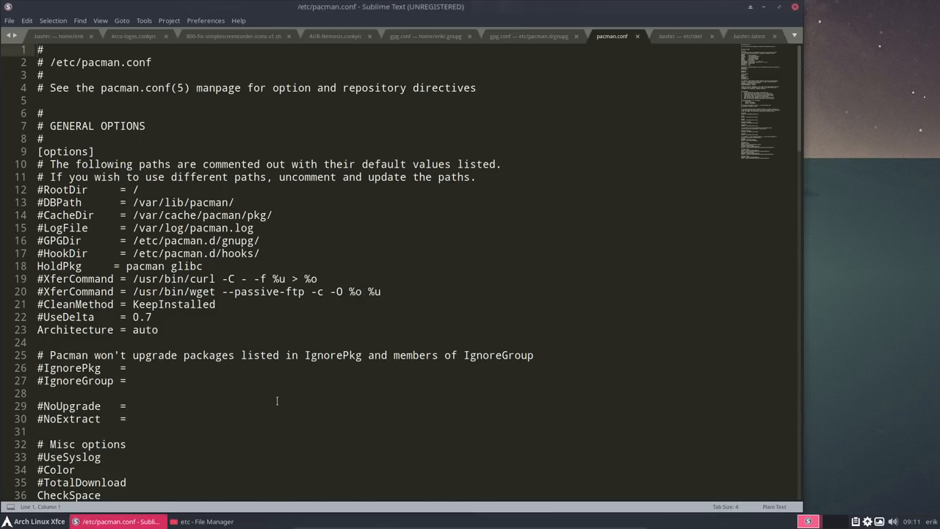
scroll("down", 3)
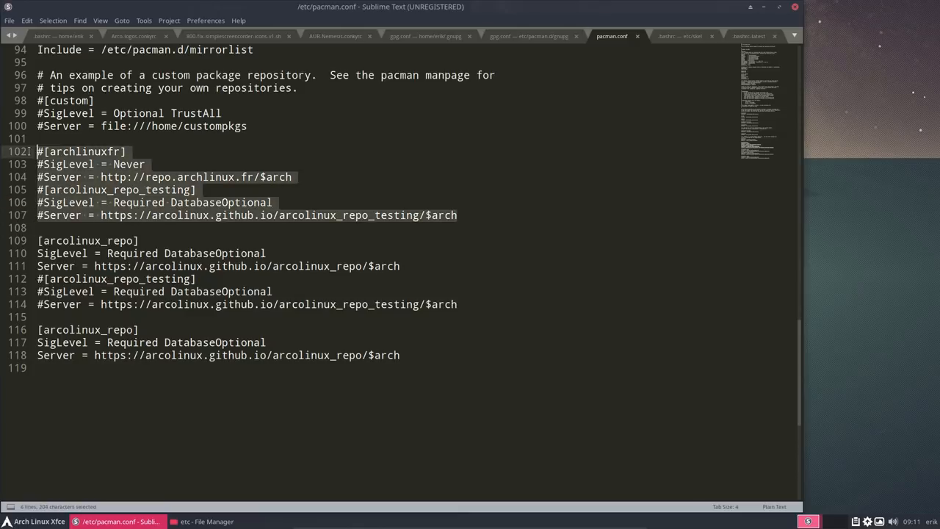
Delete the commented archlinuxfr repository lines and save pacman.conf with the administrator password
key("Delete")
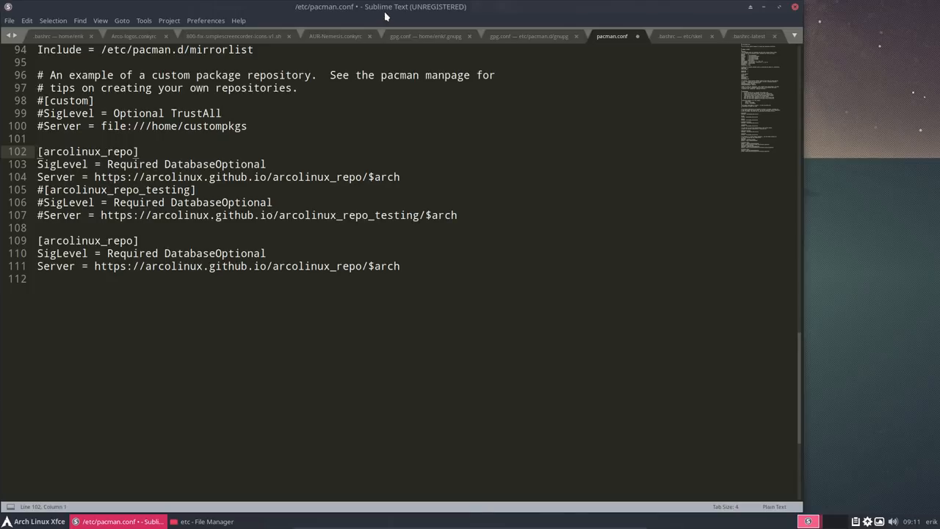
key("ctrl+s")
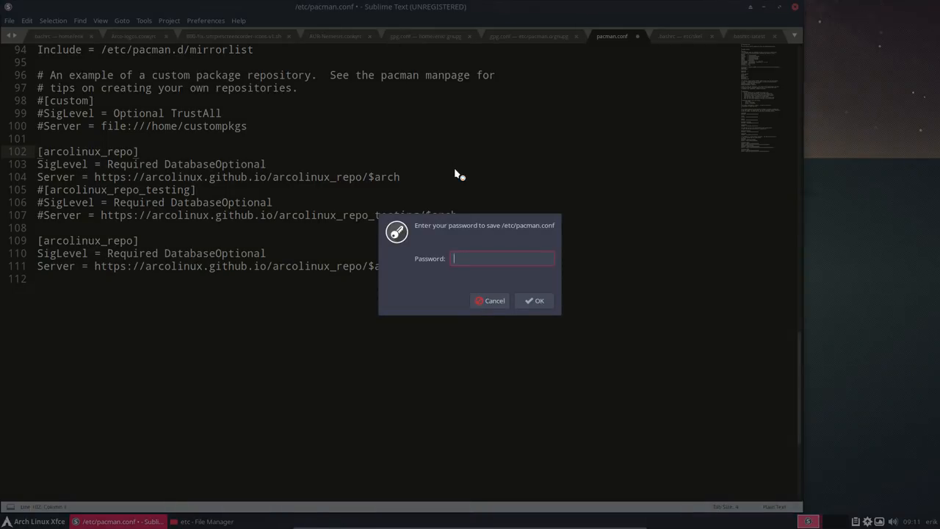
left_click(535, 300)
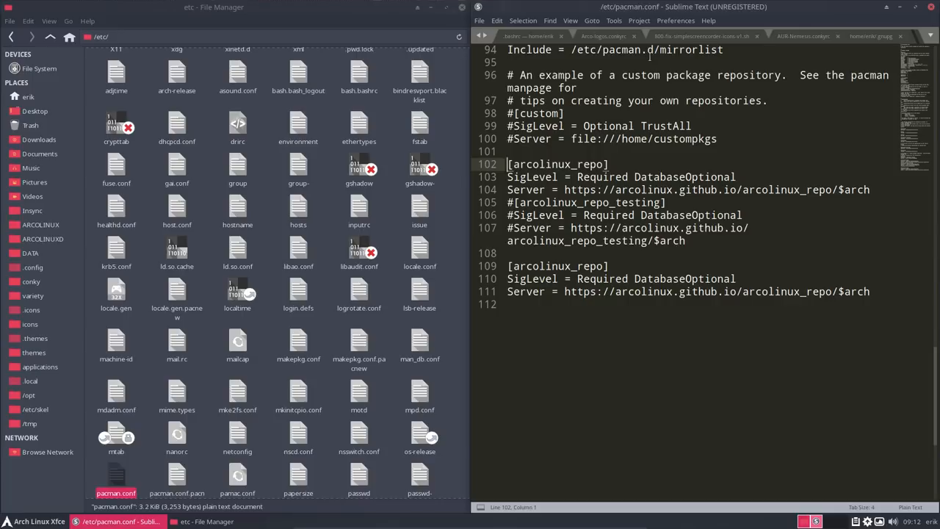
Navigate from Home into the ARCOLINUXD/arco-xfce scripts folder, skipping the empty ARCOLINUX folder
left_click(28, 97)
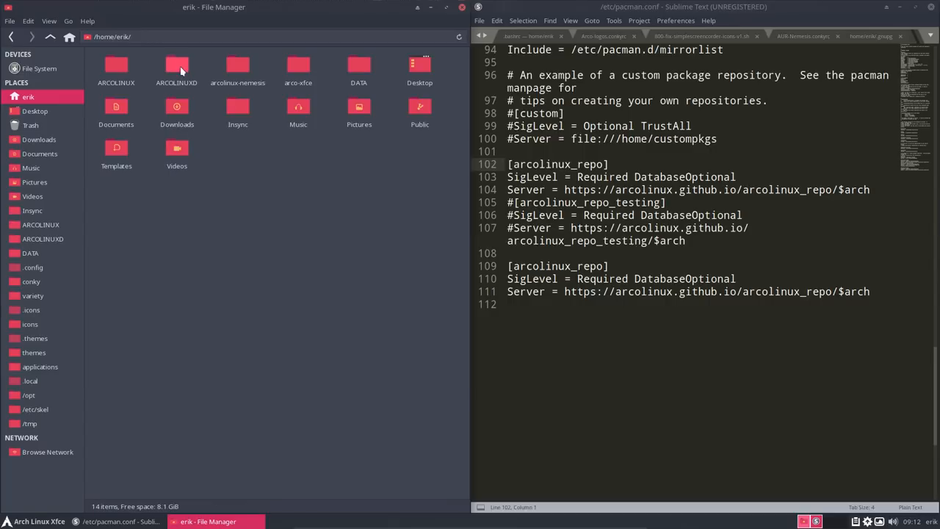
double_click(176, 66)
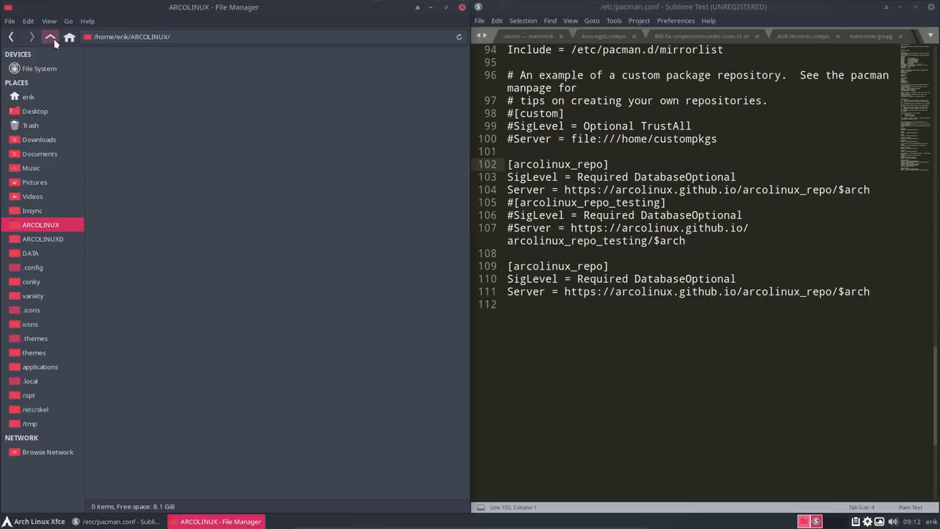
left_click(50, 37)
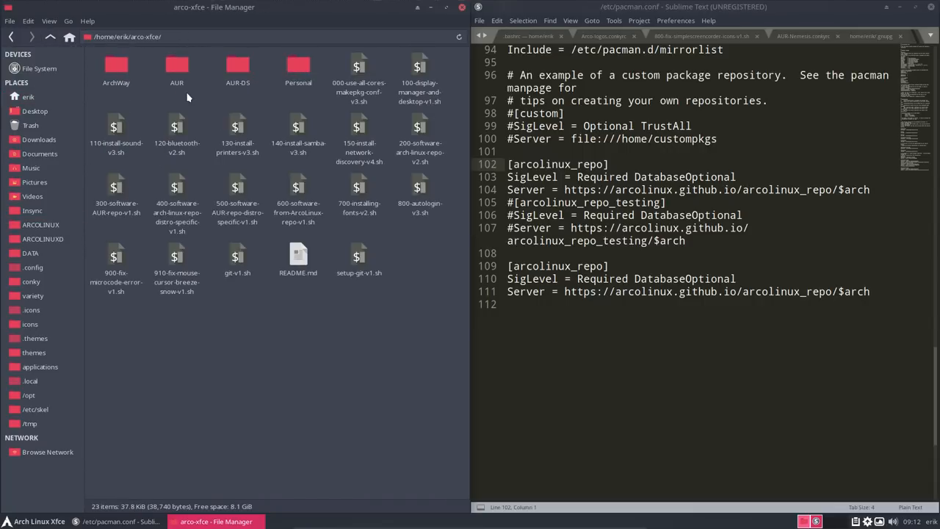
left_click(50, 37)
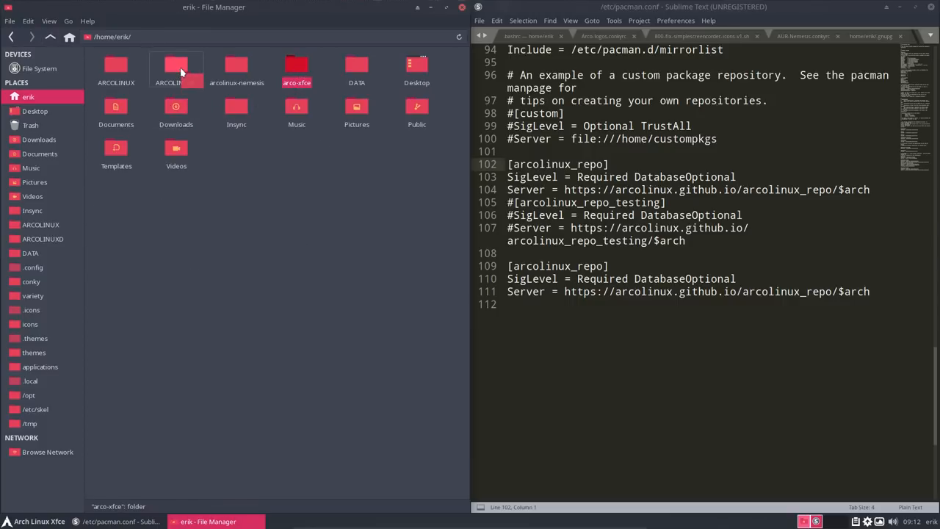
double_click(177, 66)
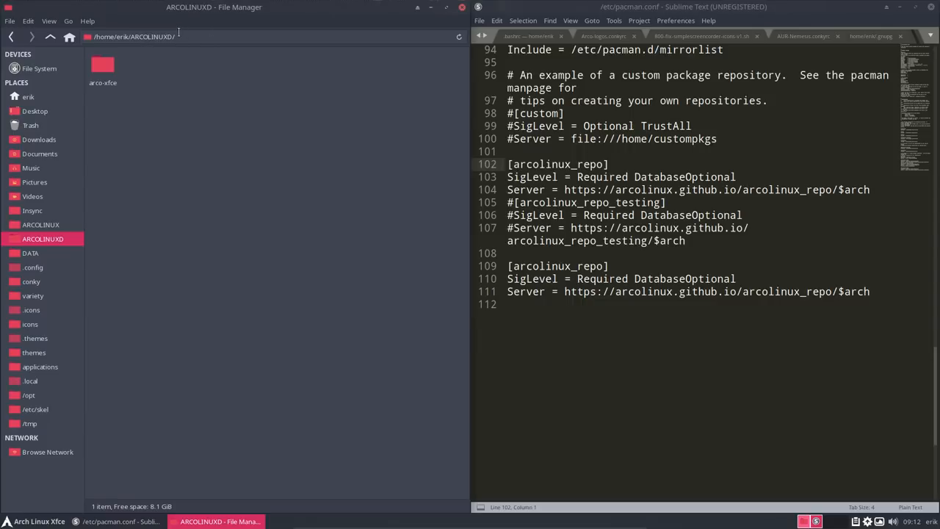
double_click(103, 66)
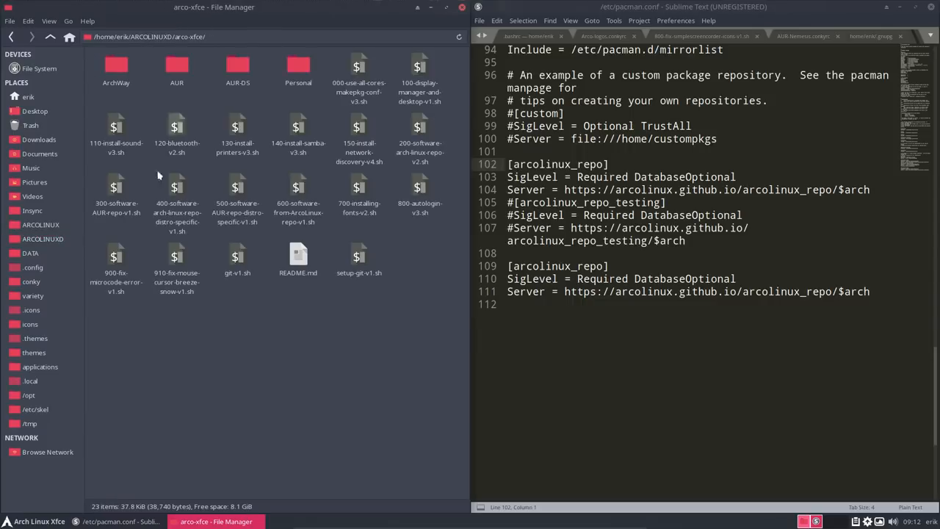
Launch a terminal in the arco-xfce folder via Open Terminal Here
right_click(158, 175)
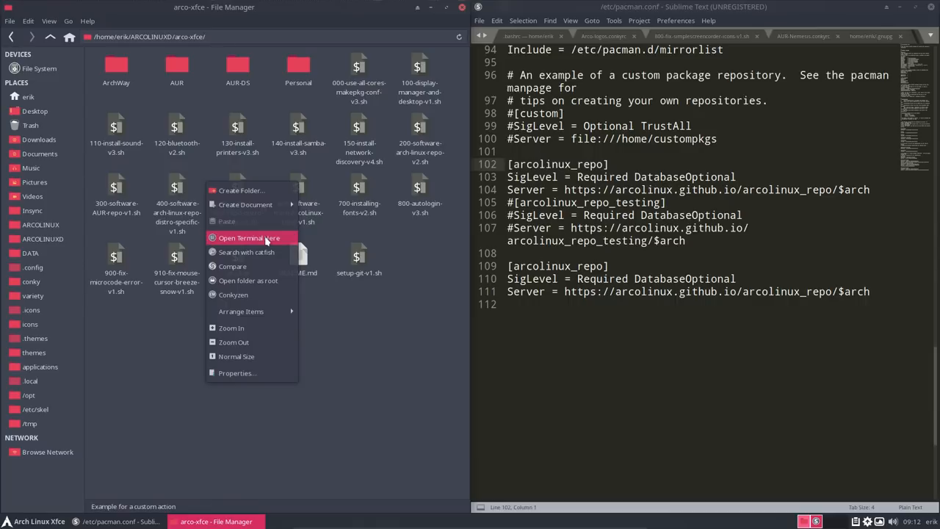
left_click(175, 345)
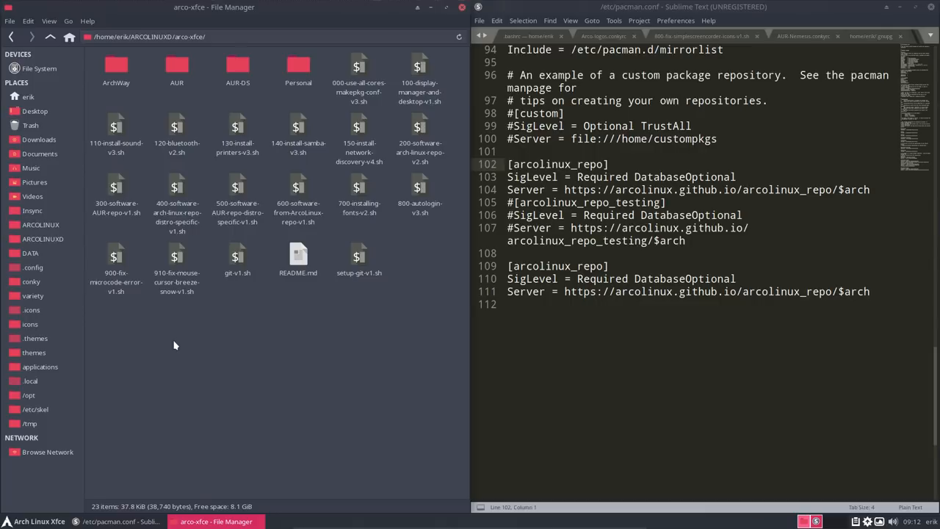
right_click(175, 345)
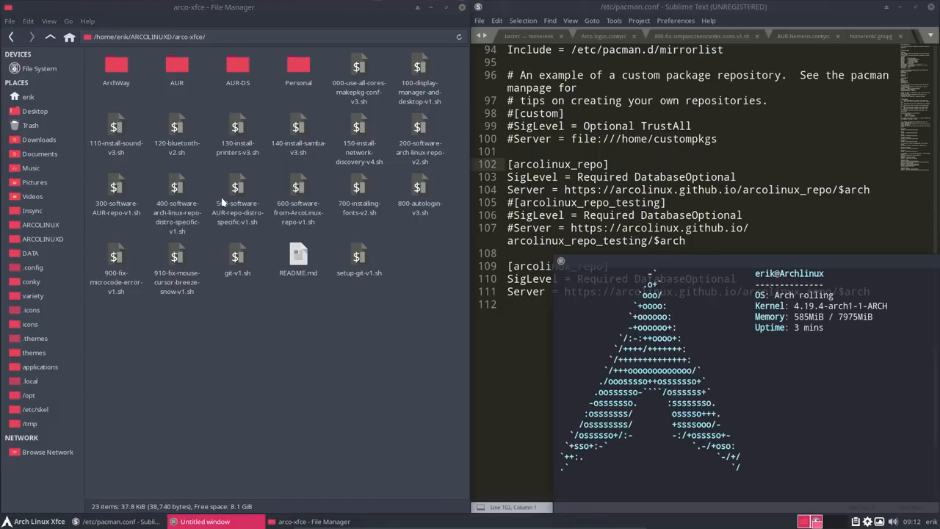
Run a git command in the termite terminal inside arco-xfce
type("git")
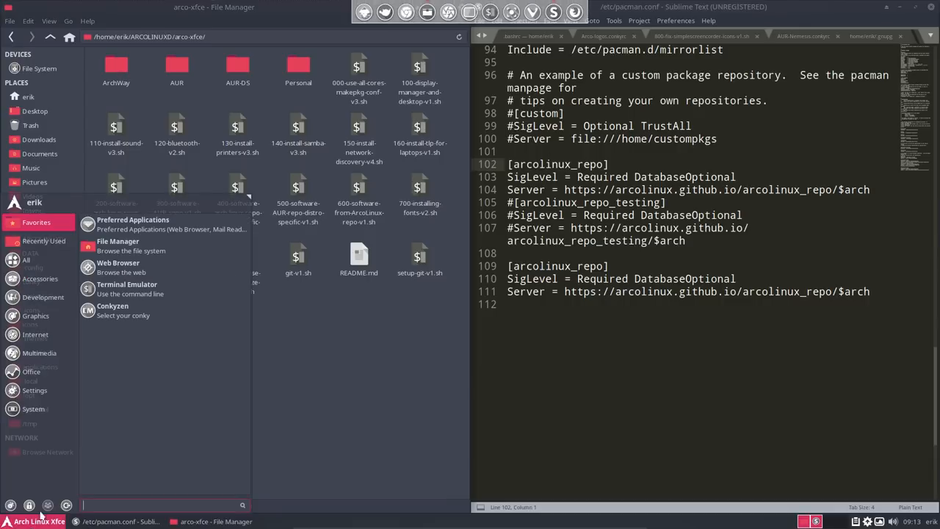
mouse_move(118, 267)
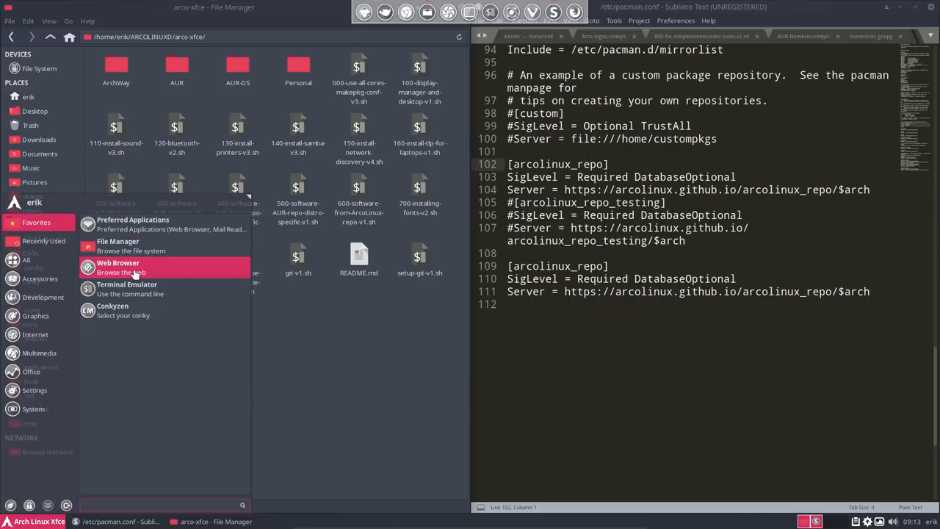
Browse to github.com/arcolinuxd in Vivaldi and open the arco-xfce repository
left_click(117, 263)
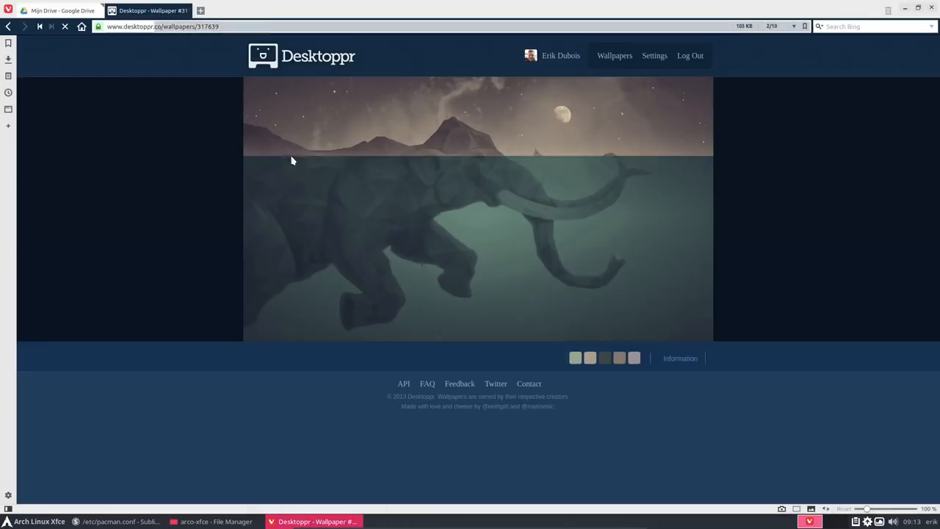
left_click(199, 10)
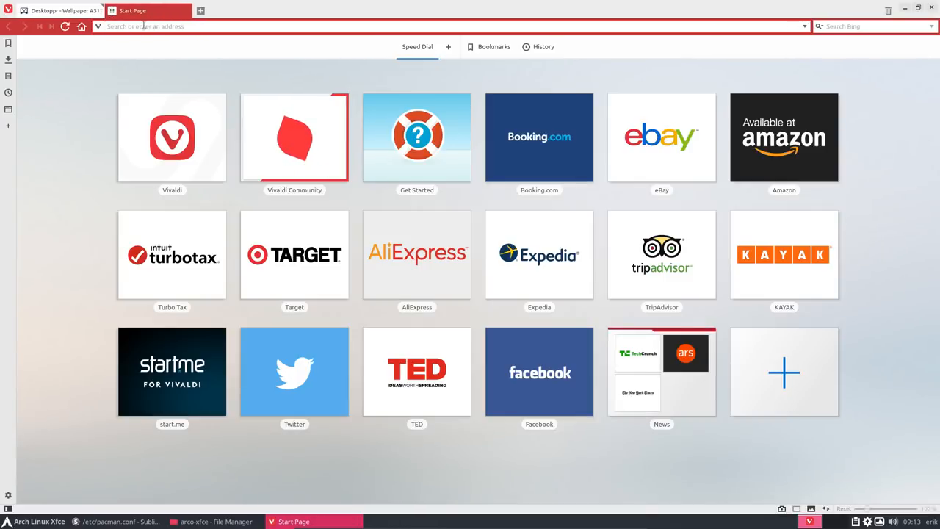
type("github.com/arcolinuxd")
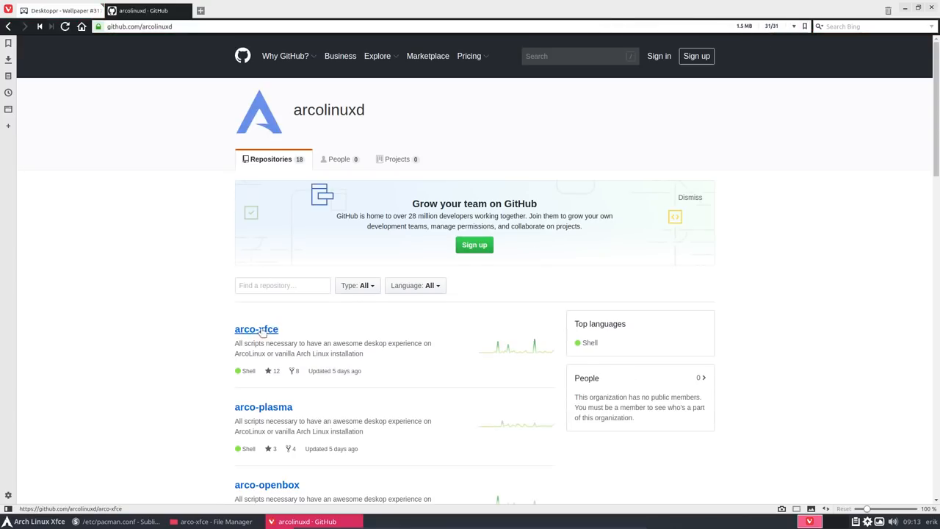
left_click(256, 329)
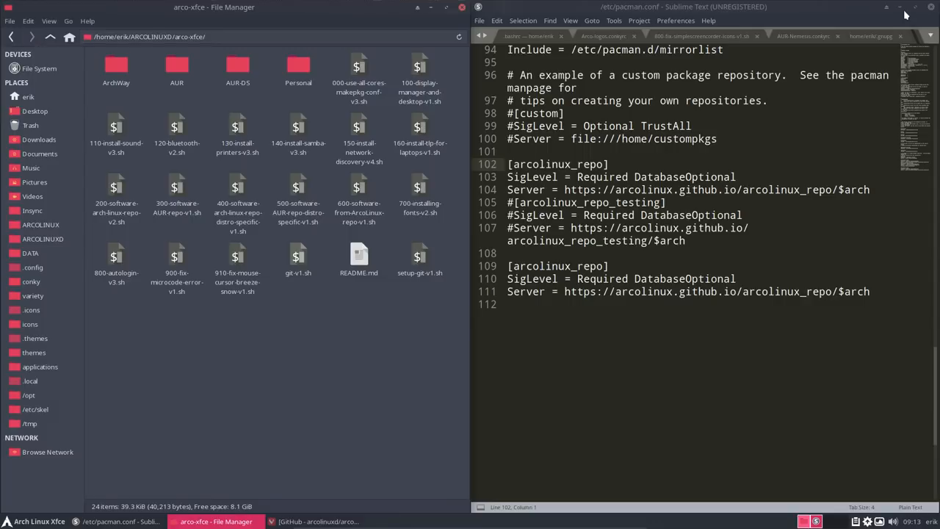
mouse_move(177, 184)
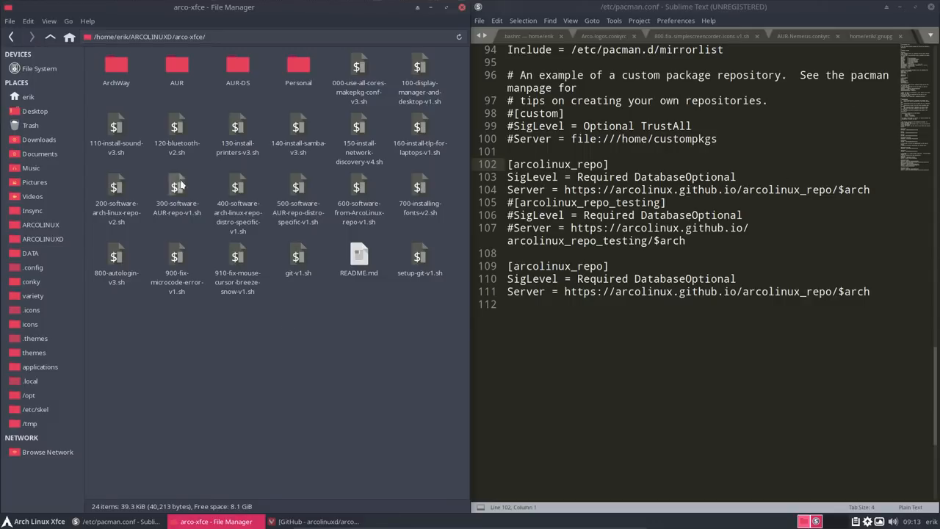
Enter the ArchWay scripts folder in Thunar and delete the arcolinux_repo lines from pacman.conf
left_click(114, 70)
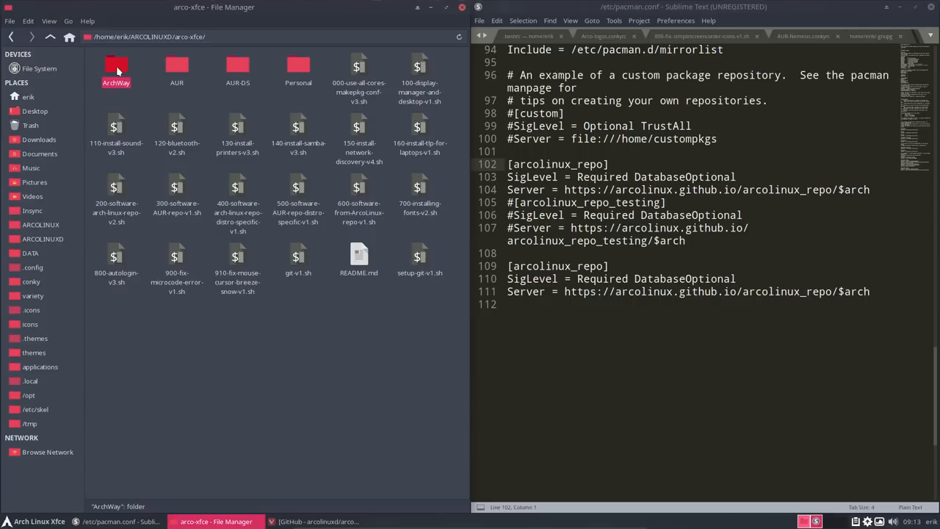
double_click(115, 66)
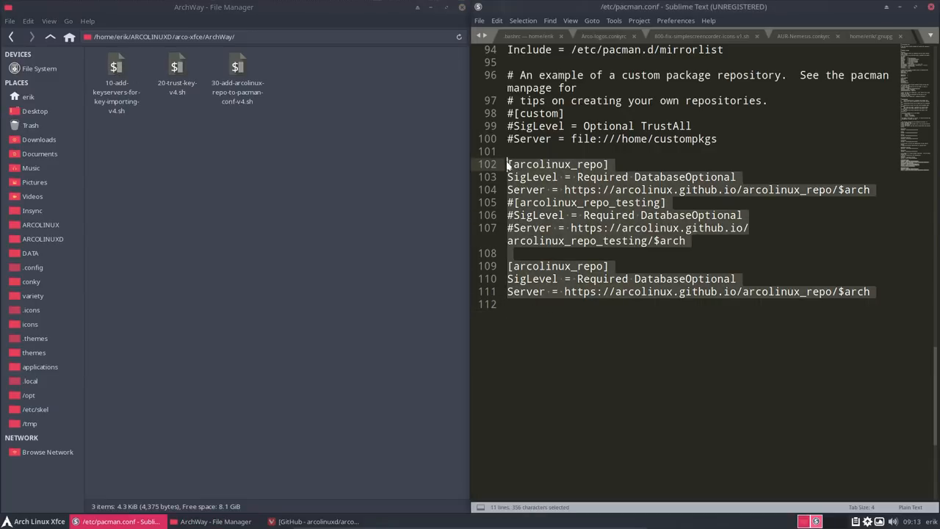
key("Delete")
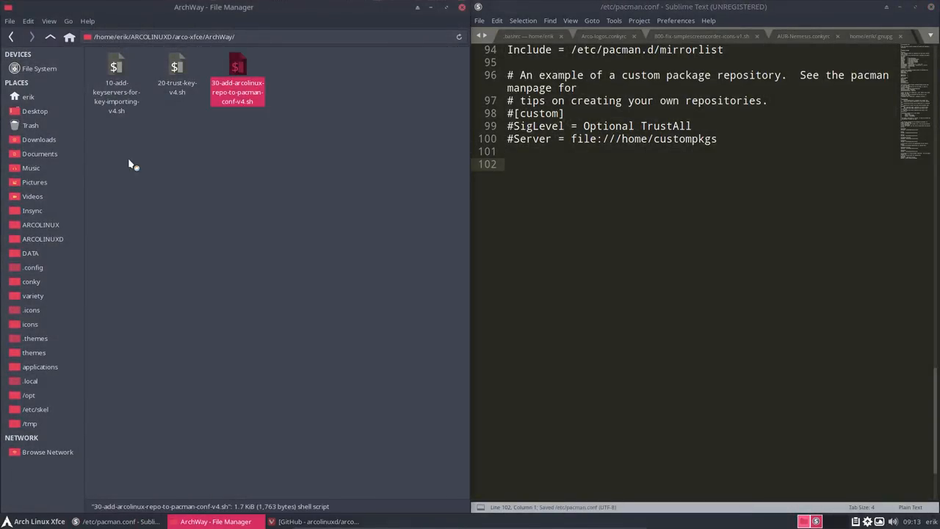
In a terminal inside ArchWay, run the ./10-add-keyservers script and then the ./20 trust-key script
right_click(132, 165)
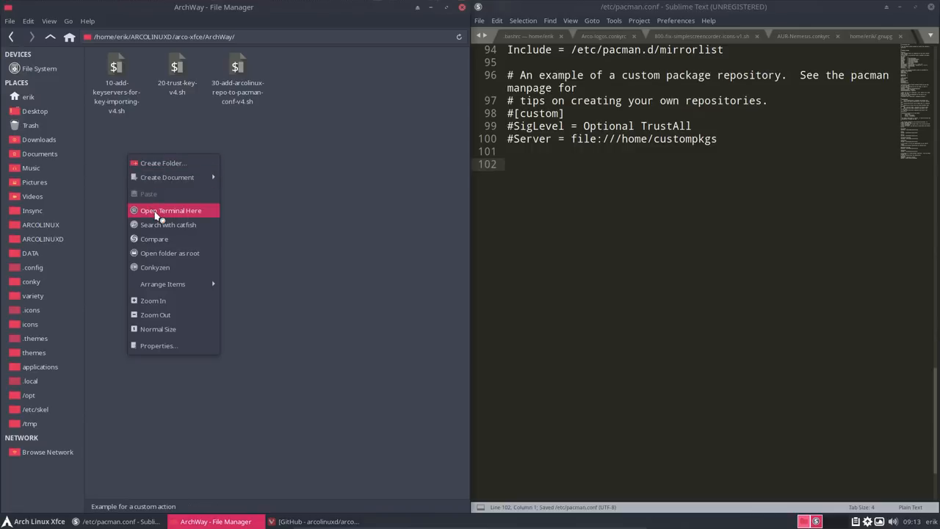
left_click(170, 212)
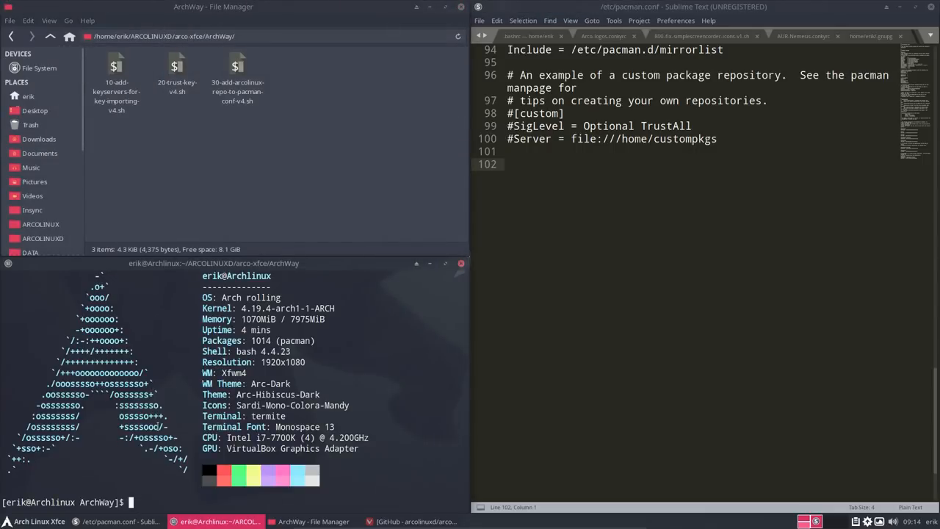
type("./")
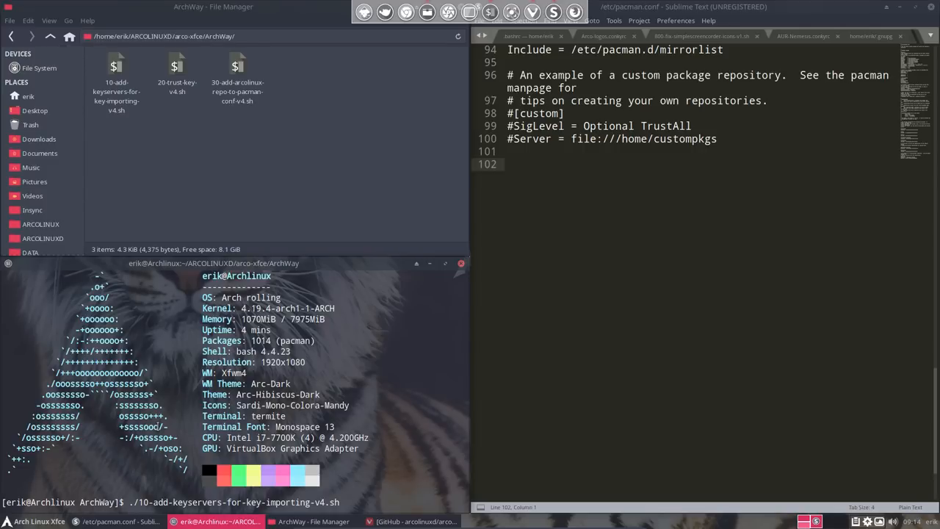
key("Return")
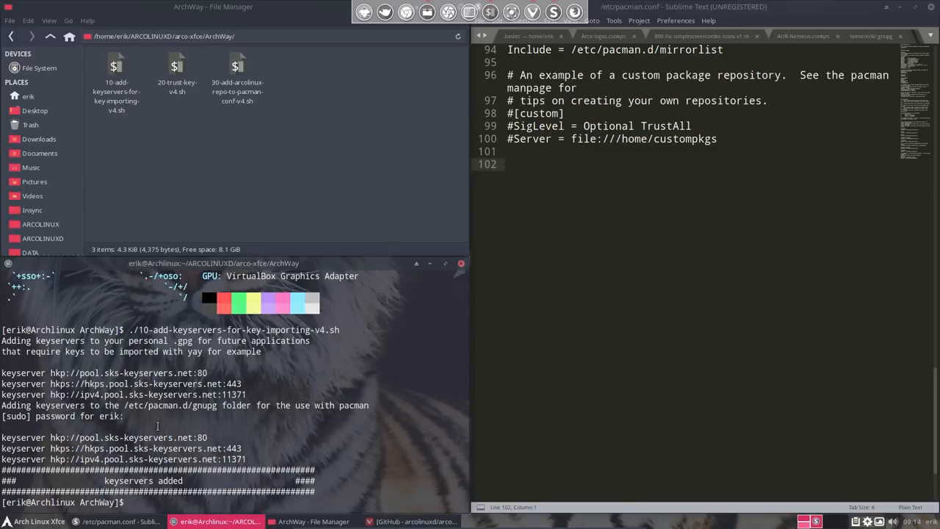
type("./20-trust-key-v4.sh")
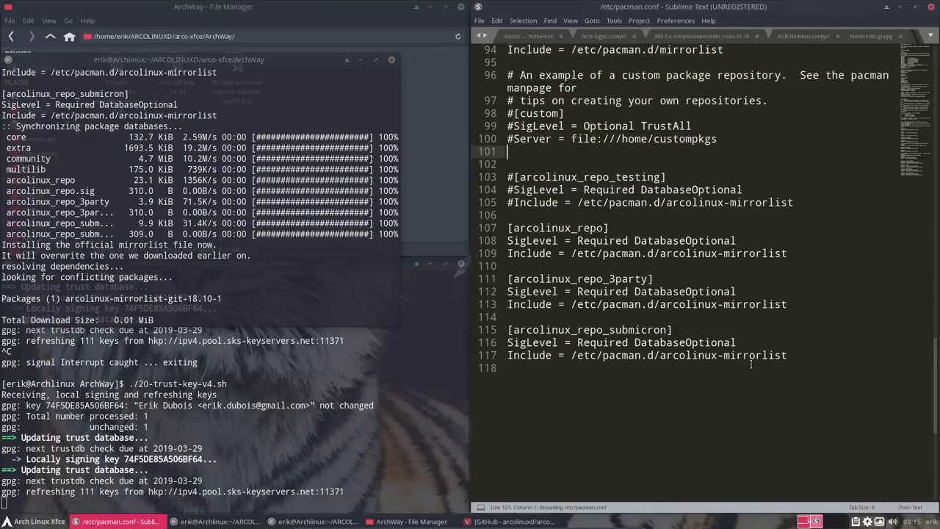
Highlight the submicron repository entry in pacman.conf and bring up a second termite window
left_click_drag(509, 343, 787, 354)
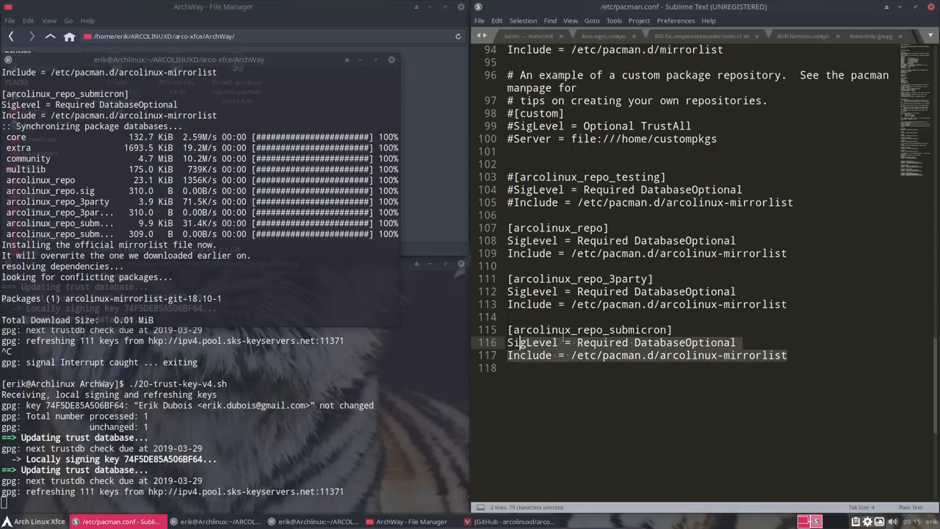
left_click(620, 329)
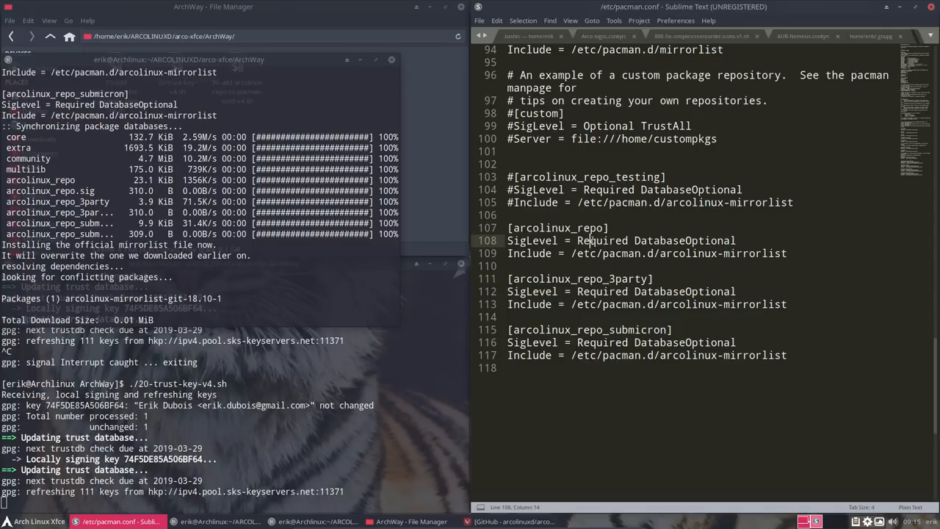
left_click(525, 202)
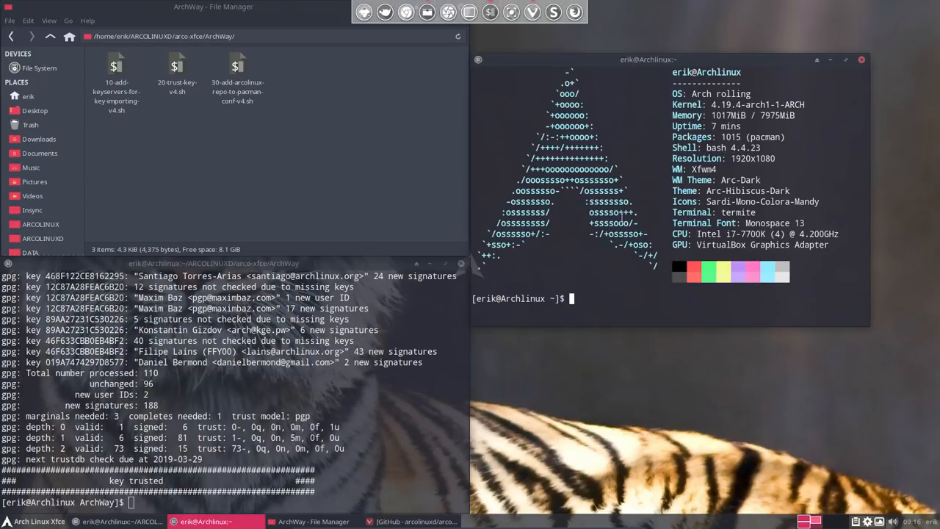
Start the full system upgrade with the update alias, then close the trust-key terminal and Thunar
type("upd")
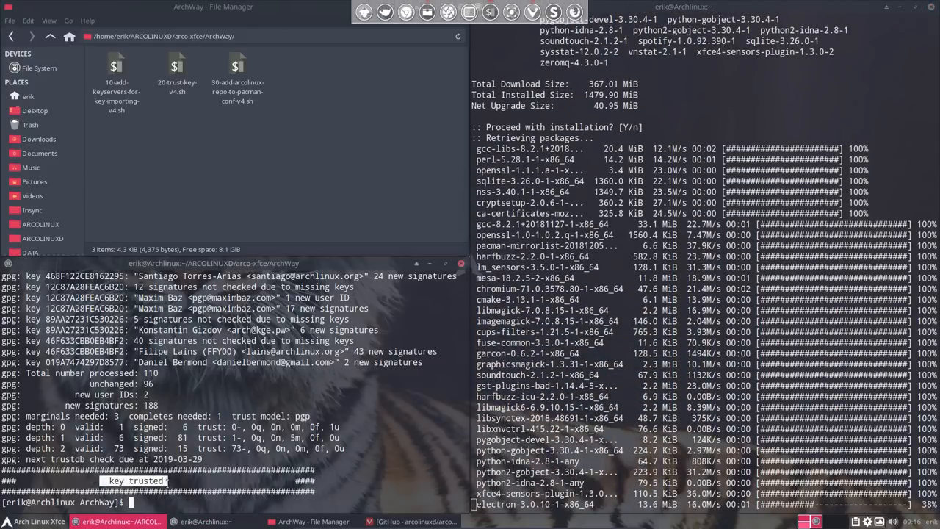
left_click(176, 70)
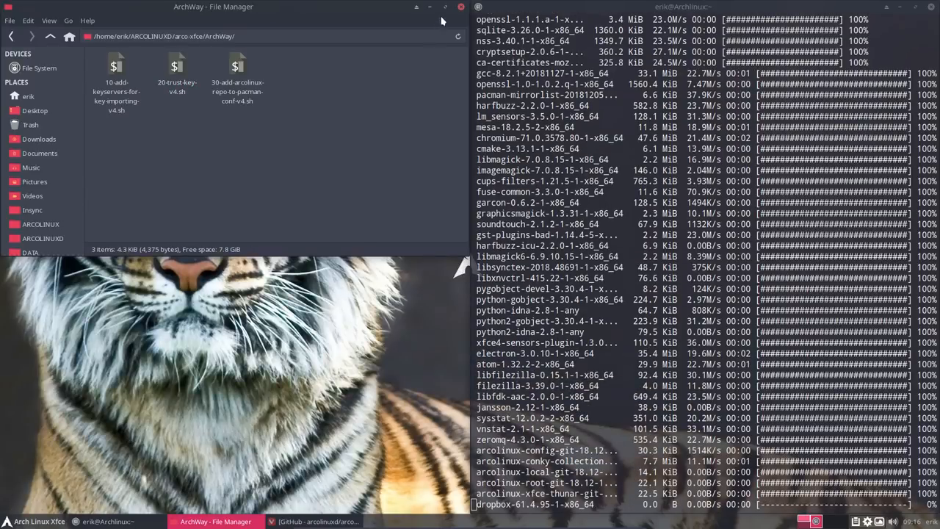
left_click(461, 6)
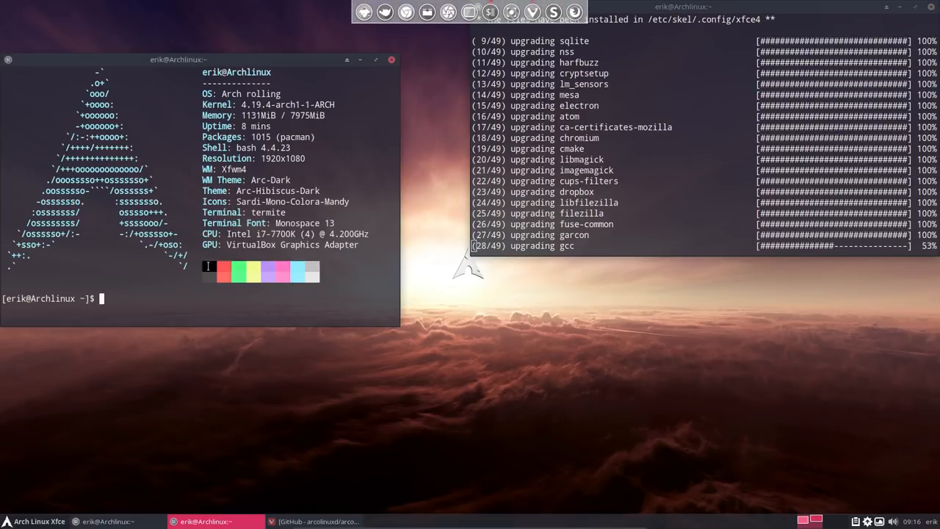
Try the AUR helpers yay pamac-aur and trizen, then exit the left neofetch terminal
type("yay")
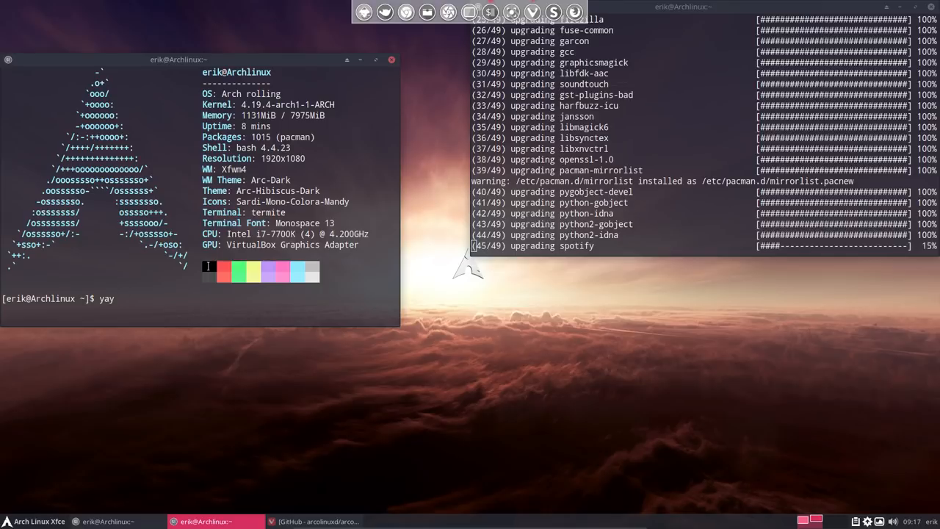
type("pamac-aur")
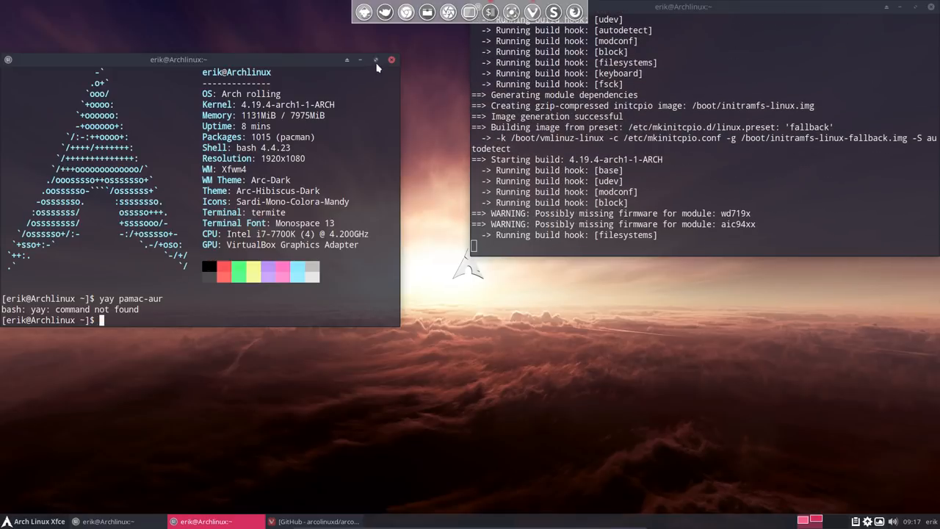
type("tri")
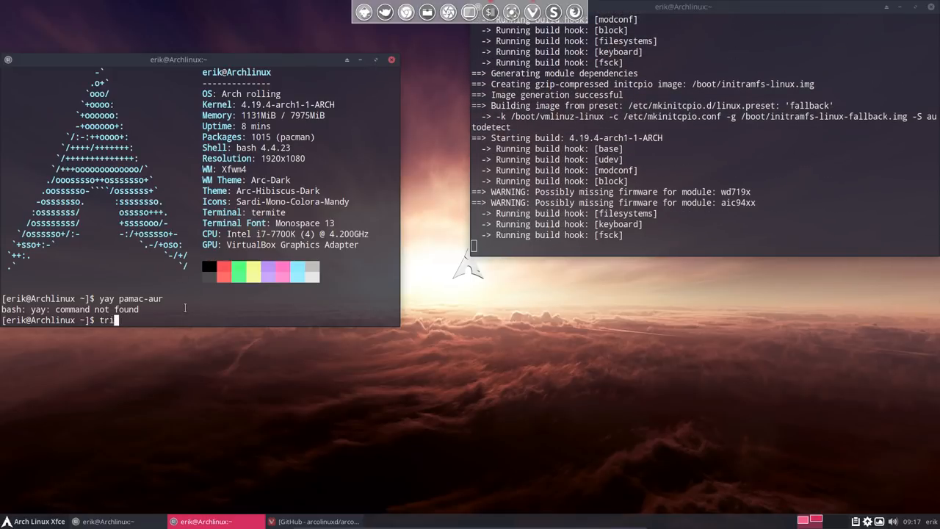
type("a")
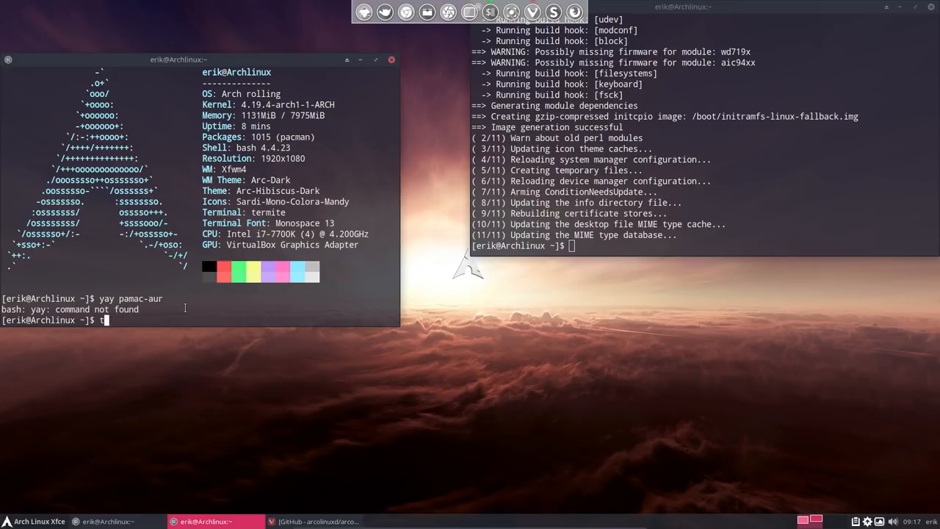
key("BackSpace")
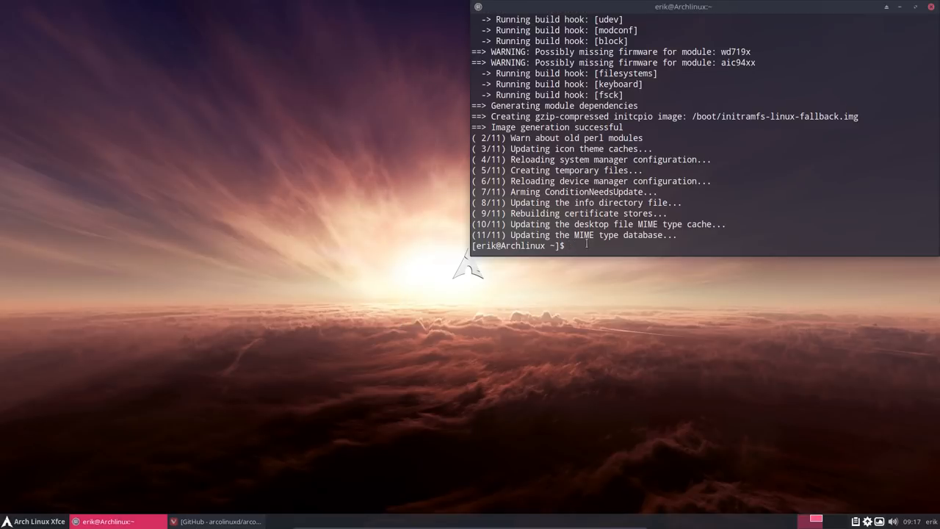
Centre the upgrade terminal, run pksyua, note the package-query error and close it
left_click_drag(683, 6, 473, 94)
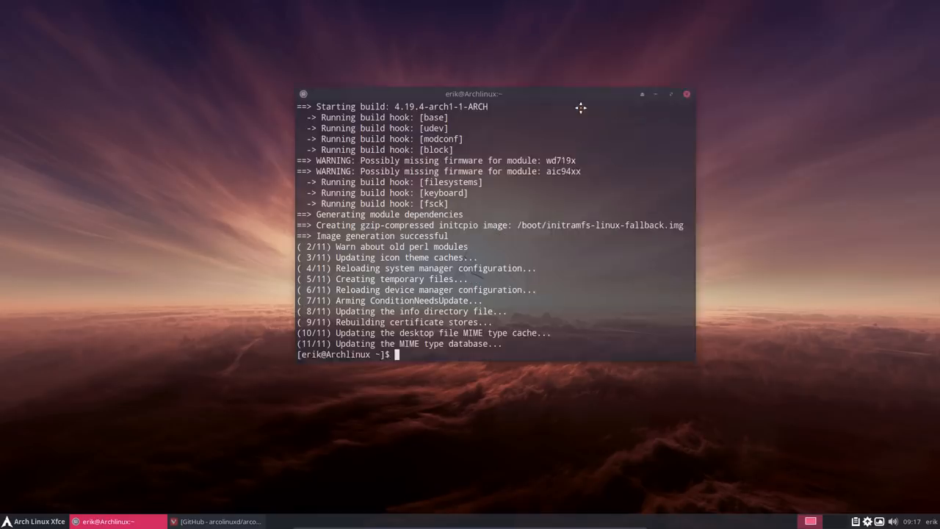
type("pksyua")
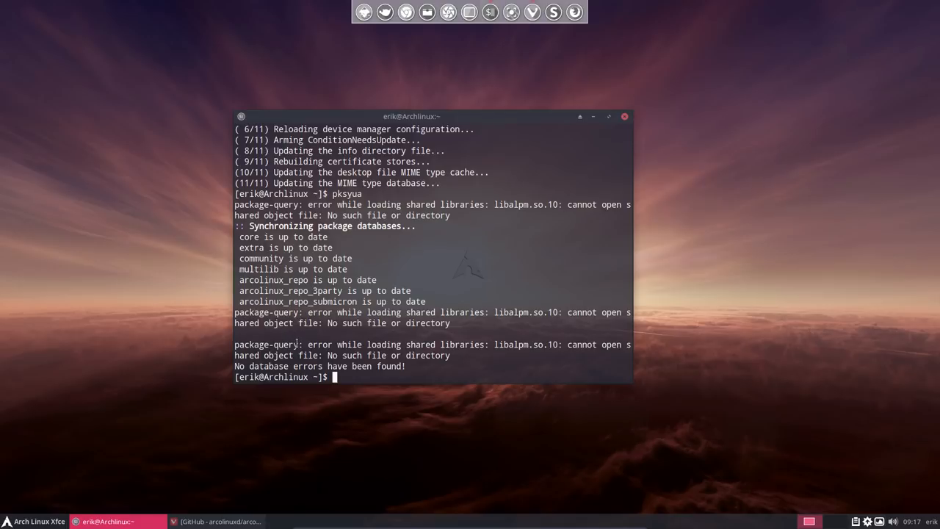
double_click(266, 343)
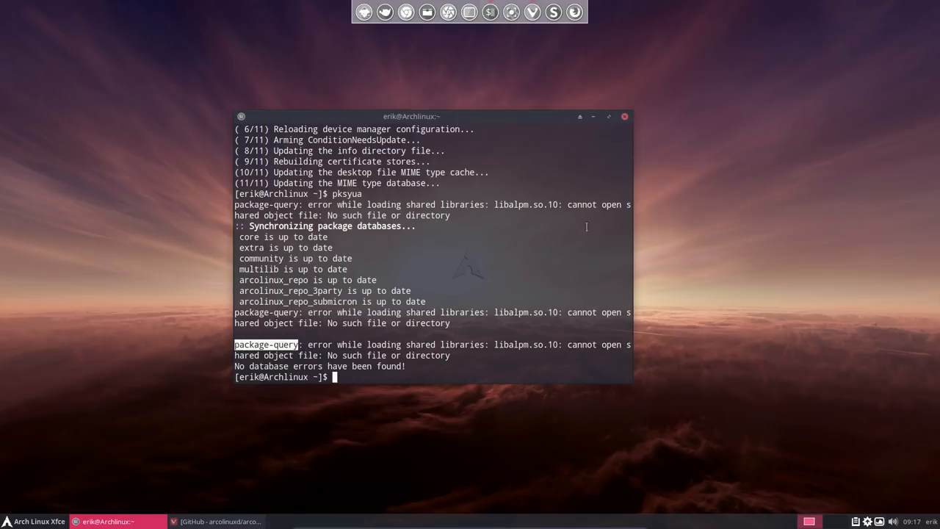
left_click(624, 116)
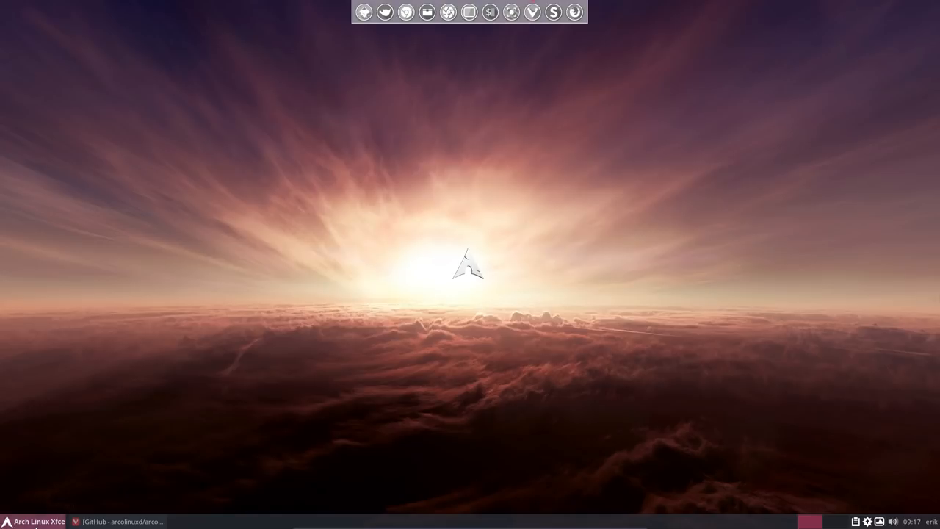
Launch a termite terminal from the dock showing the neofetch summary
left_click(8, 520)
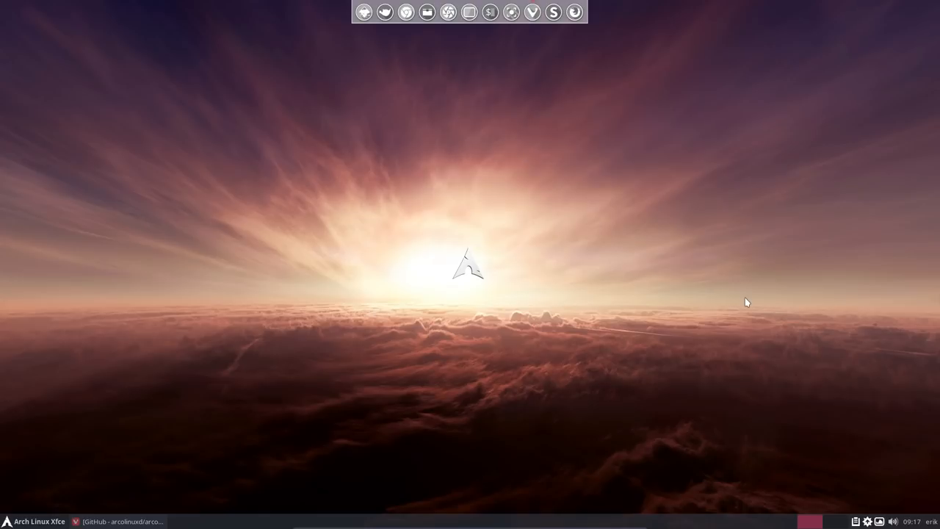
mouse_move(726, 299)
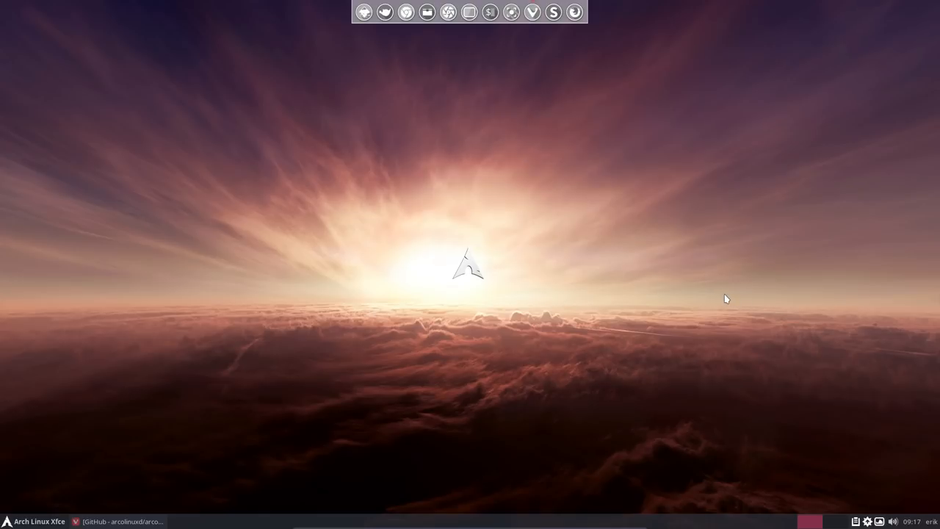
mouse_move(416, 288)
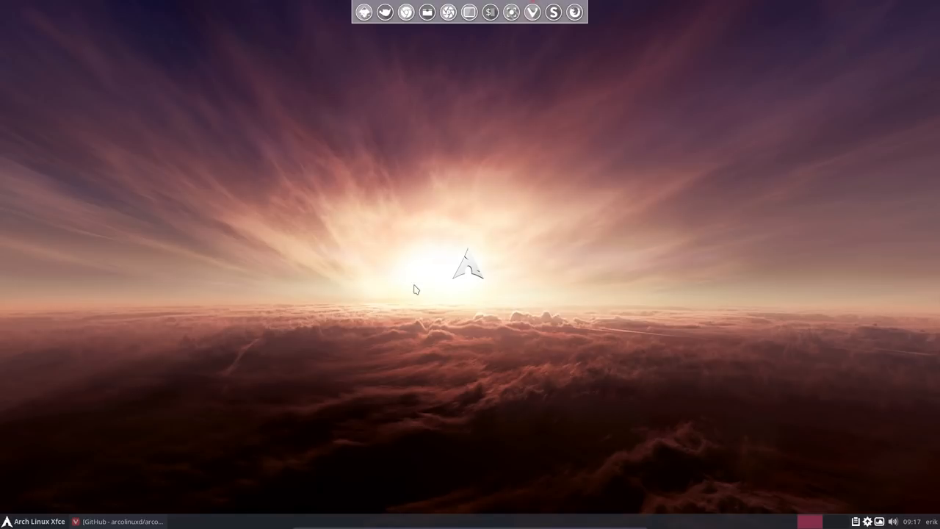
mouse_move(864, 523)
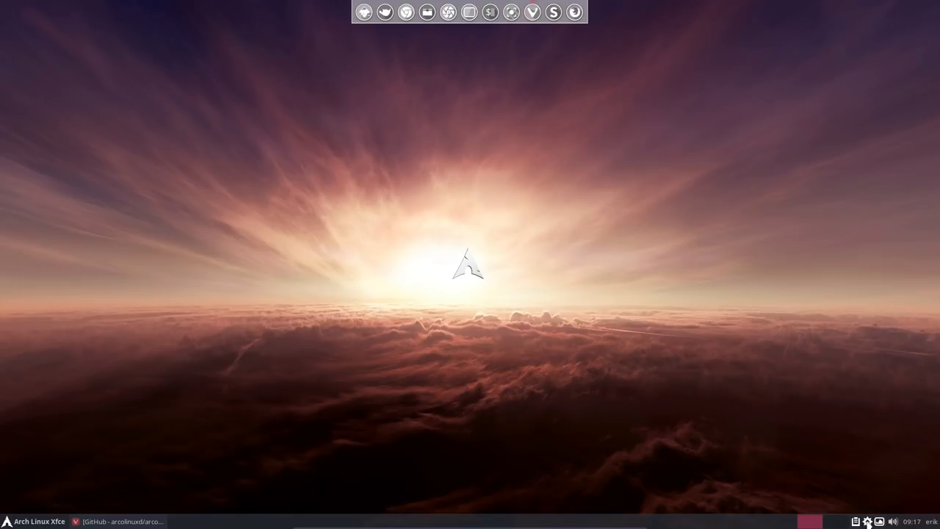
left_click(855, 520)
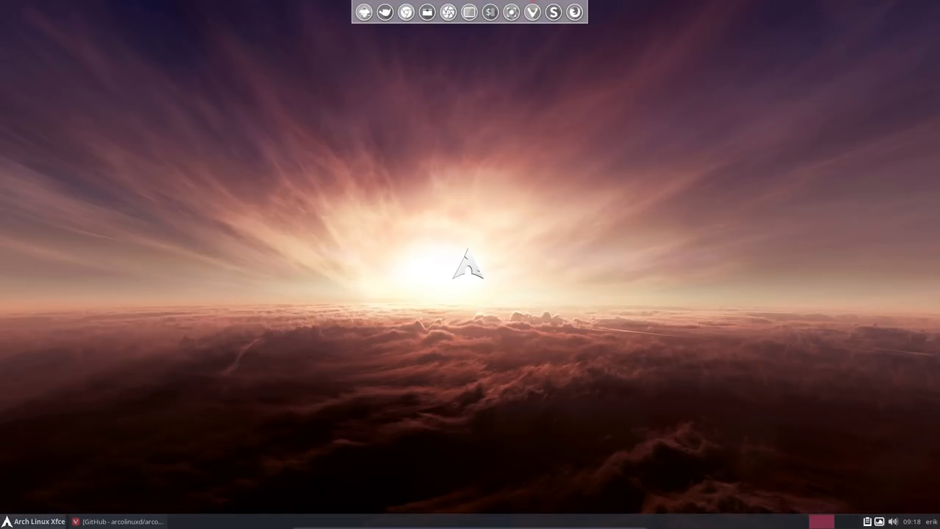
mouse_move(410, 286)
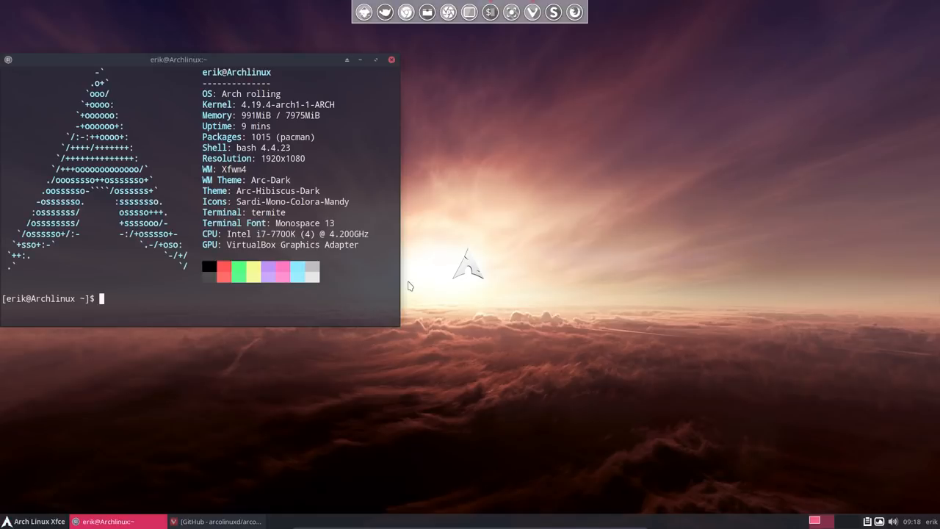
After yaourt fails, remove yaourt and package-query with sudo pacman -Rs, confirming y
type("y")
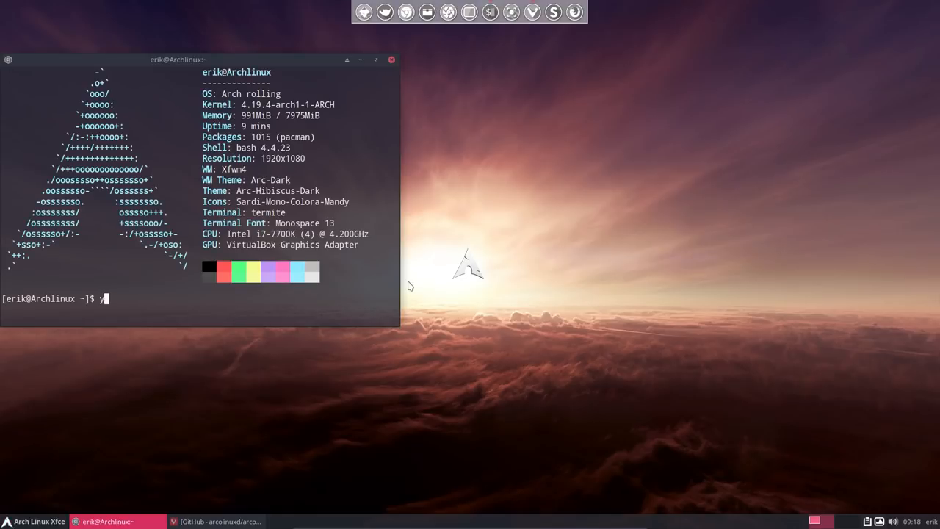
type("aourt")
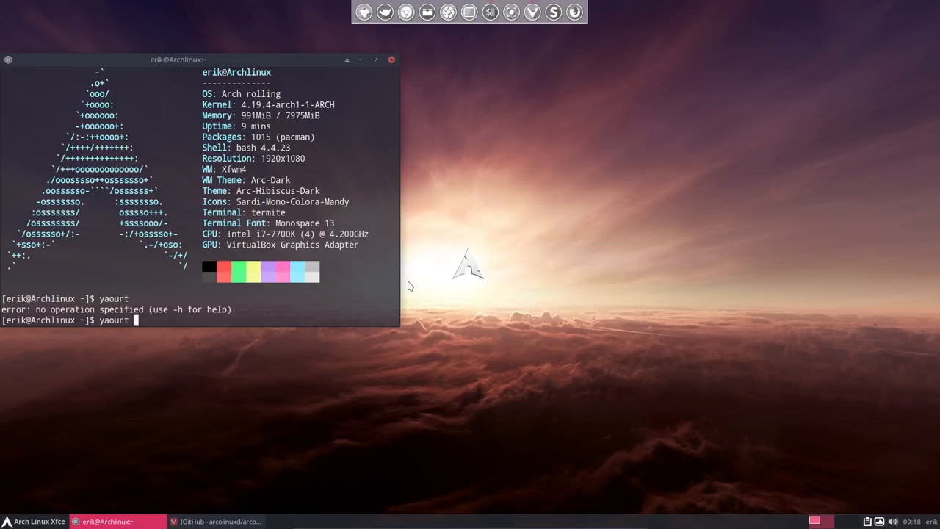
type("pamac-aur")
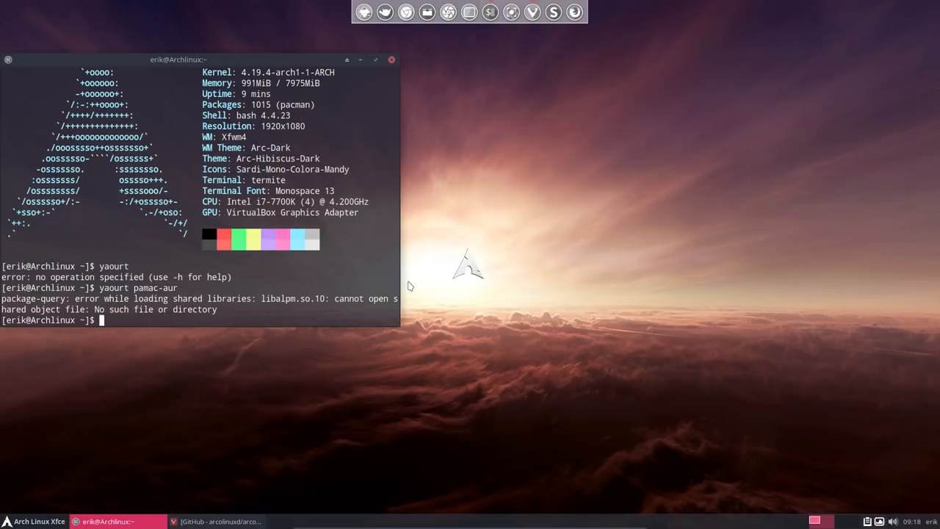
type("sudo pacman -R yaou")
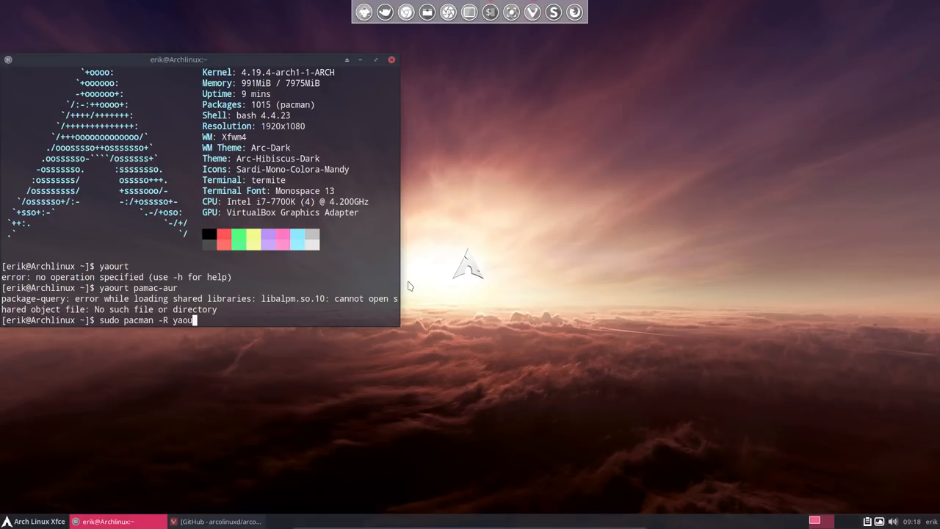
type("t")
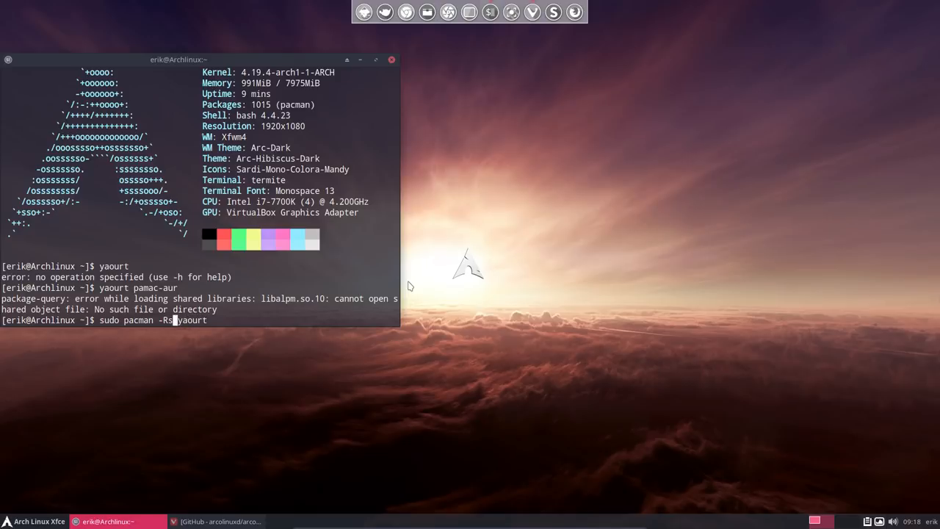
key("Return")
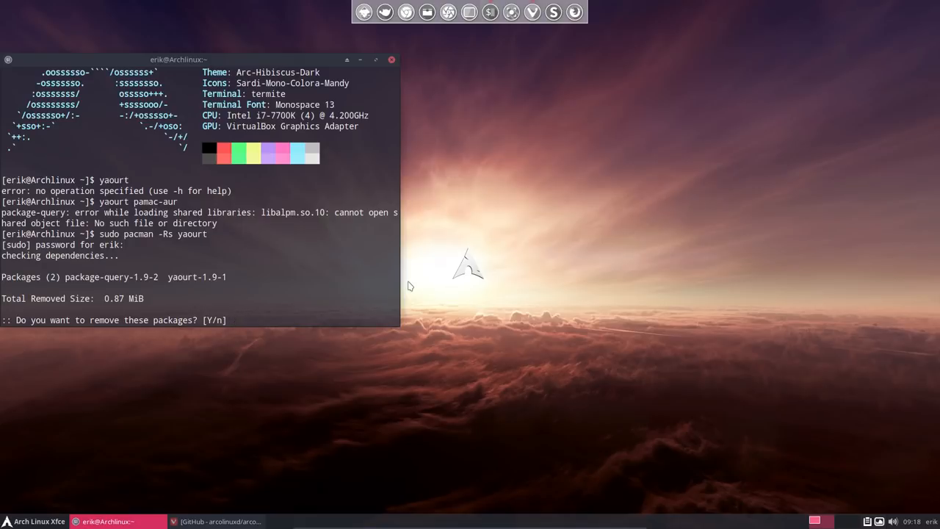
type("y")
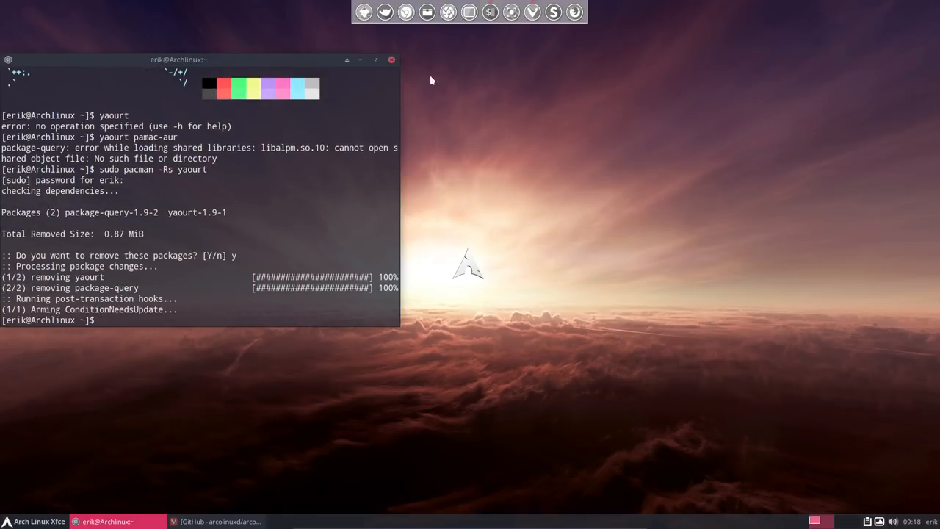
Launch the Vivaldi web browser to look for an AUR helper
left_click(391, 59)
type("aur")
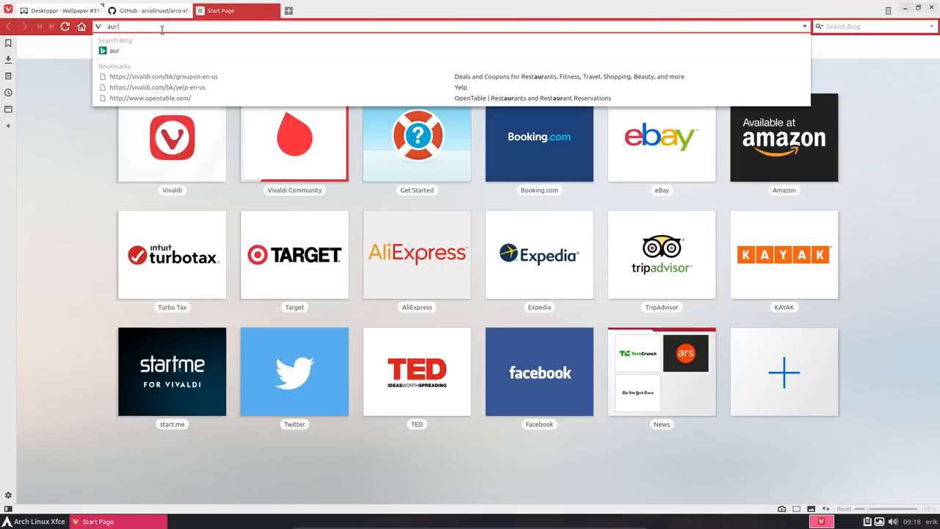
Search for 'aur yay-bin', reach its AUR page and save the yay-bin.tar.gz snapshot
type("yay")
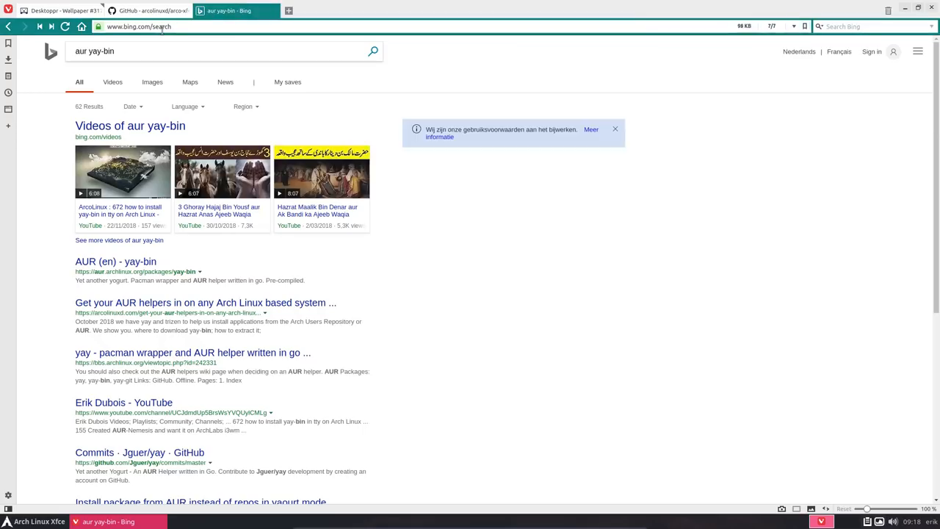
left_click(114, 262)
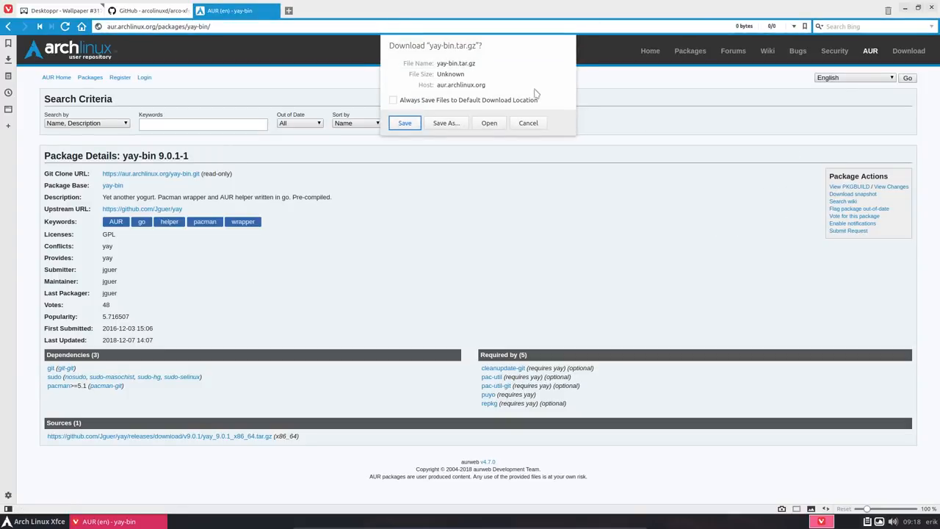
left_click(405, 124)
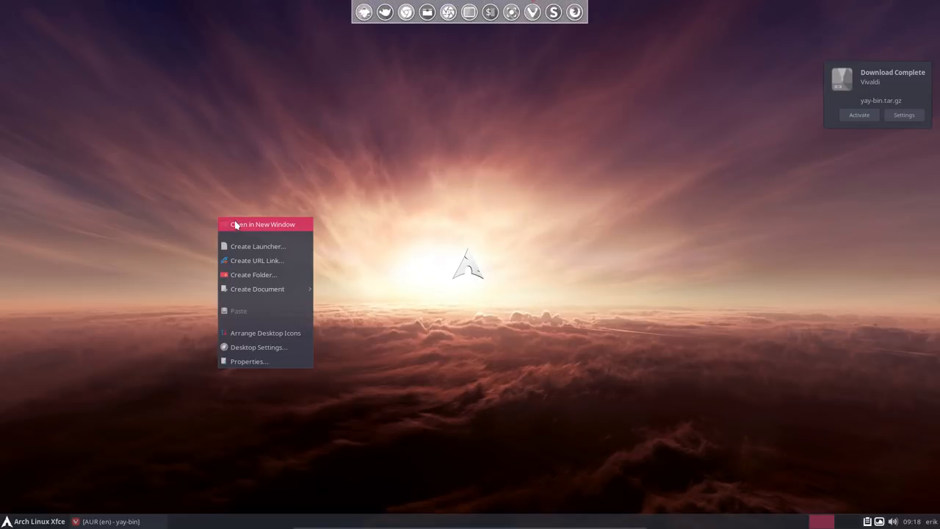
Browse to the extracted yay-bin folder in Downloads and start a terminal there
left_click(262, 223)
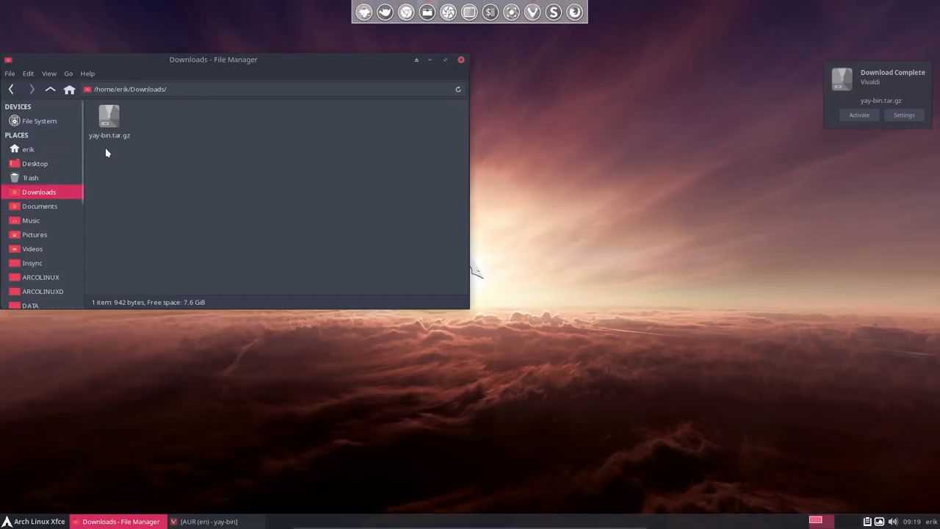
right_click(109, 120)
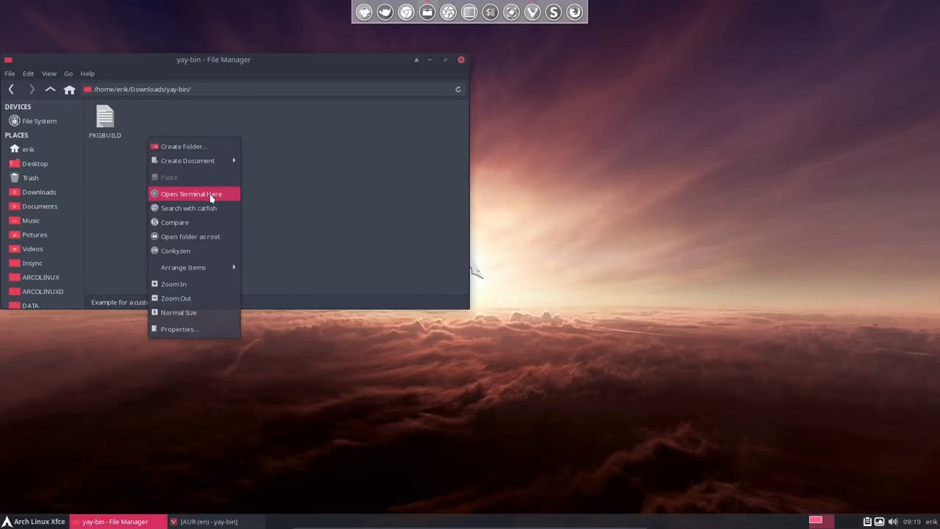
left_click(191, 194)
type("makep")
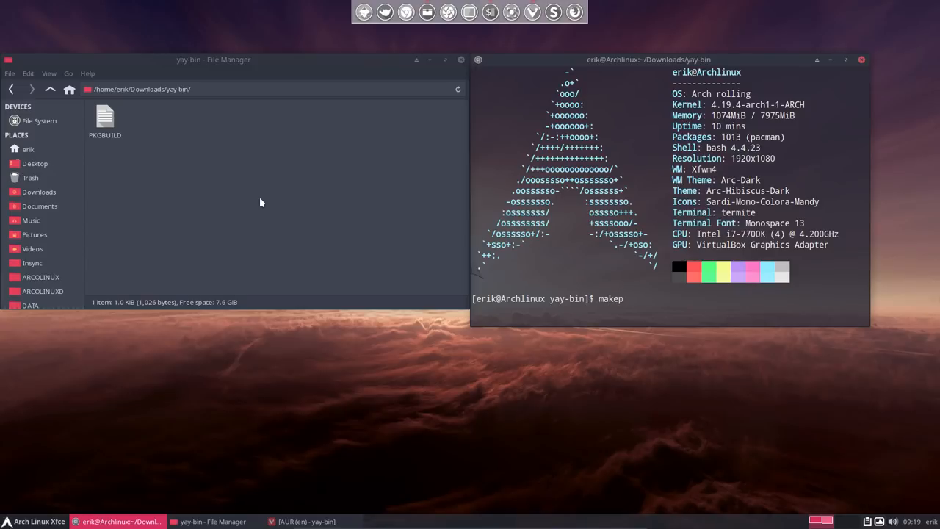
Build yay-bin with makepkg and install yay-bin-9.0.1-1-x86_64.pkg.tar.xz via pacman -U, confirming y
key("Return")
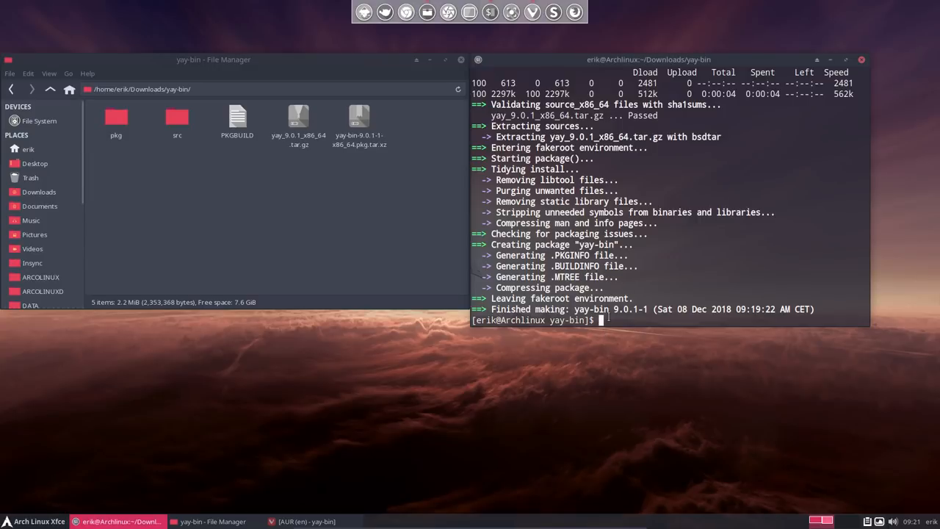
type("sudo pacman -U")
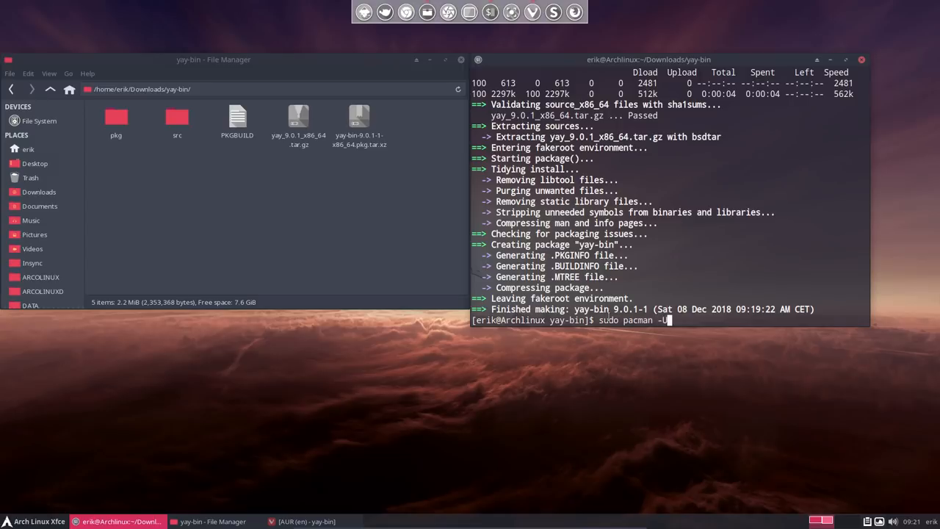
type("yay-bin-9.0.1-1-x86_64.pkg.tar.xz")
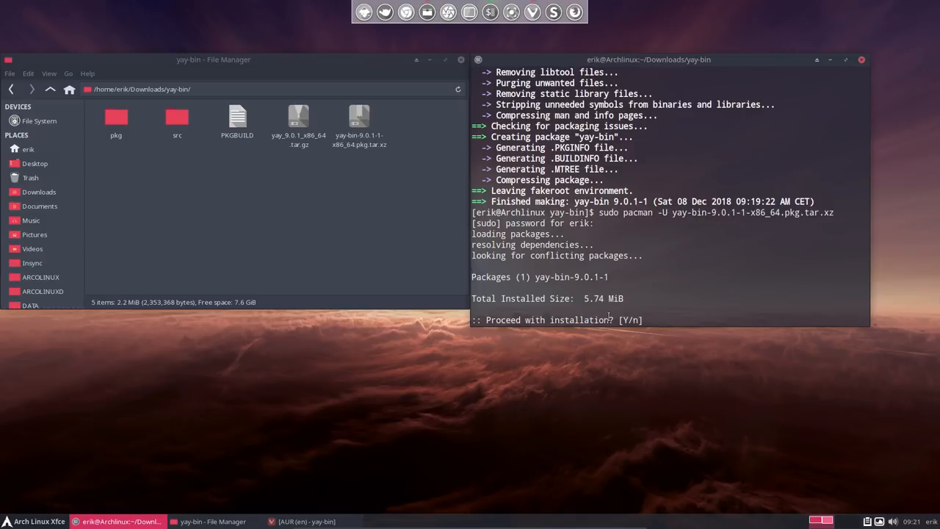
type("y")
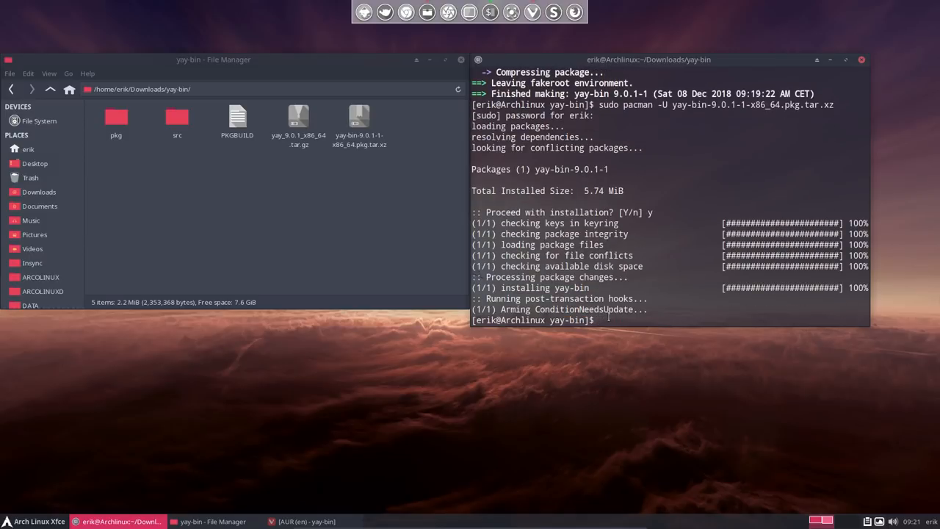
Start entering the yay pamac-aur command at the prompt
type("yay")
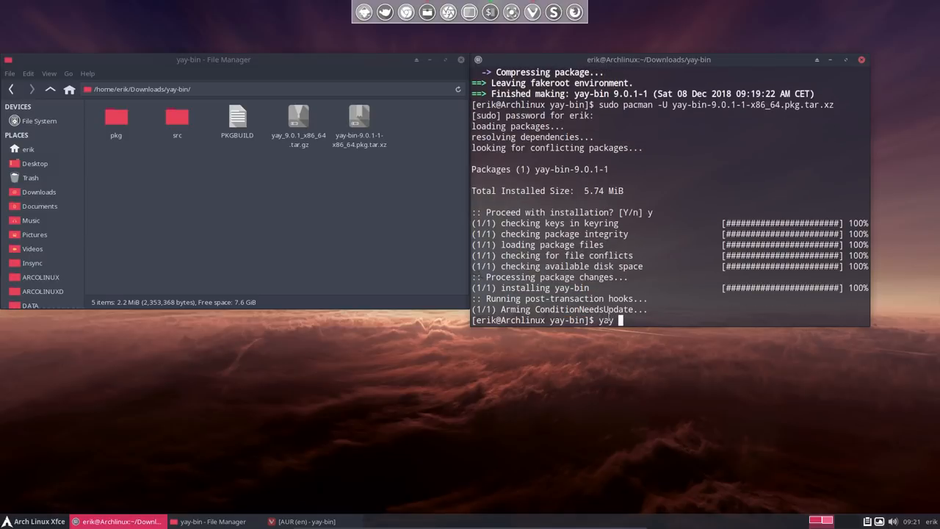
type("pamc")
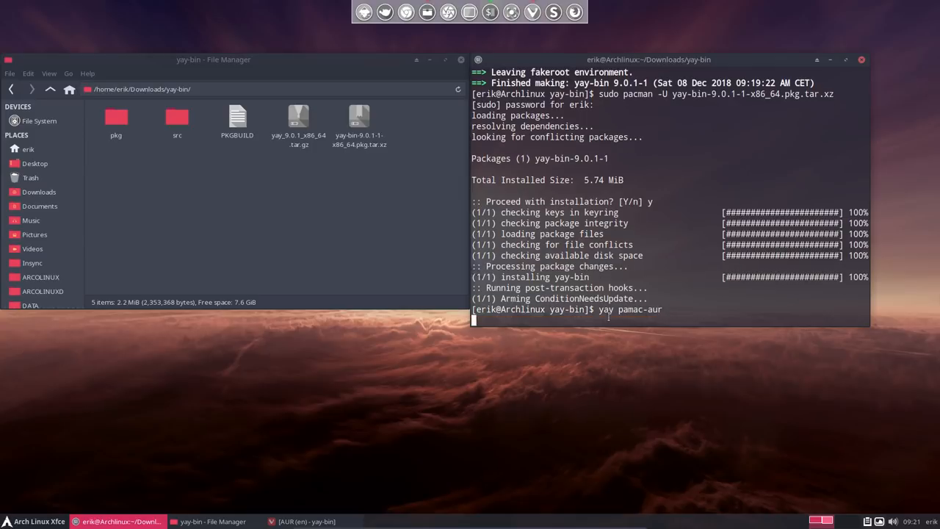
Install pamac-aur from the AUR with yay, choosing option 1
key("Return")
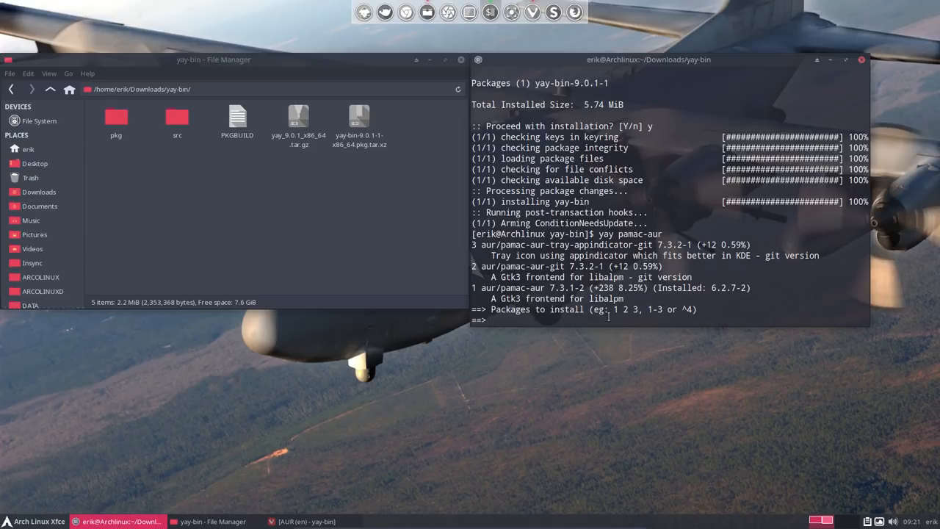
type("1")
type("pamac-tray")
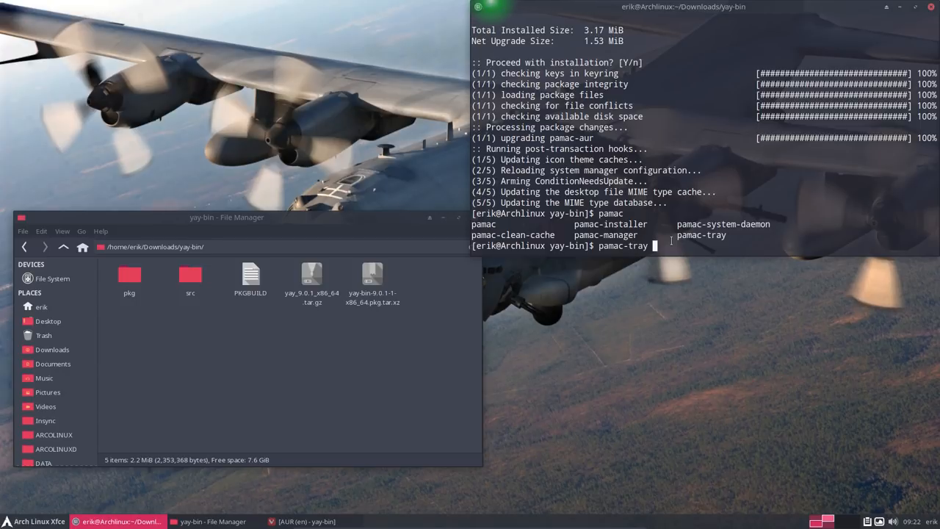
Run pamac-tray in the background as 'pamac-tray &' to get the Package Manager
key("Return")
type("pamac-tray")
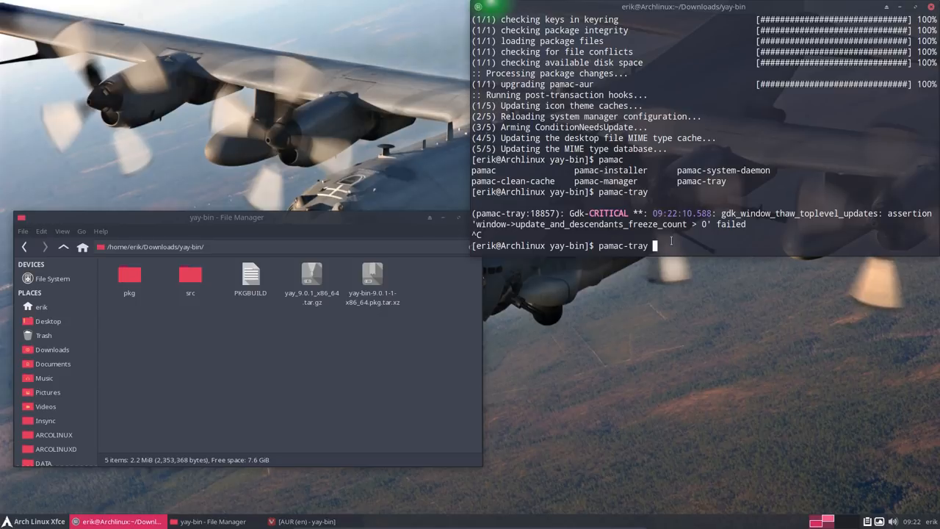
type("&")
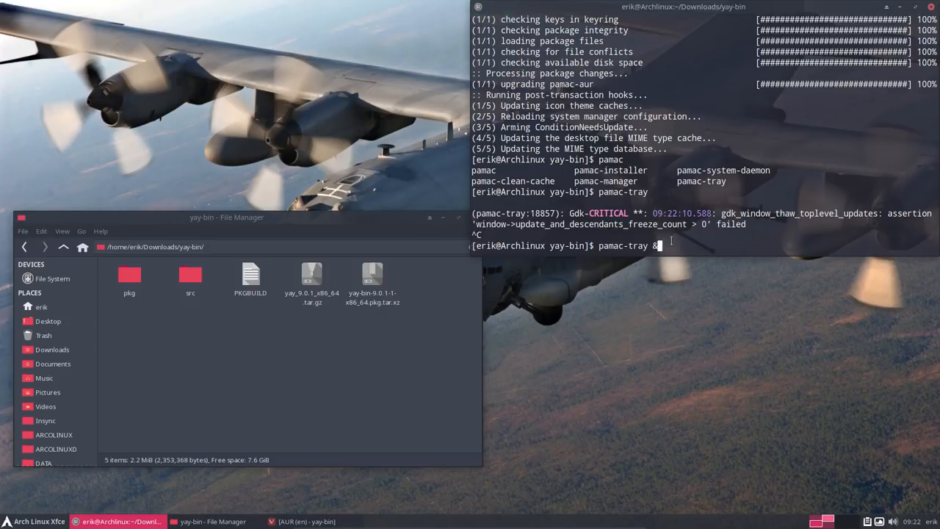
key("Return")
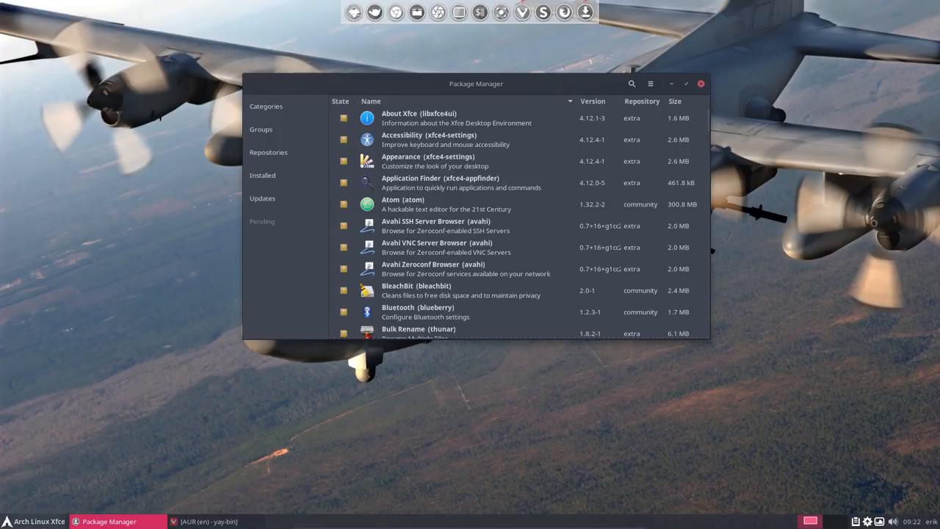
mouse_move(319, 413)
type("yay sar")
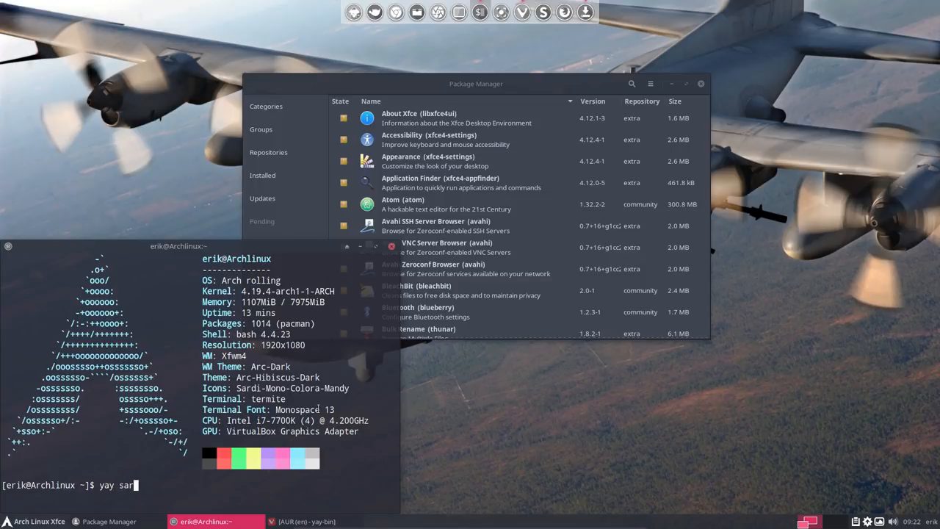
Start a yay sardi-icons install in termite, selecting option 1
type("di-icons")
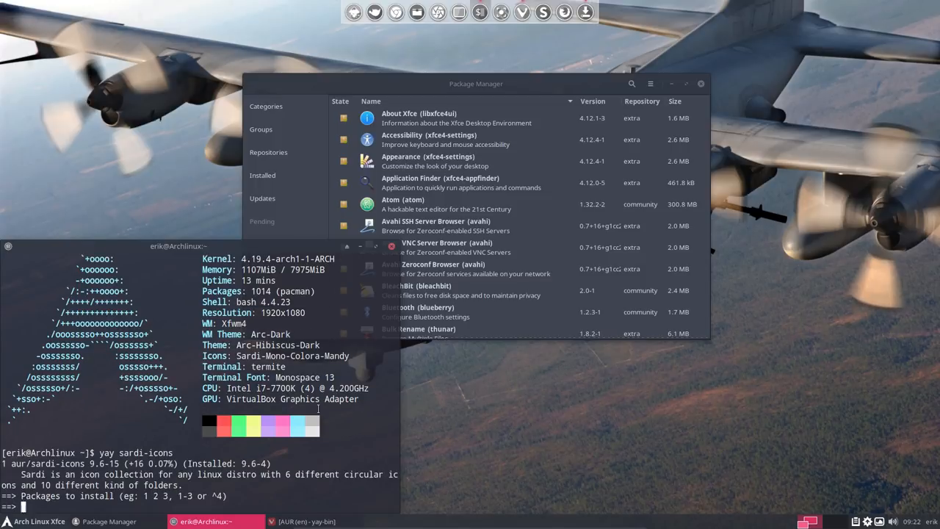
type("1")
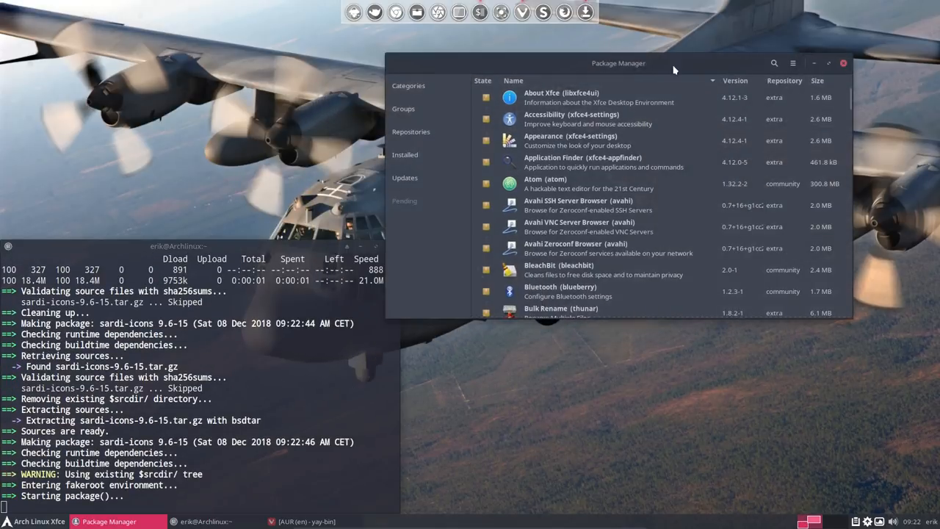
Browse arcolinux_repo, 3party and submicron repositories in Pamac, then submit the sudo password for the install
left_click(411, 132)
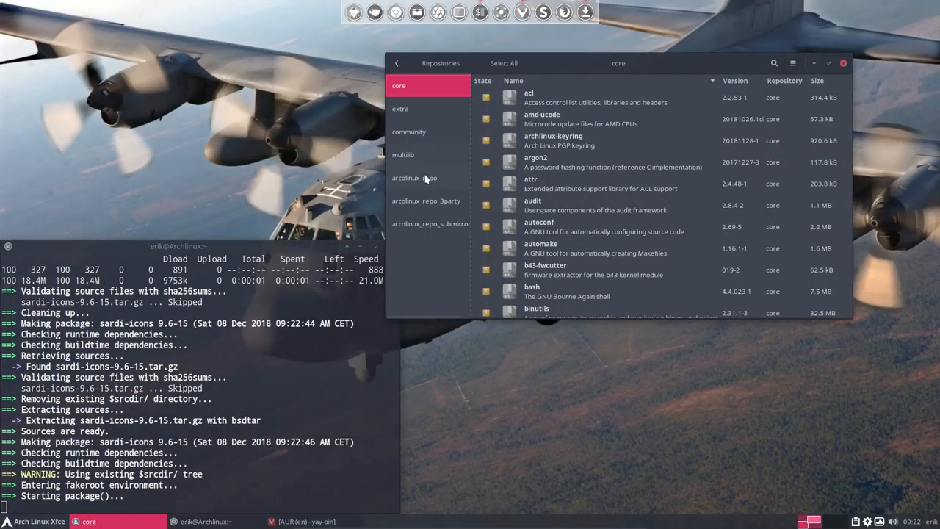
left_click(415, 176)
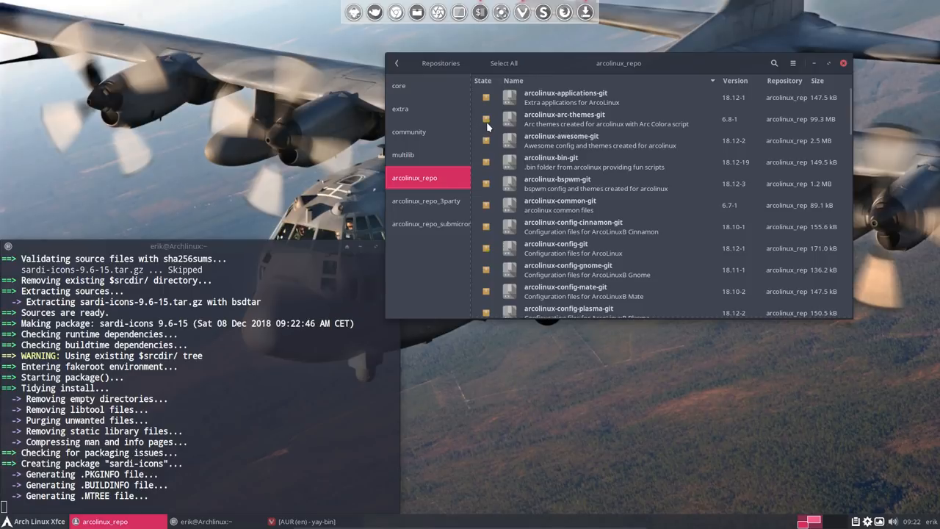
mouse_move(488, 119)
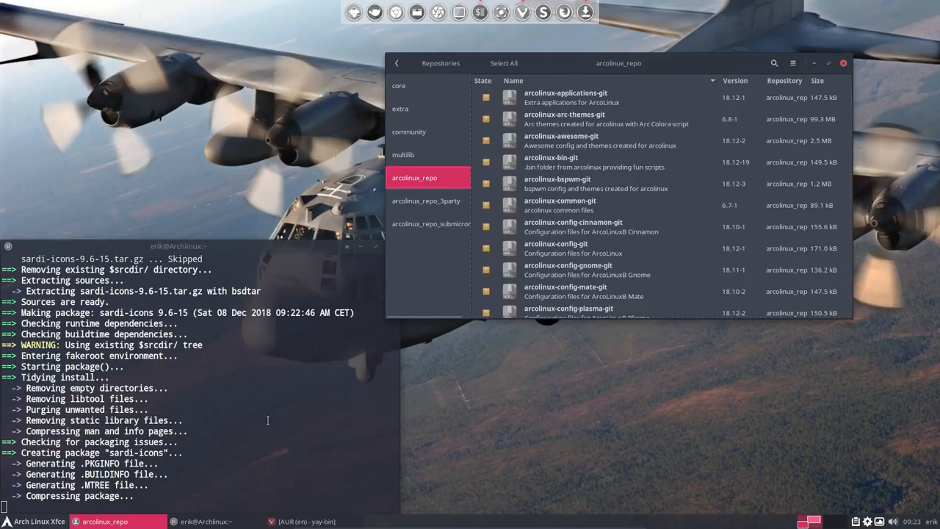
mouse_move(477, 347)
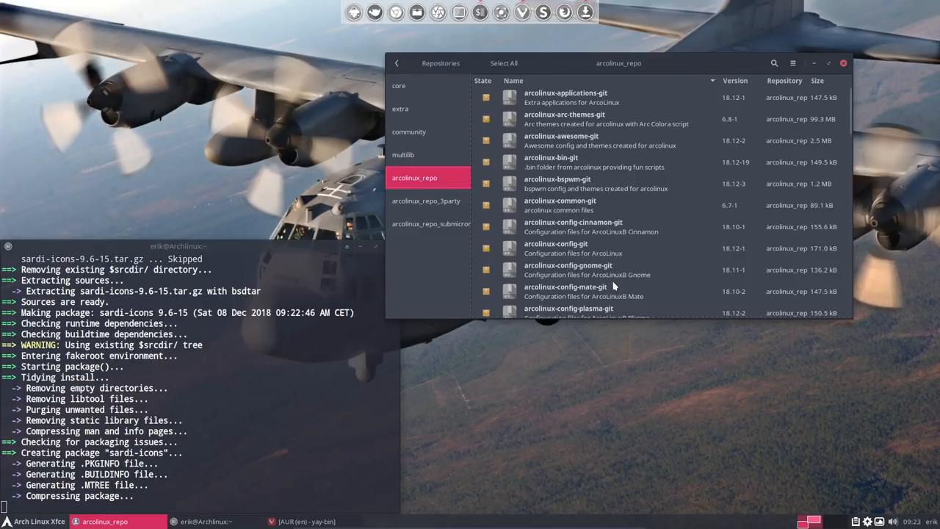
left_click(426, 200)
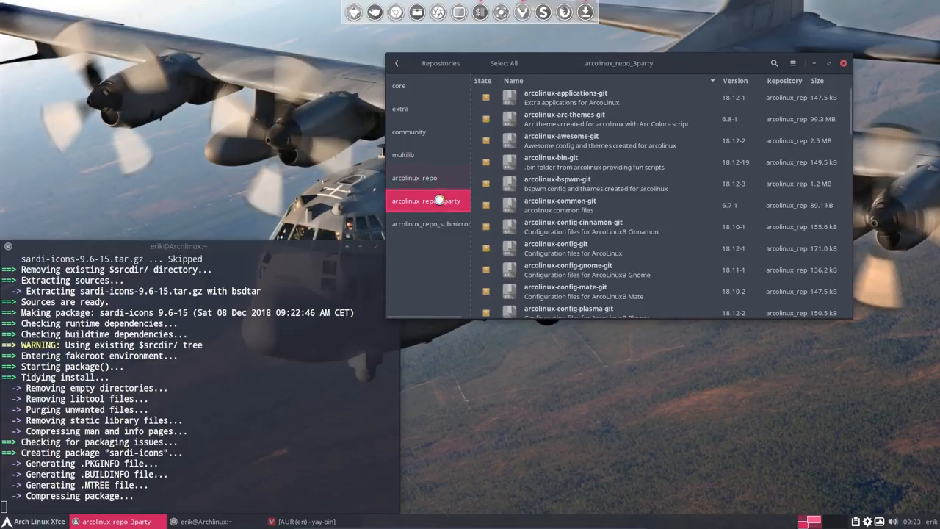
left_click(431, 223)
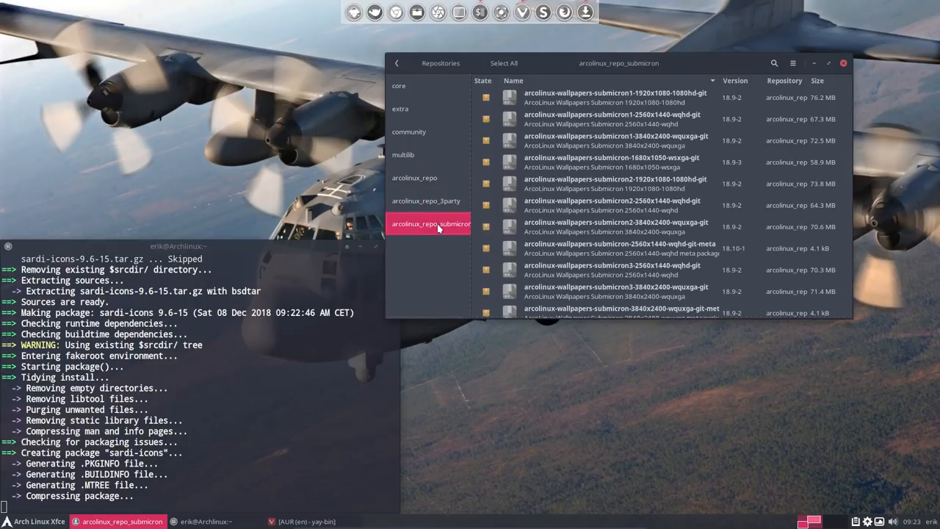
left_click(414, 178)
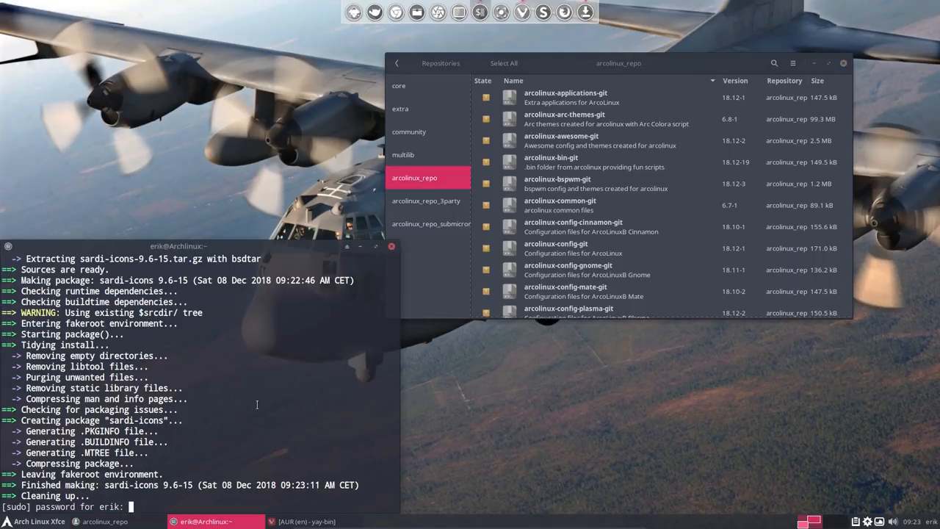
key("Return")
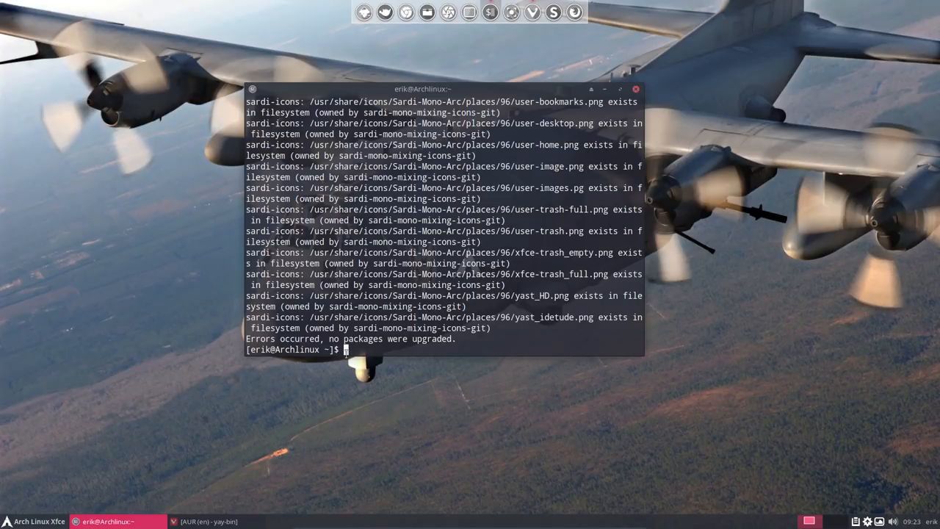
Remove sardi-mono-mixing-icons-git with sudo pacman -R, answering y
type("sudo")
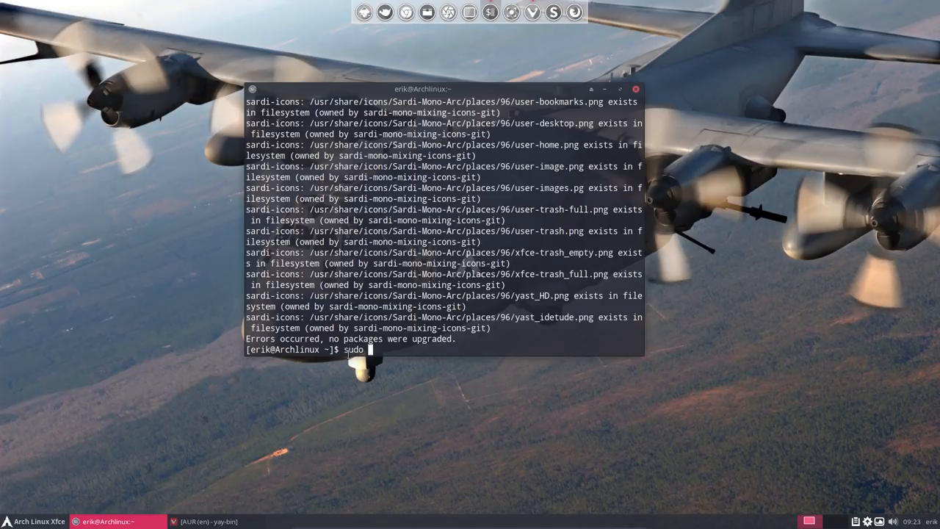
type("pacman -R")
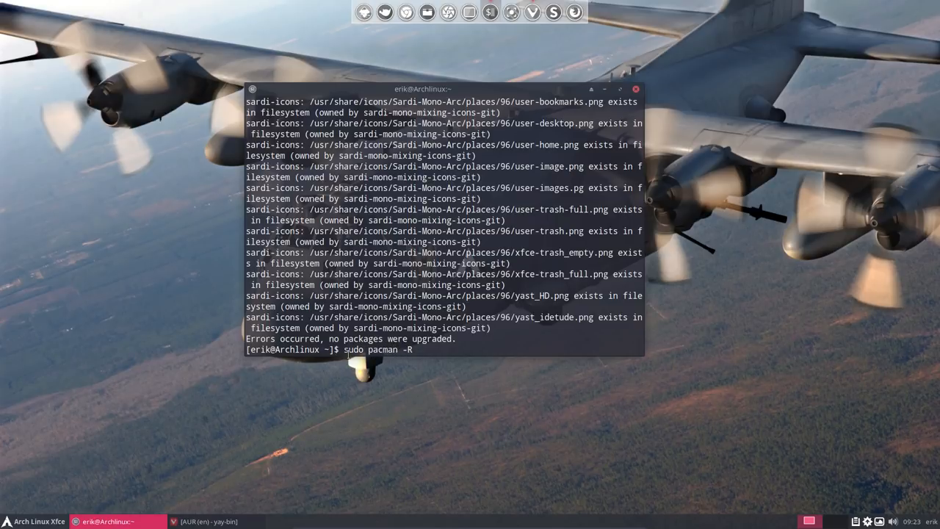
type("sardi-")
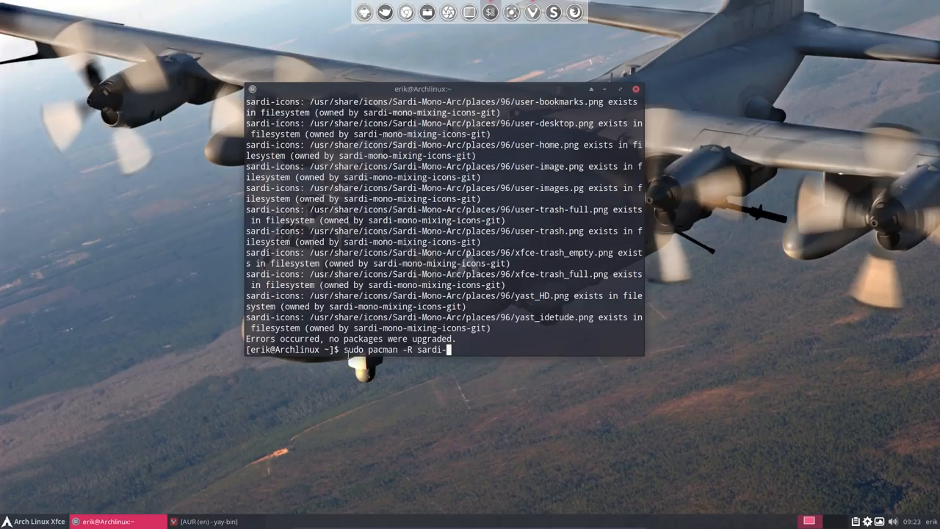
type("mono-mixing-icons-gi")
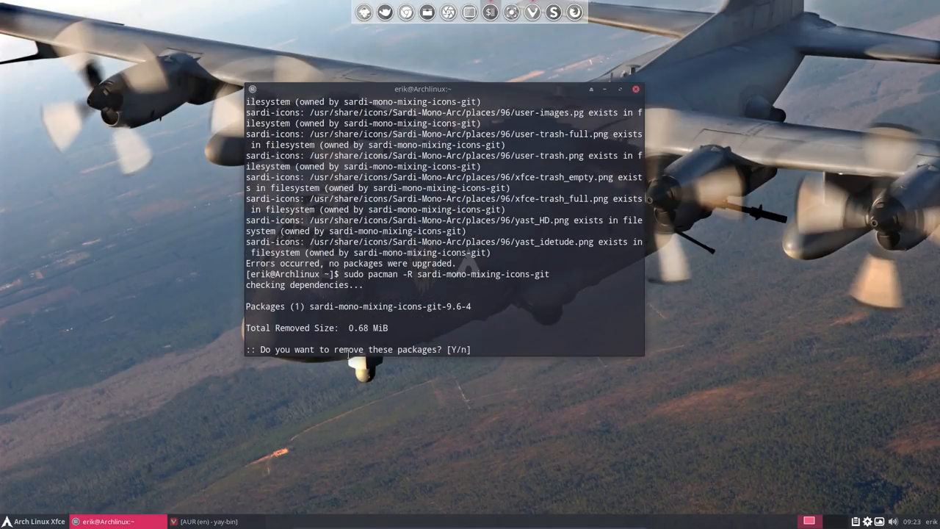
type("t")
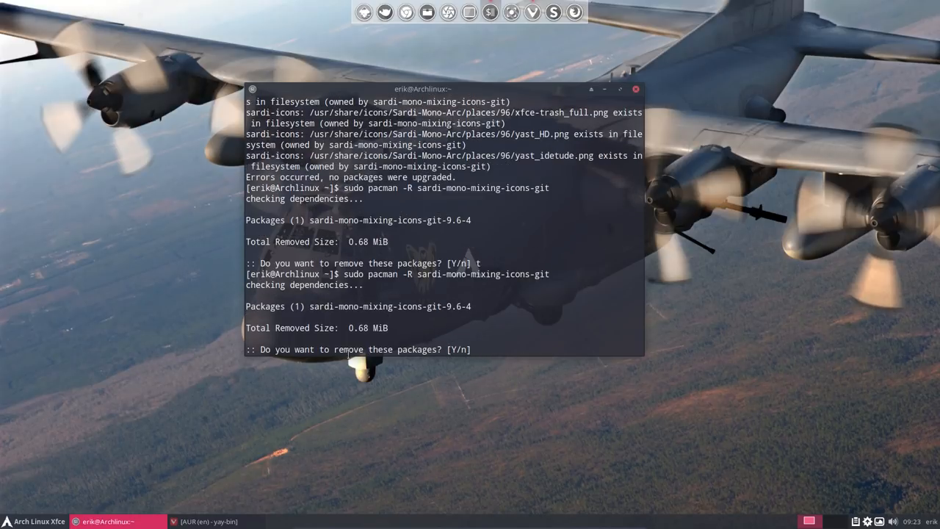
type("y")
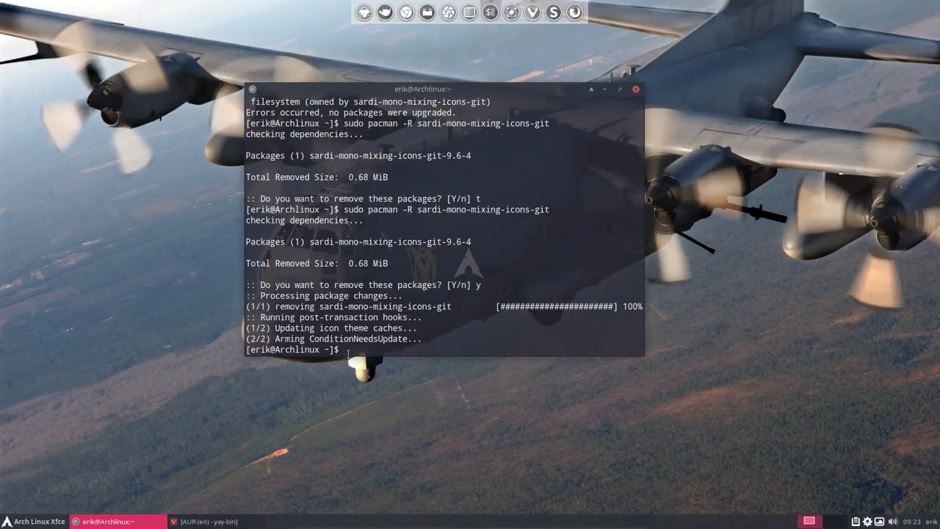
Remove sardi-flexible-mixing-icons-git too, then install sardi-icons with yay selecting 1
type("sudo pacman -R sardi-mono-m")
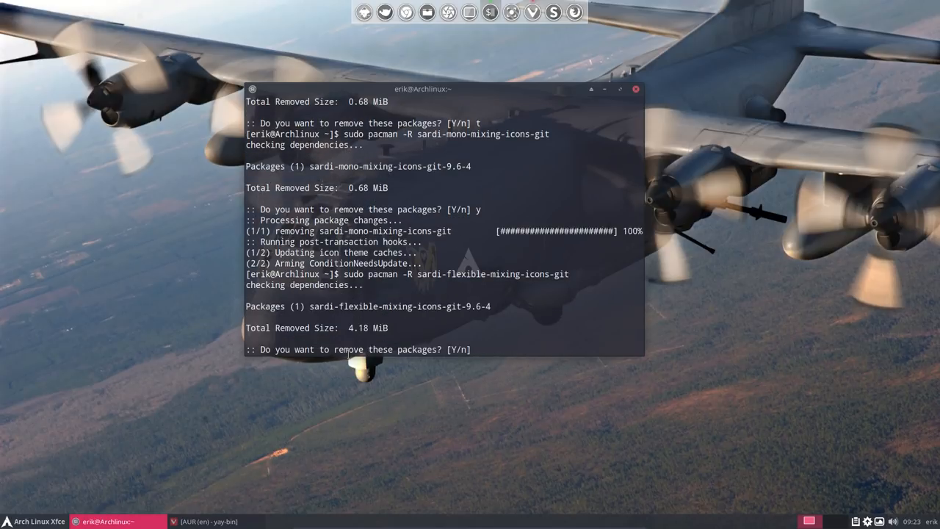
type("y")
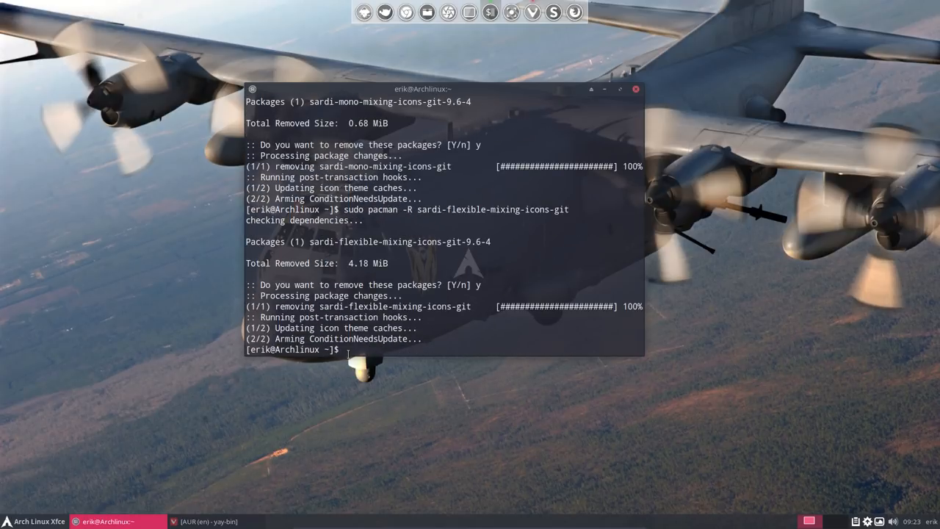
type("sudo pacman -R sardi-mono-mixing-icons-git")
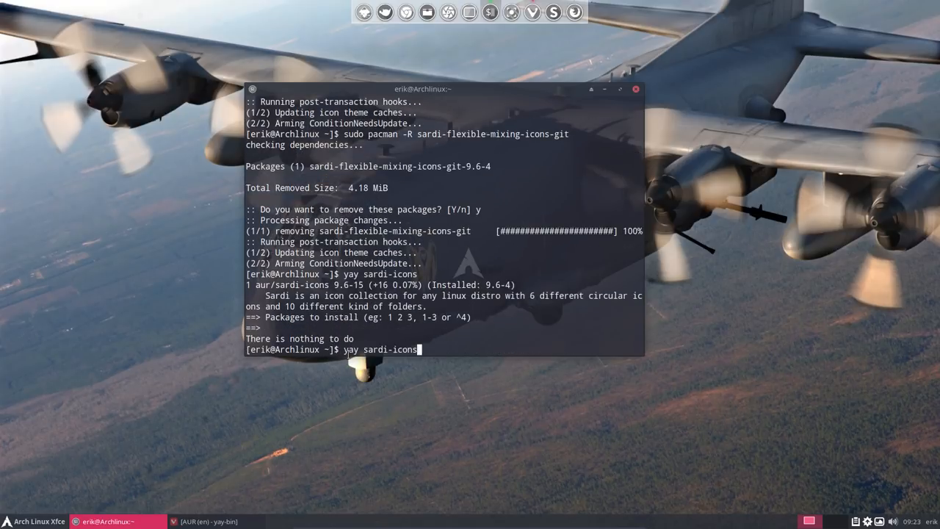
type("1")
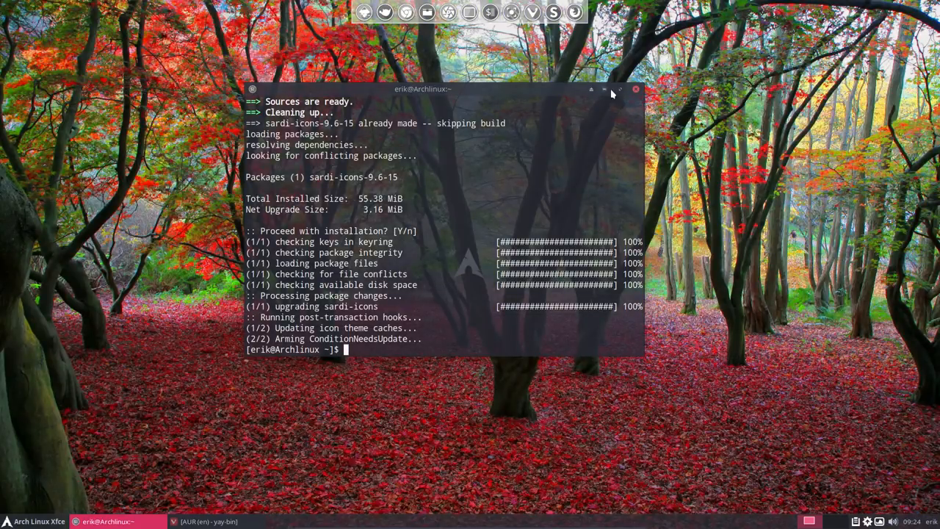
Launch Pamac, browse the arcolinux_repo repository and tick arcolinux-bin-git for installation
left_click(634, 88)
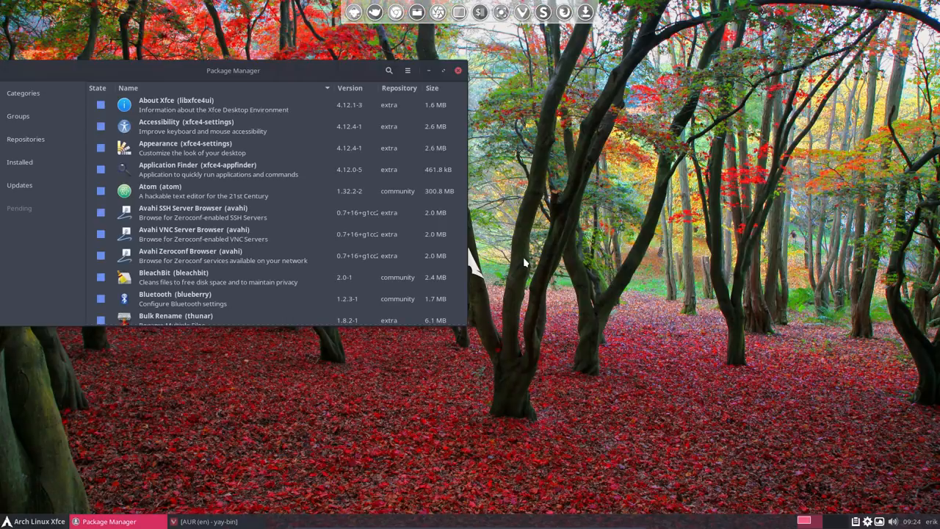
left_click_drag(232, 71, 435, 51)
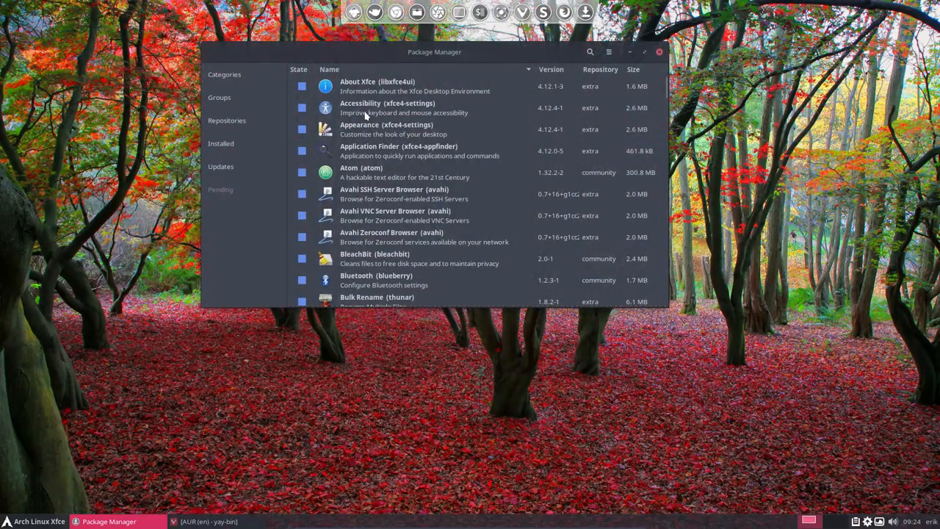
left_click(226, 121)
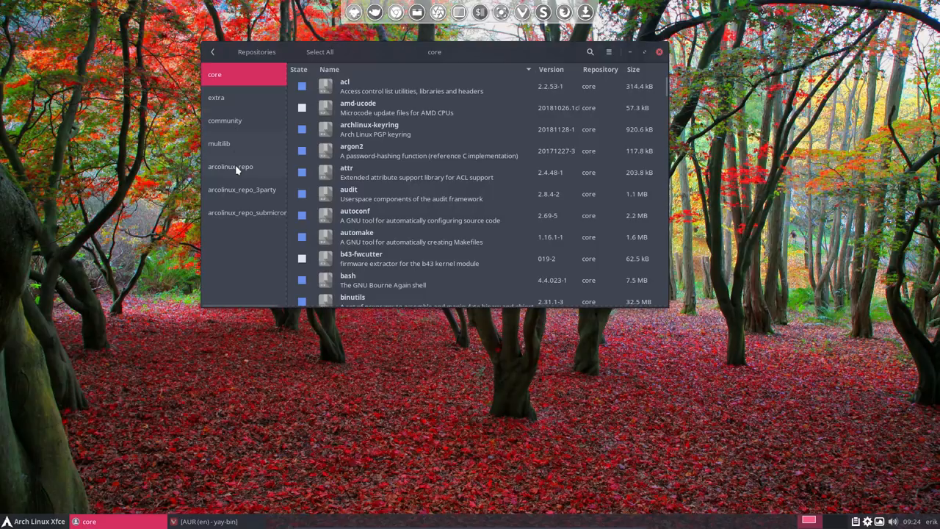
left_click(230, 166)
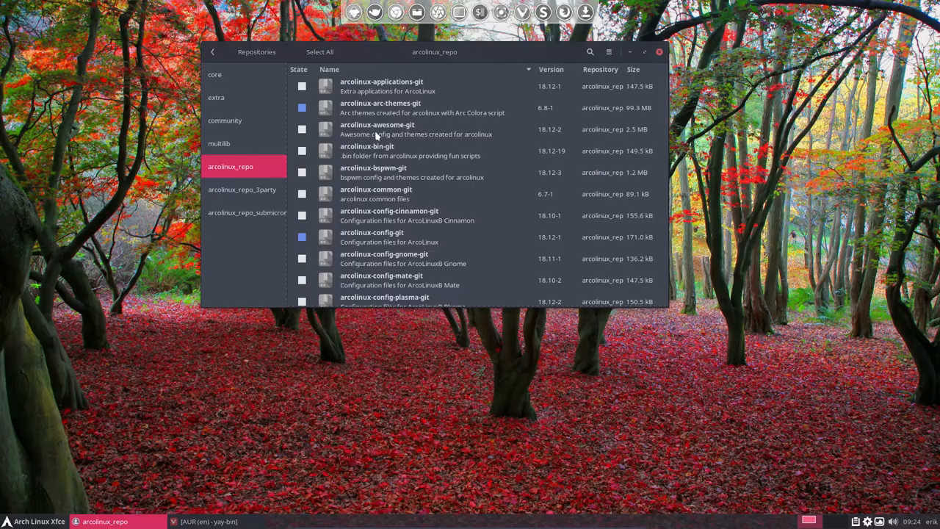
mouse_move(376, 153)
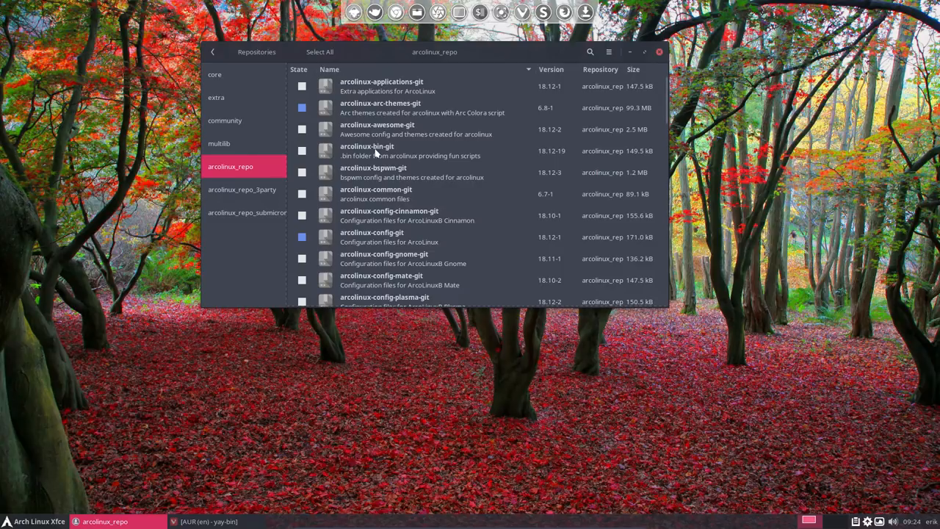
left_click(301, 150)
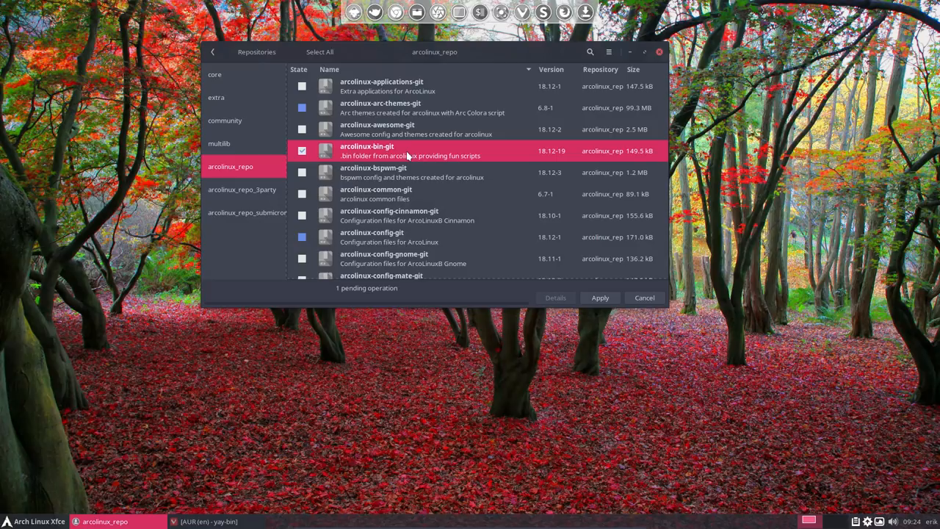
mouse_move(390, 156)
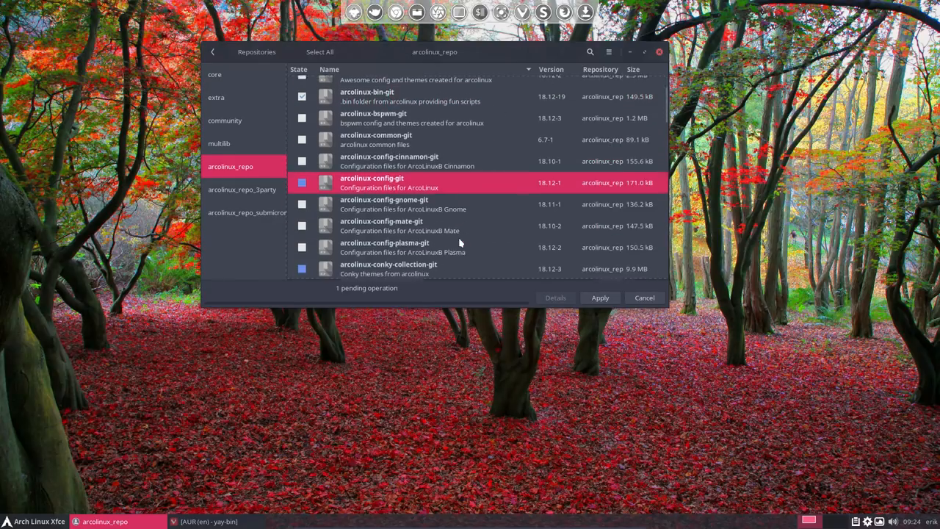
scroll("down", 3)
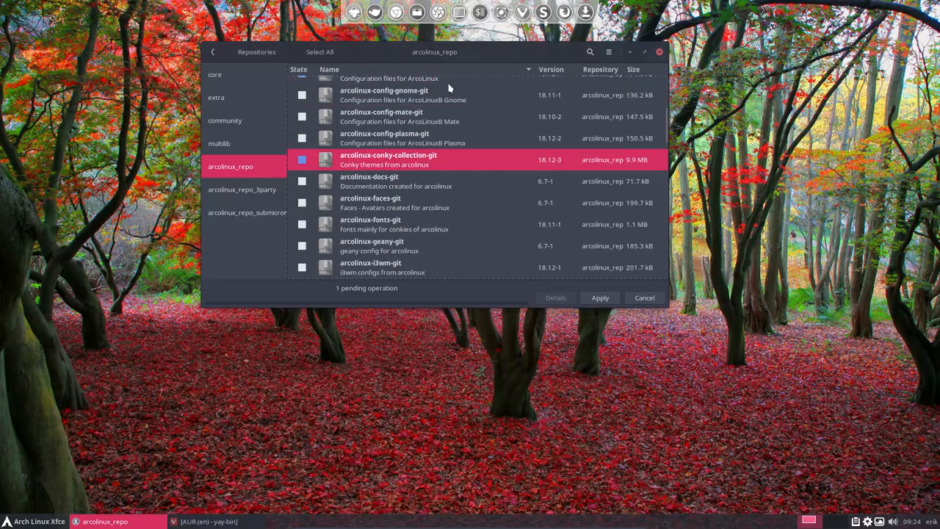
left_click_drag(435, 51, 473, 376)
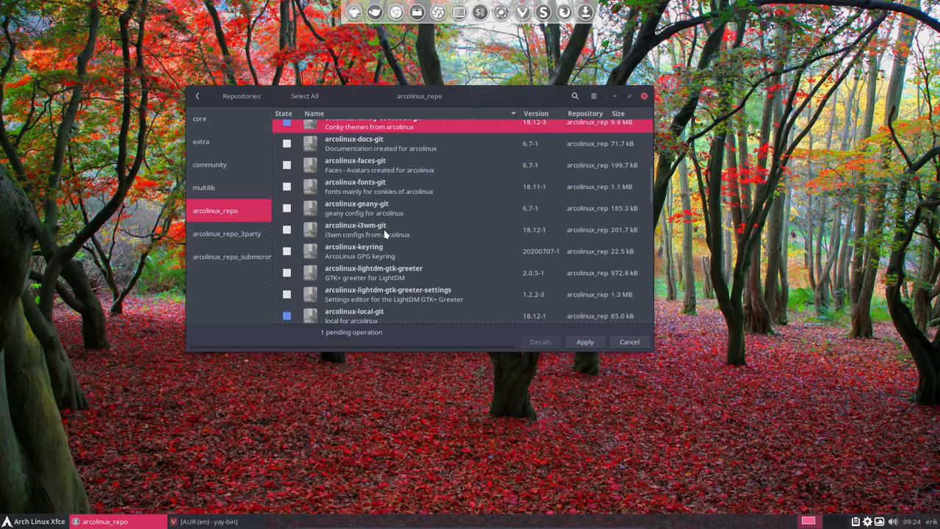
scroll("down", 3)
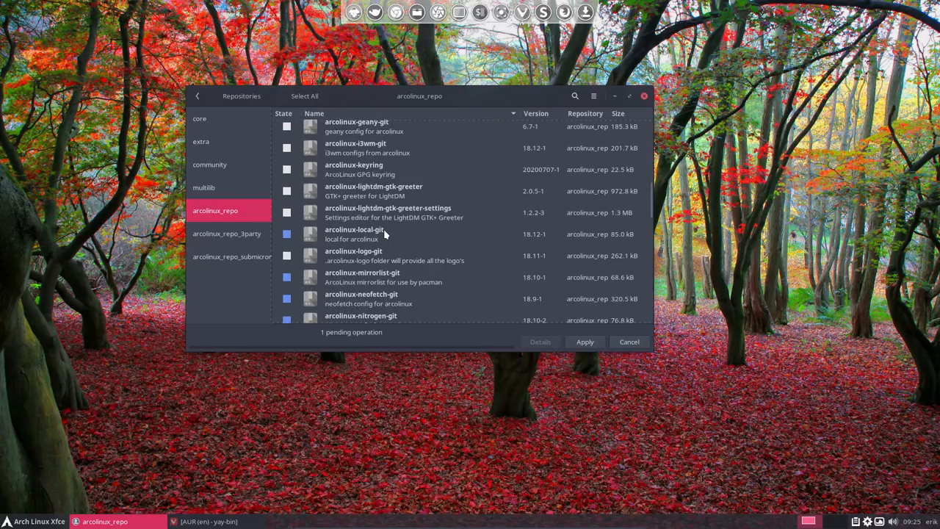
mouse_move(300, 165)
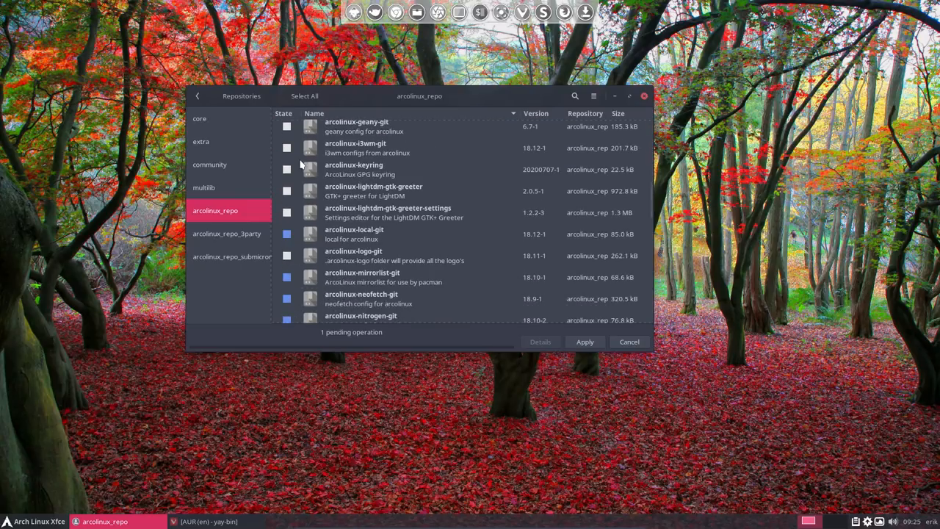
left_click(286, 169)
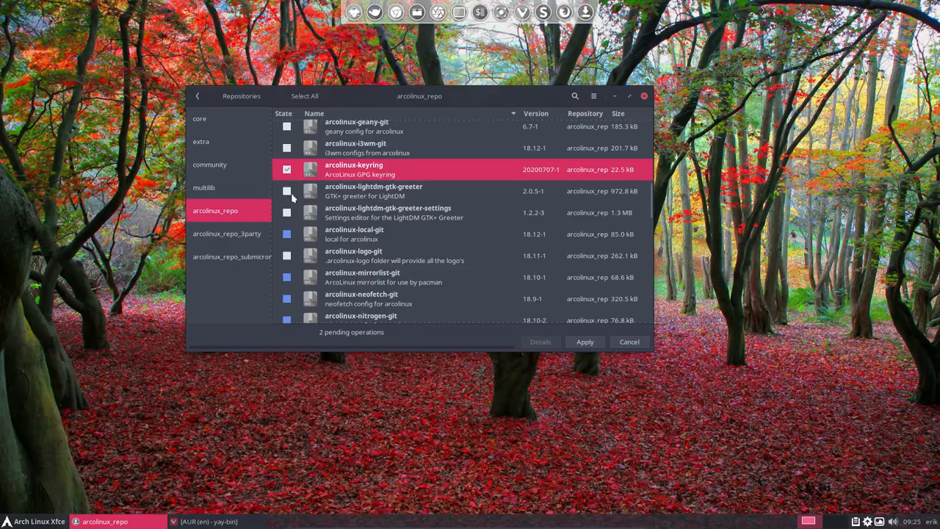
left_click(287, 169)
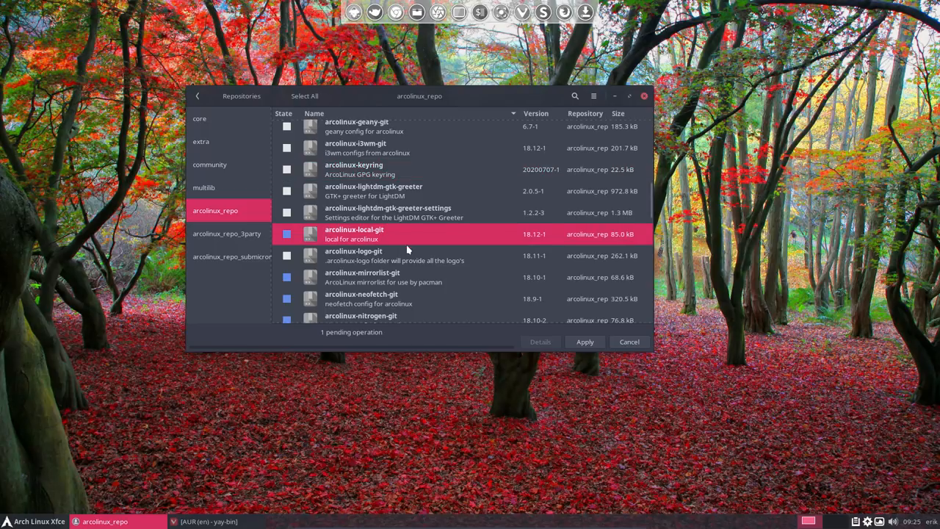
scroll("down", 3)
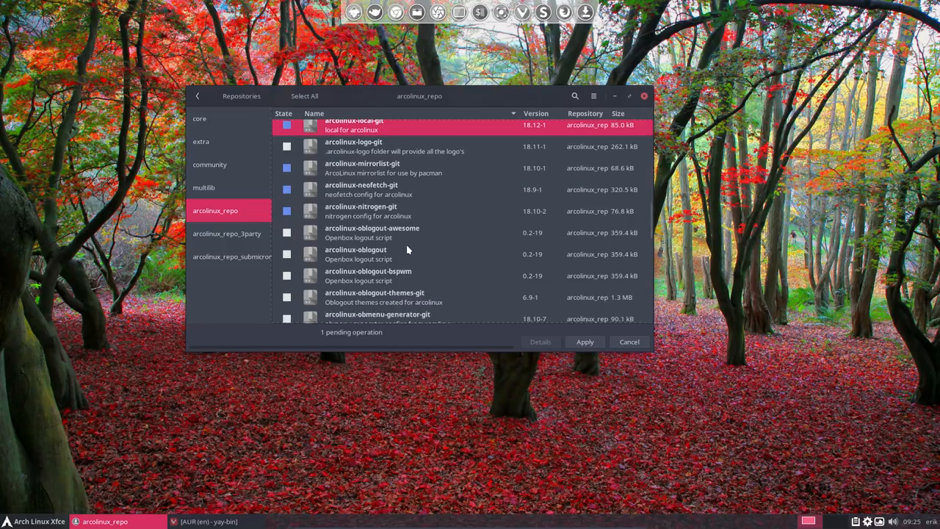
scroll("down", 3)
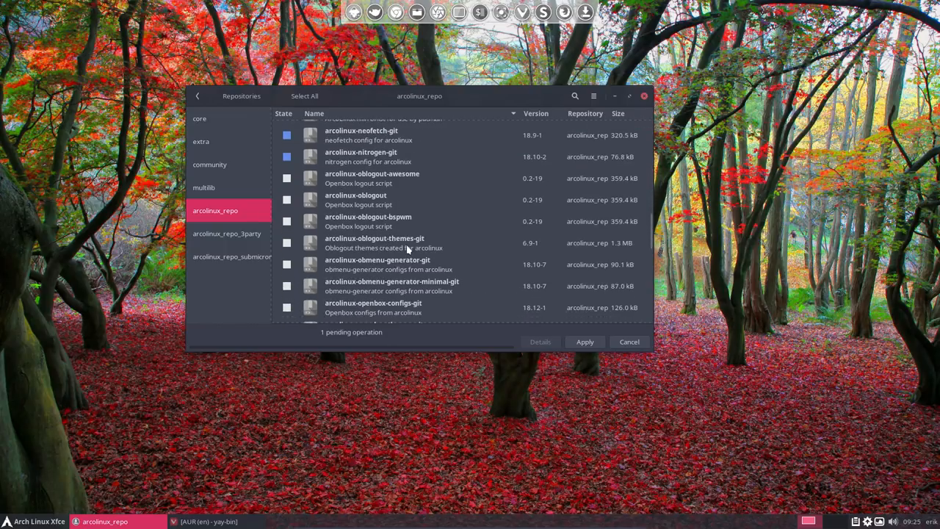
scroll("down", 3)
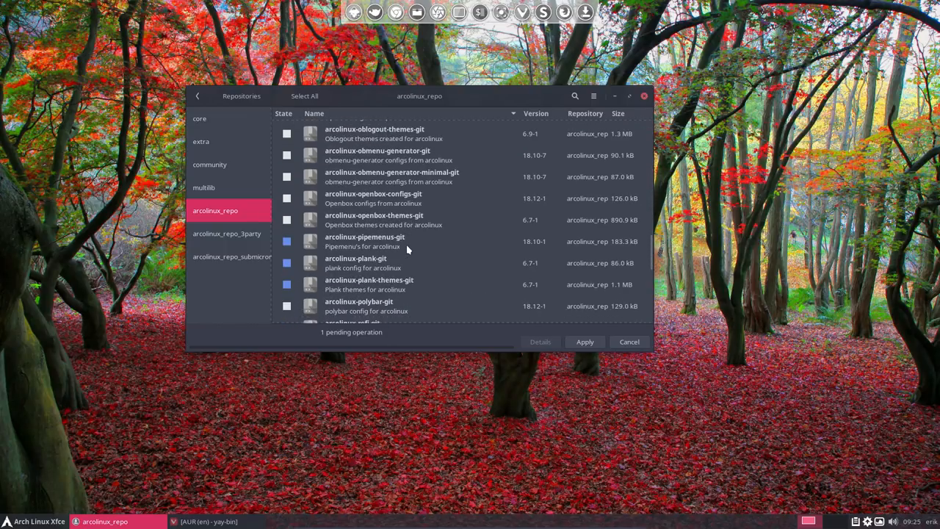
scroll("down", 3)
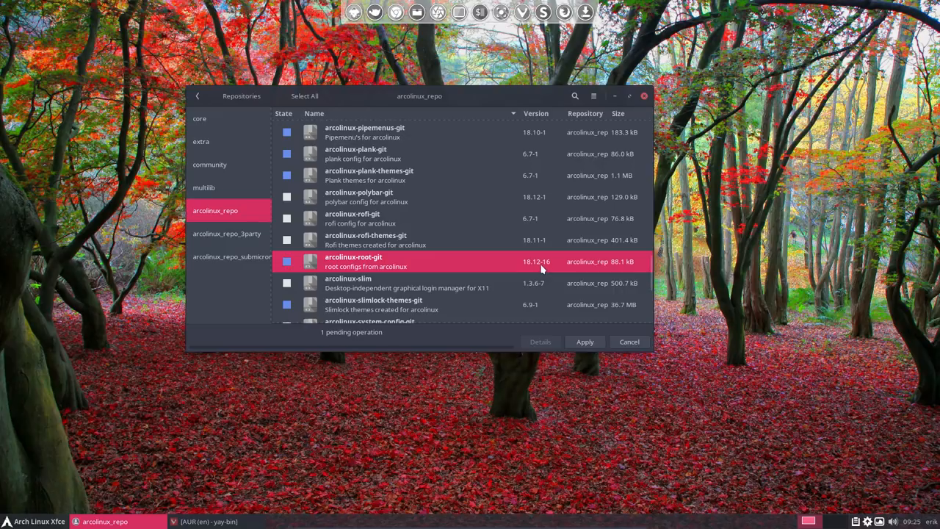
mouse_move(382, 270)
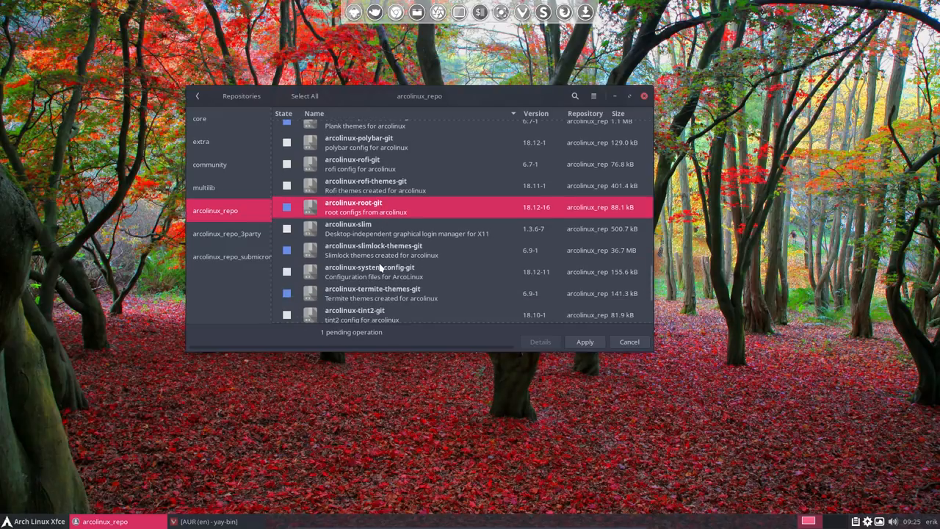
scroll("down", 3)
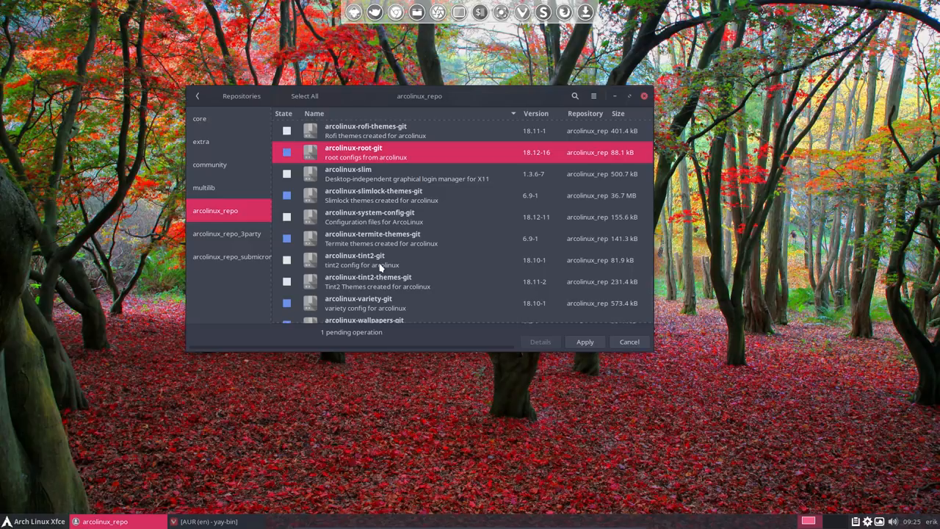
scroll("down", 3)
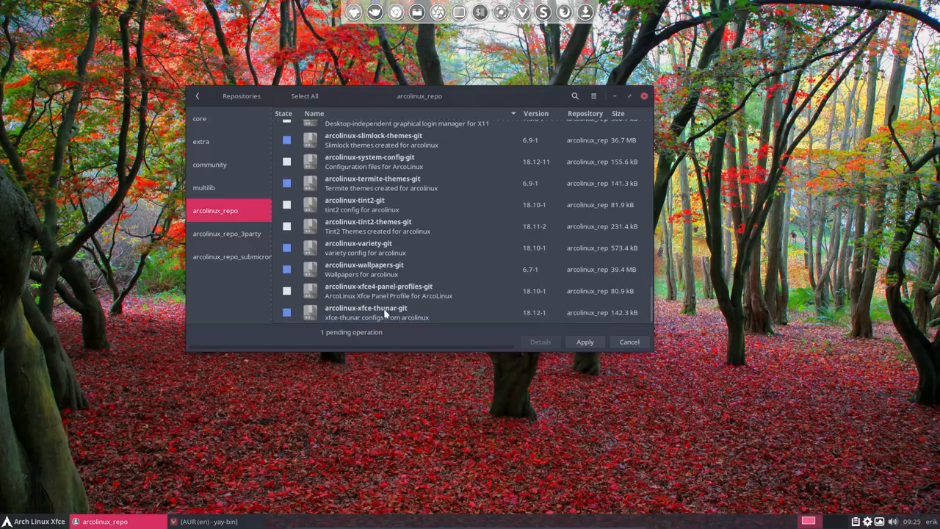
left_click(226, 234)
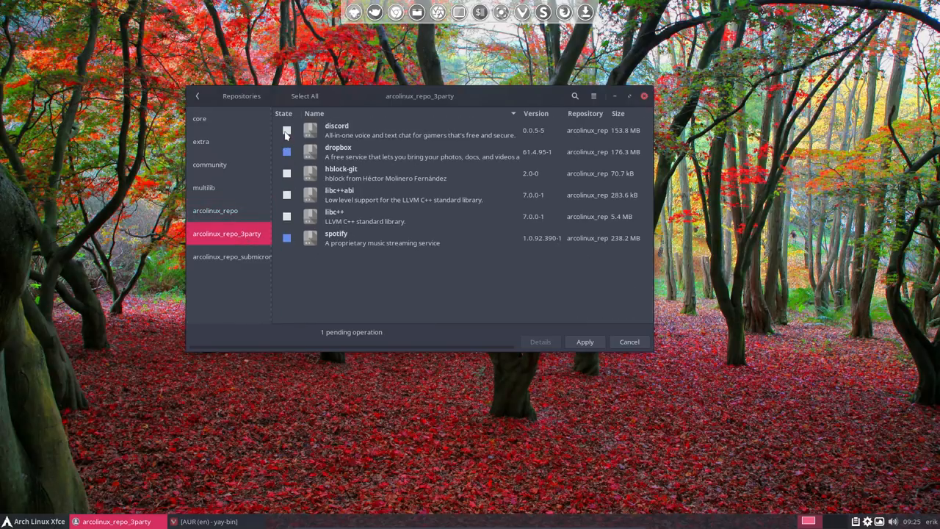
Mark discord in arcolinux_repo_3party and the 1680x1050 Submicron wallpapers package for installation
left_click(286, 129)
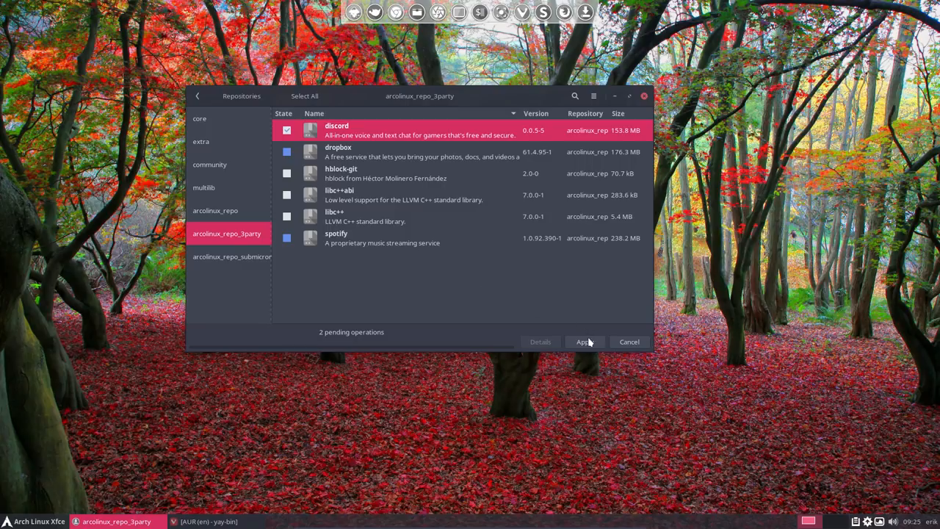
left_click(232, 256)
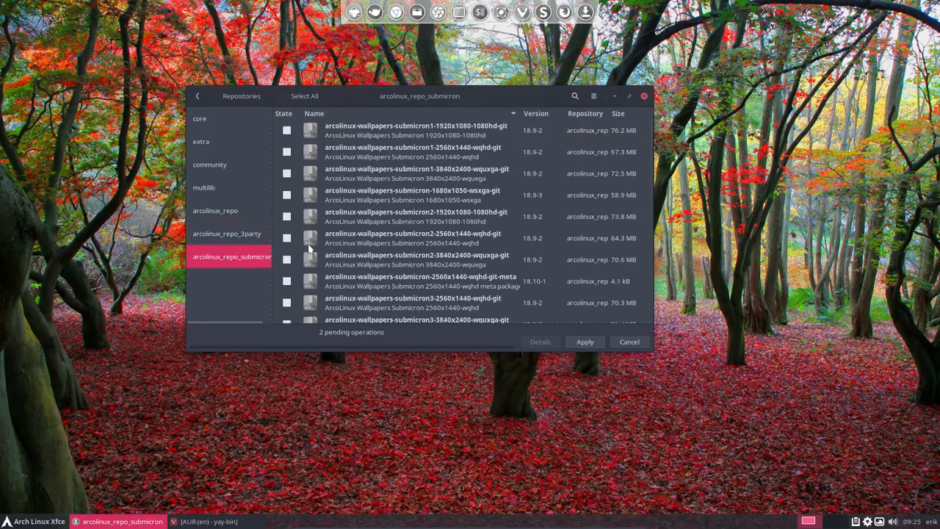
left_click(286, 193)
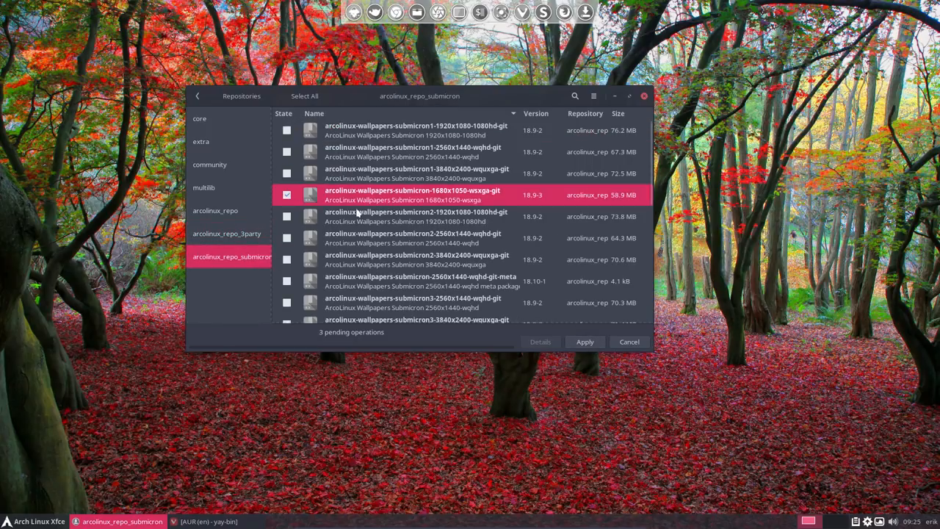
left_click(226, 233)
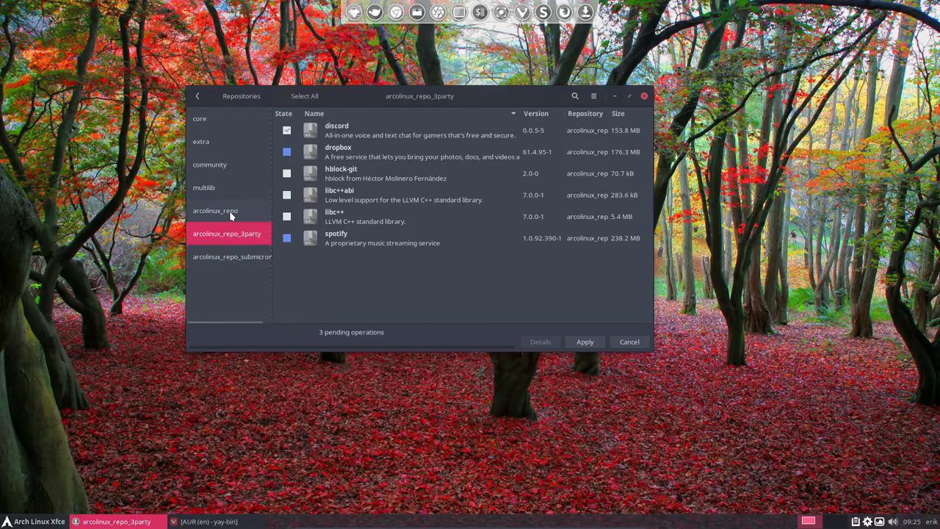
Apply the three pending installs, accepting discord without optional dependencies, and authenticate with the password
left_click(585, 341)
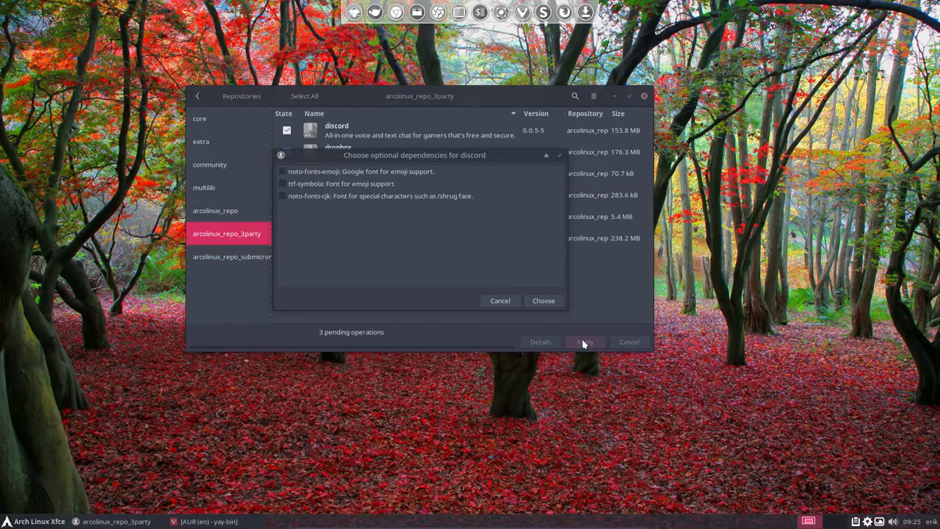
left_click(543, 300)
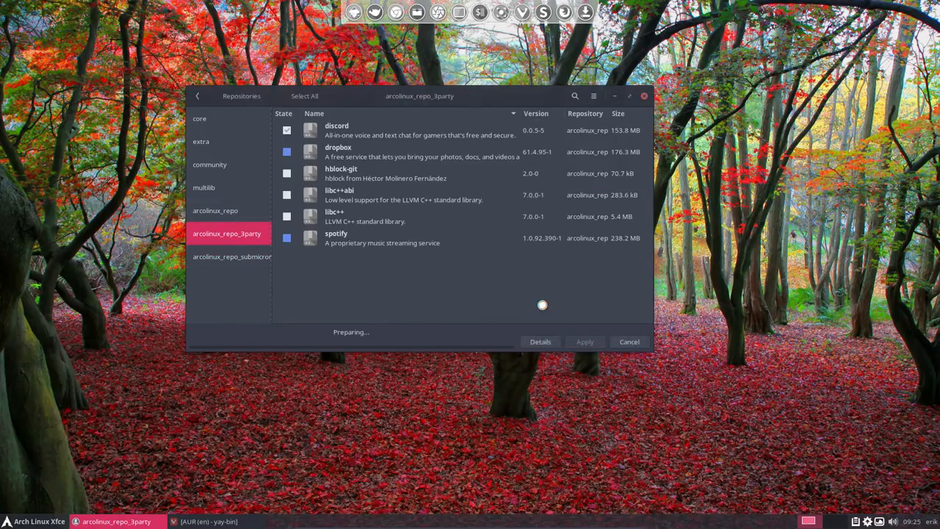
left_click(584, 340)
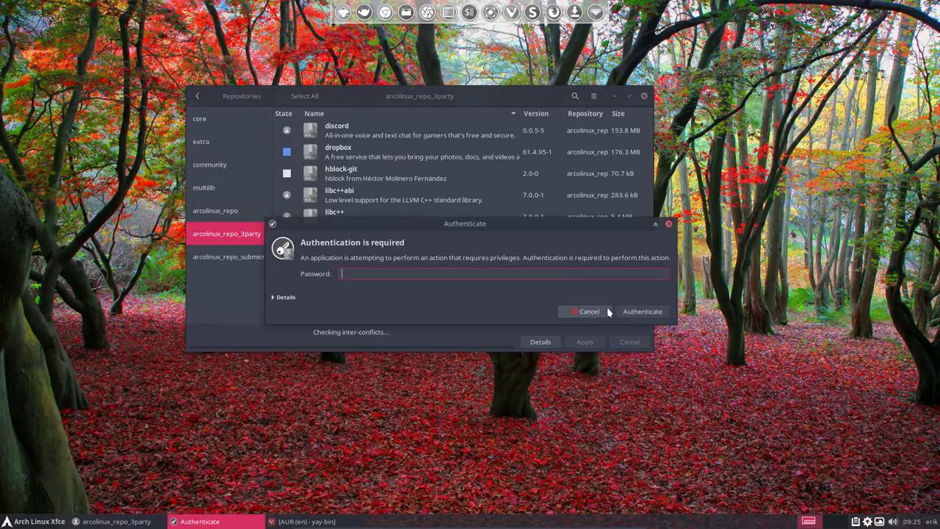
type("••••")
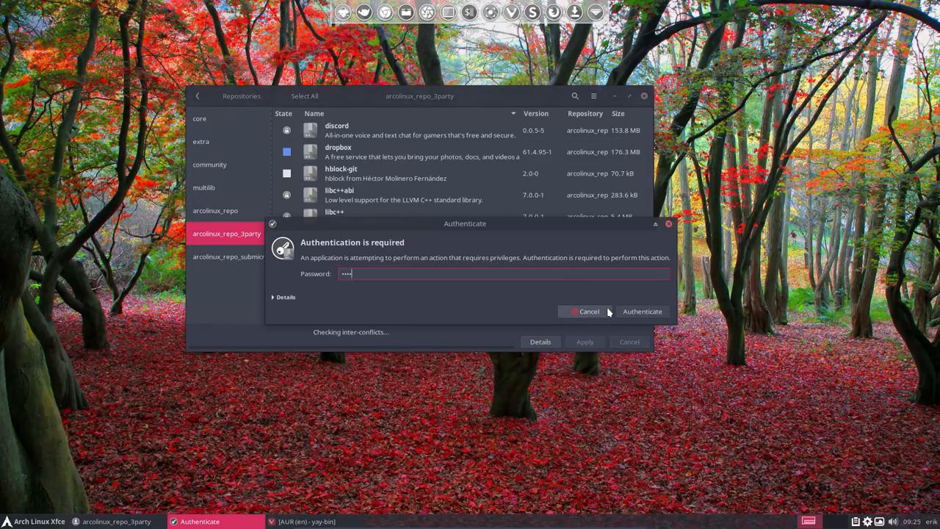
left_click(642, 311)
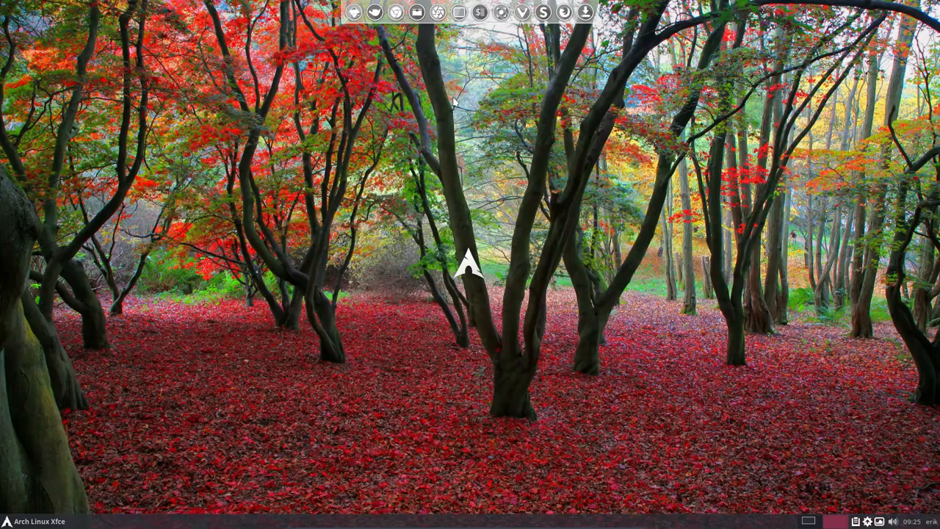
mouse_move(381, 126)
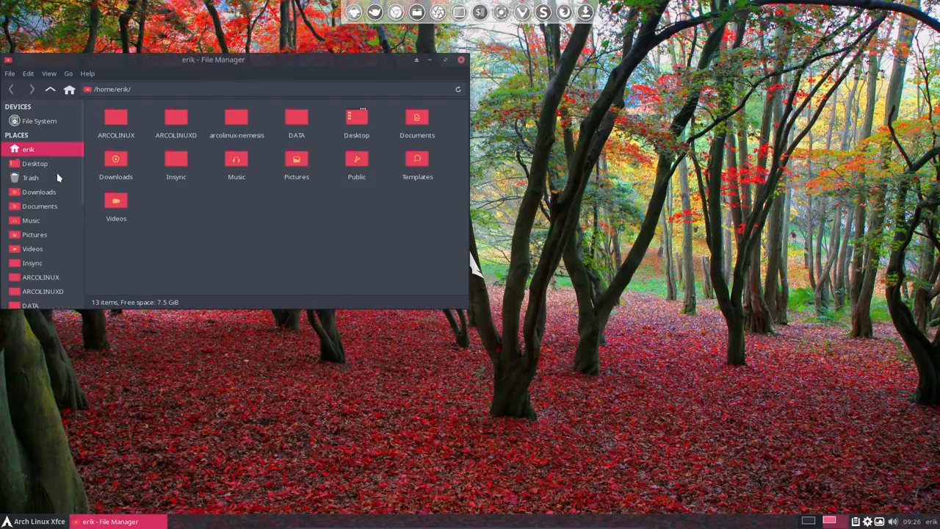
Browse to /etc/skel in Thunar and open .bashrc-latest in Sublime Text, dismissing the update offer
scroll("down", 3)
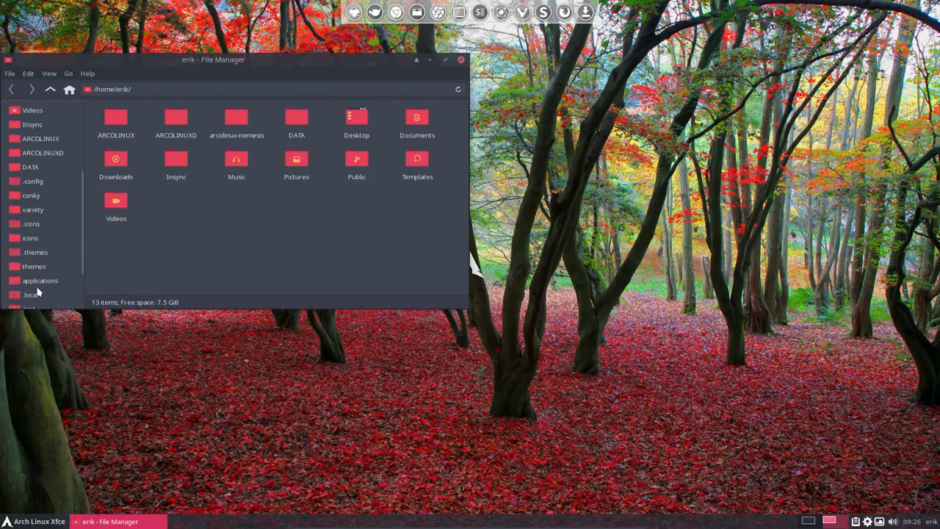
left_click(36, 267)
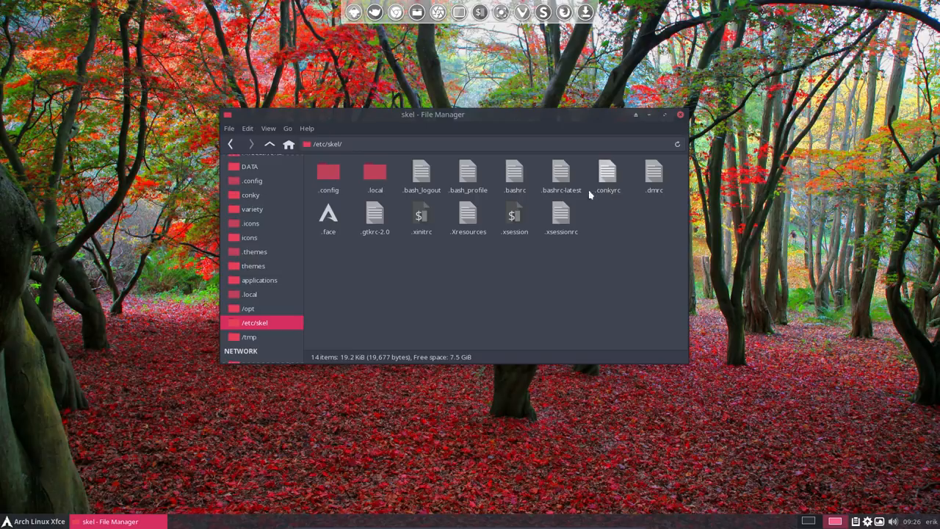
left_click(514, 176)
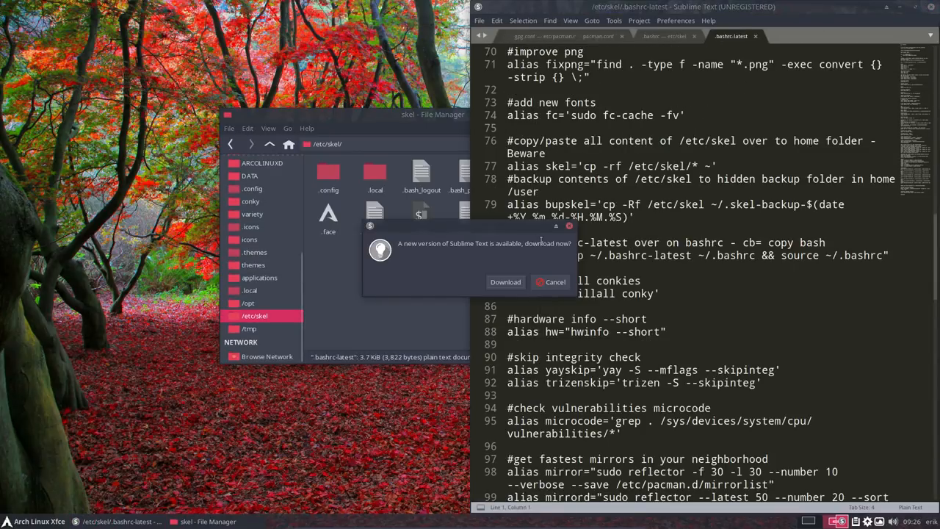
left_click(556, 282)
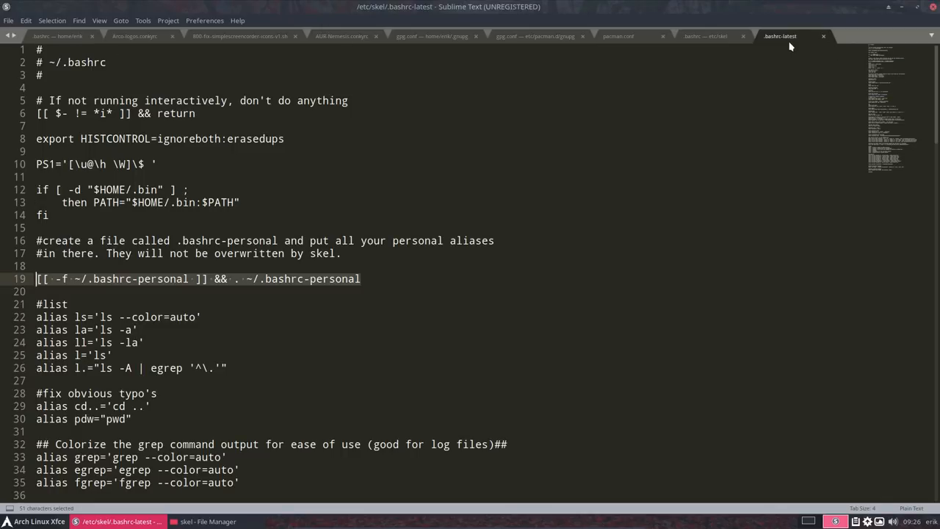
Maximize Sublime Text to review the aliases in /etc/skel/.bashrc-latest before closing it
right_click(780, 35)
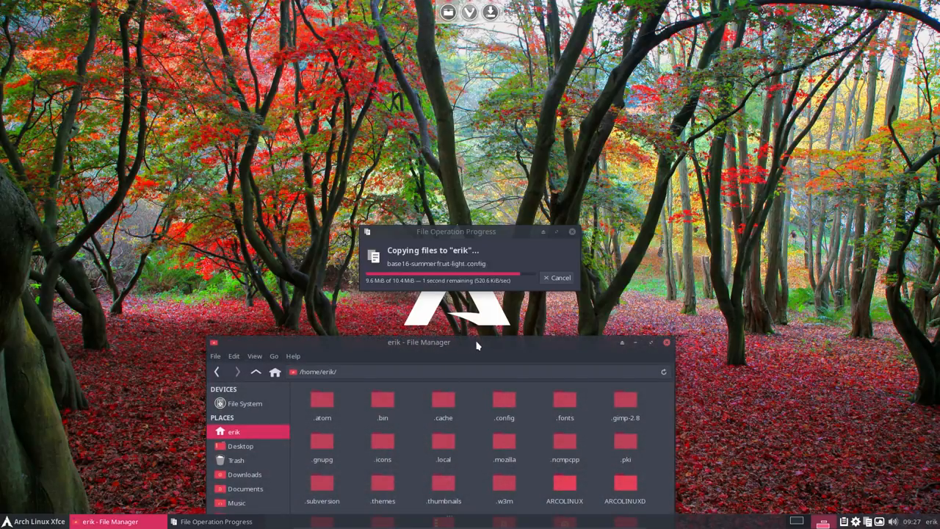
Reposition Thunar on the home folder and select .bashrc and .bashrc-latest for comparison
left_click_drag(419, 341, 311, 97)
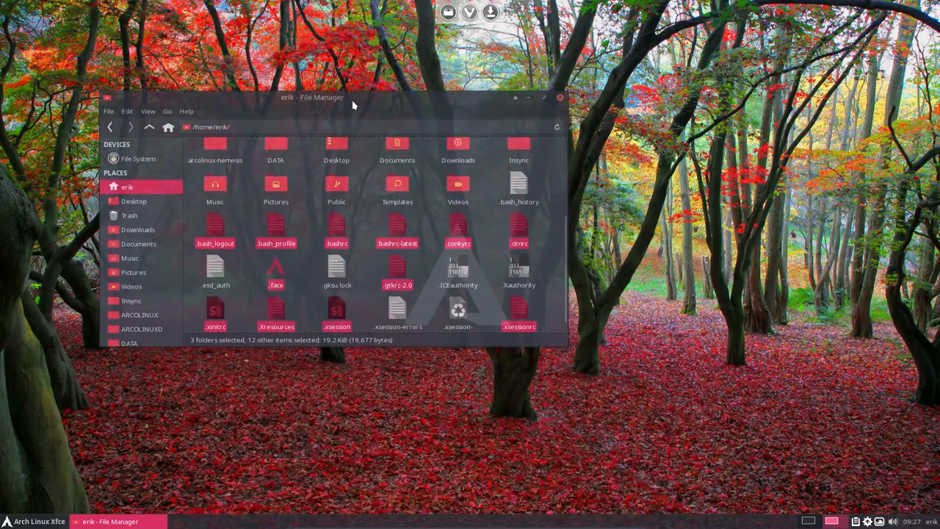
left_click(433, 173)
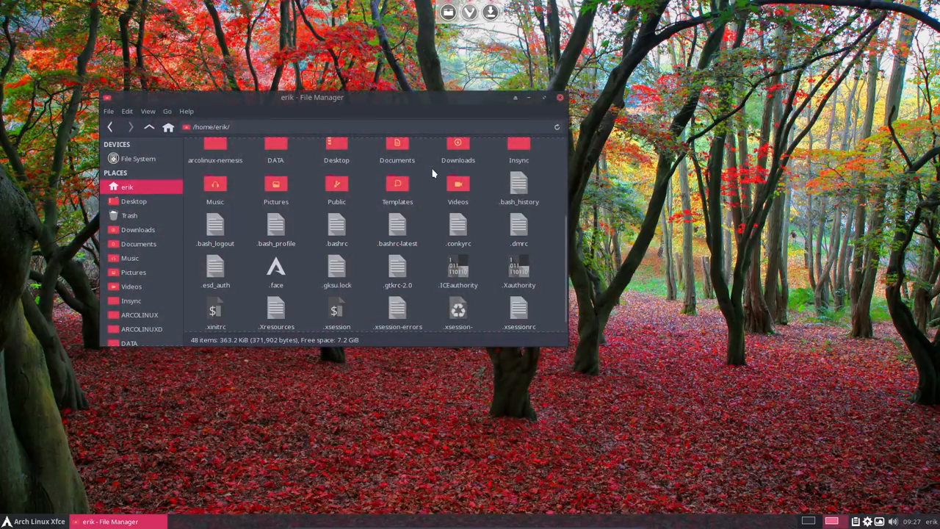
mouse_move(430, 220)
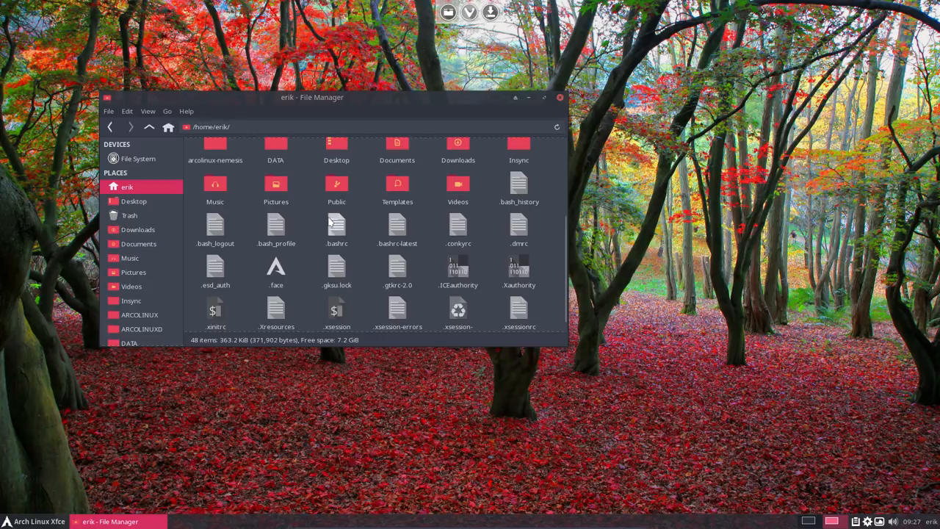
left_click(336, 228)
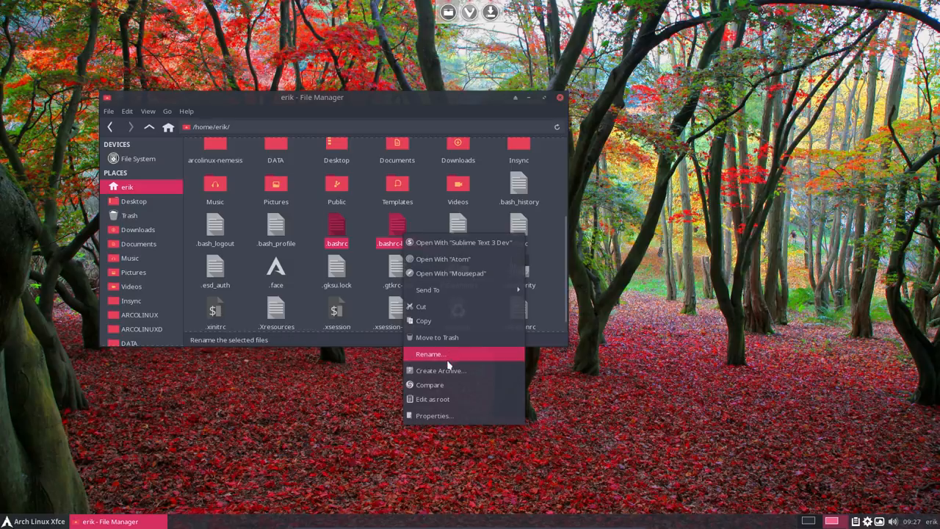
mouse_move(429, 289)
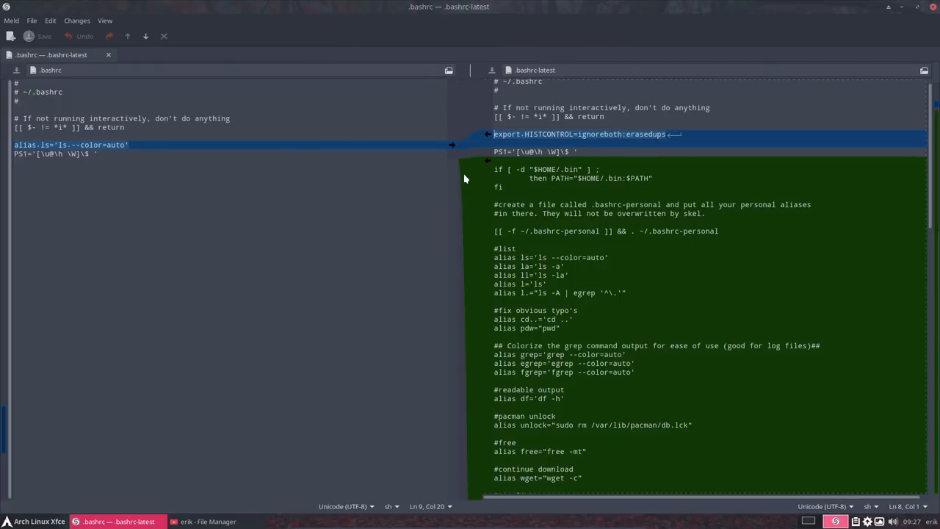
mouse_move(489, 136)
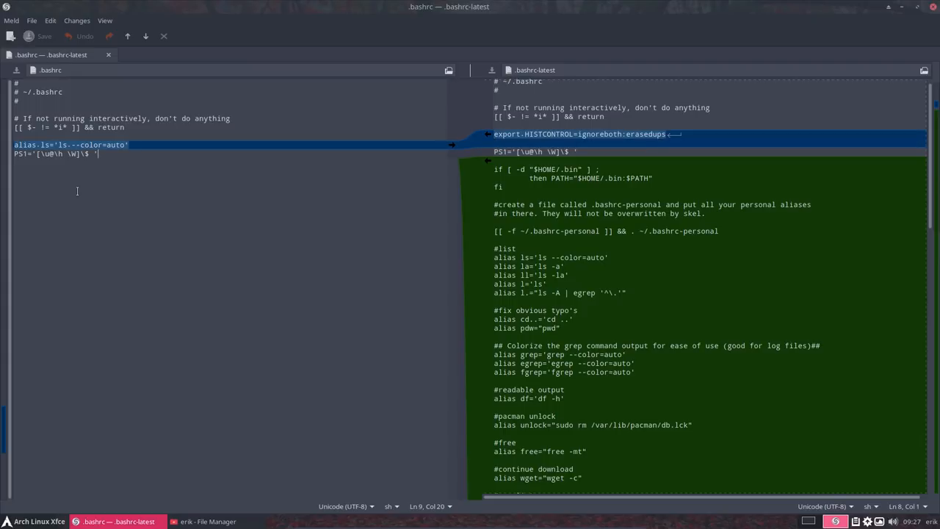
mouse_move(436, 138)
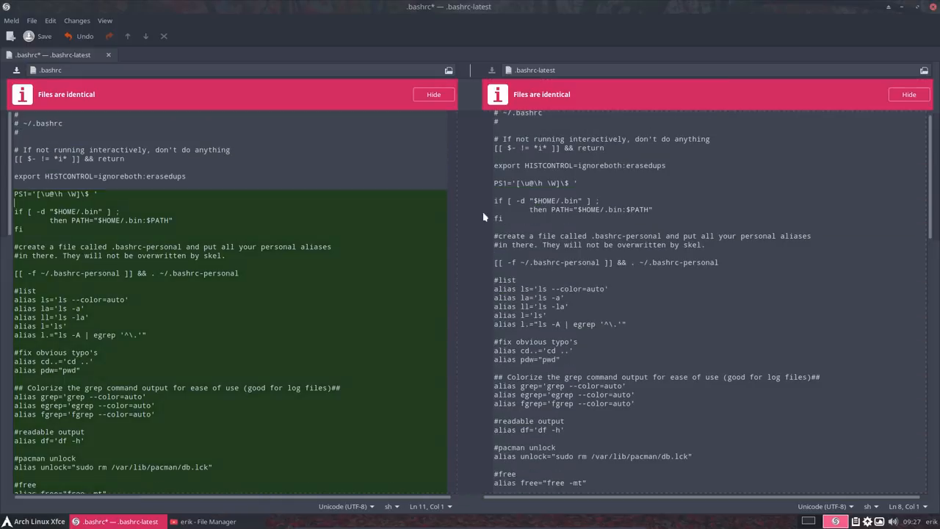
Finish merging .bashrc-latest into .bashrc in Meld, then save the updated .bashrc on closing
scroll("down", 3)
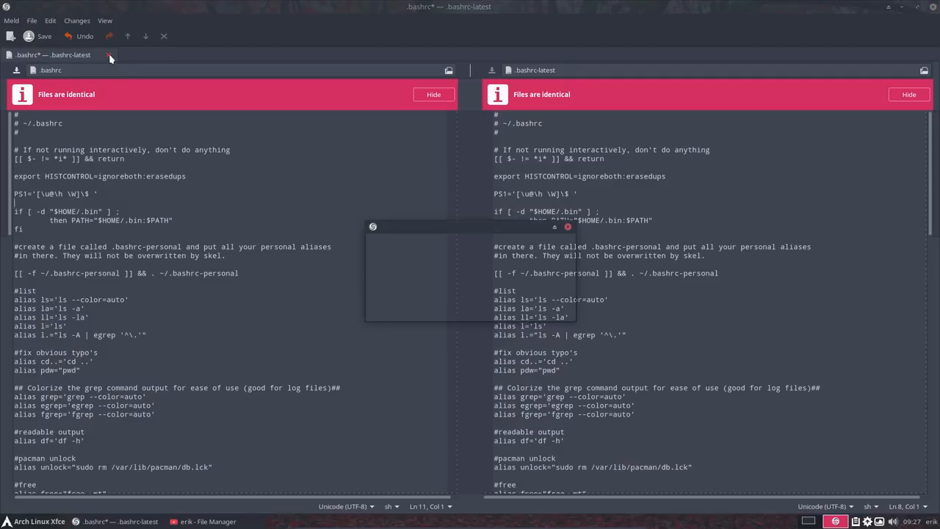
left_click(109, 54)
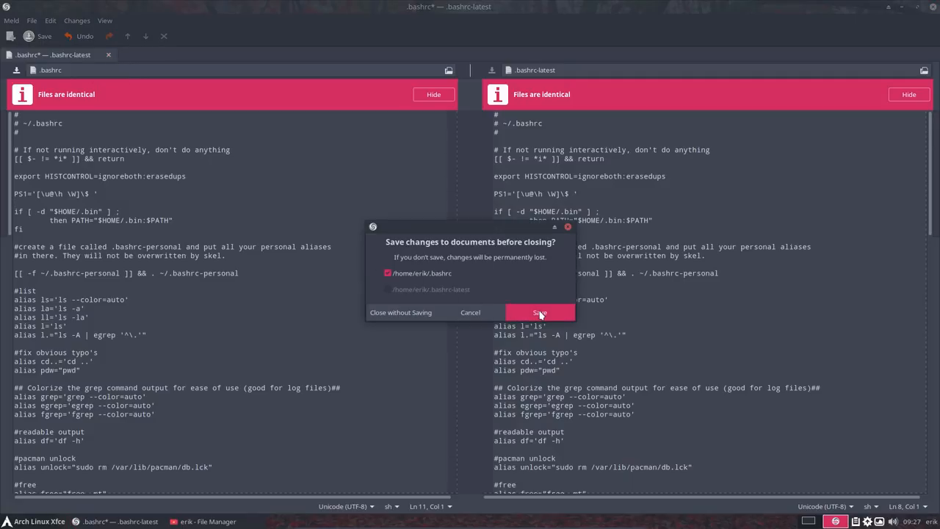
left_click(540, 312)
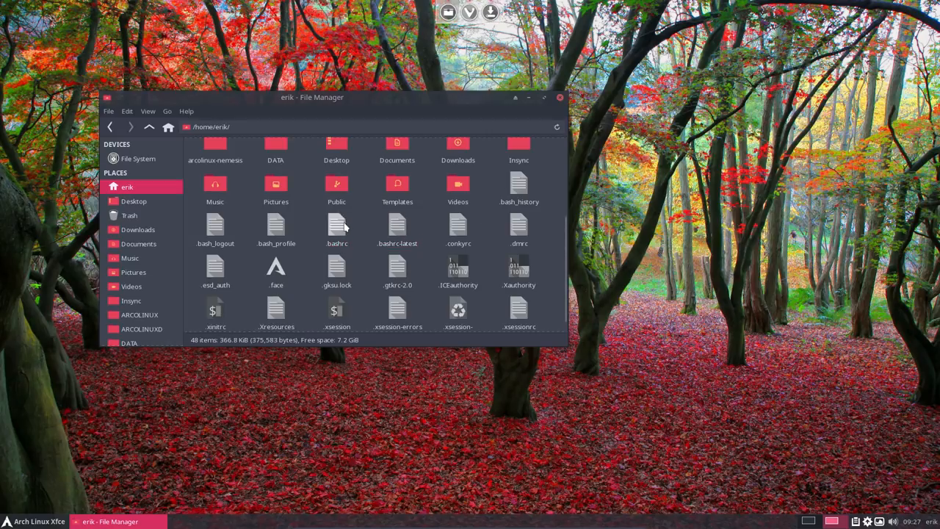
Open a terminal with the new .bashrc and try the mirror alias, which fails without reflector
right_click(492, 209)
type("source .bashrc")
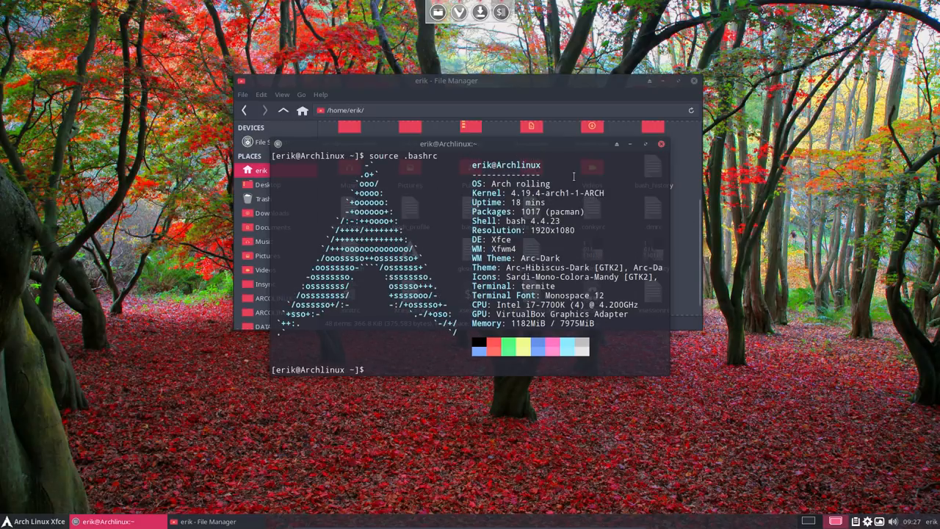
type("mirror")
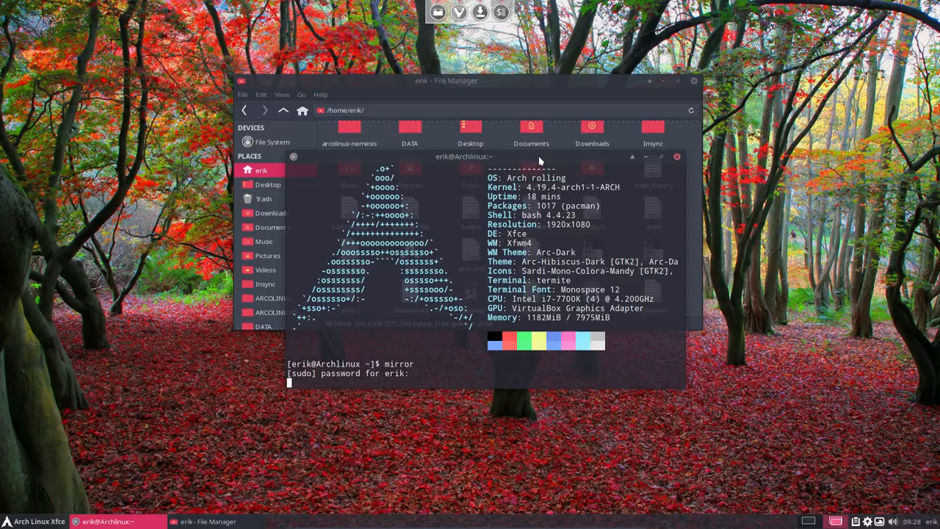
key("Return")
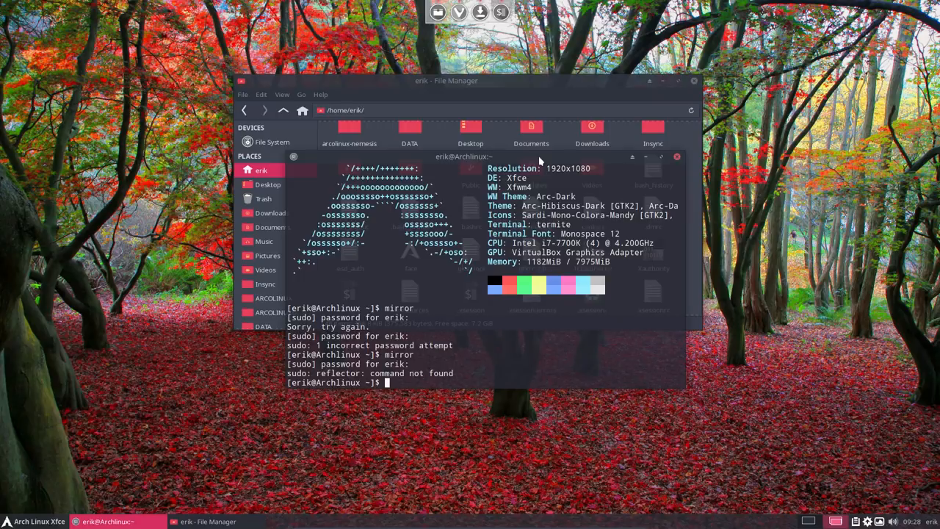
Install reflector, youtube-dl and expac with sudo pacman -S
type("s")
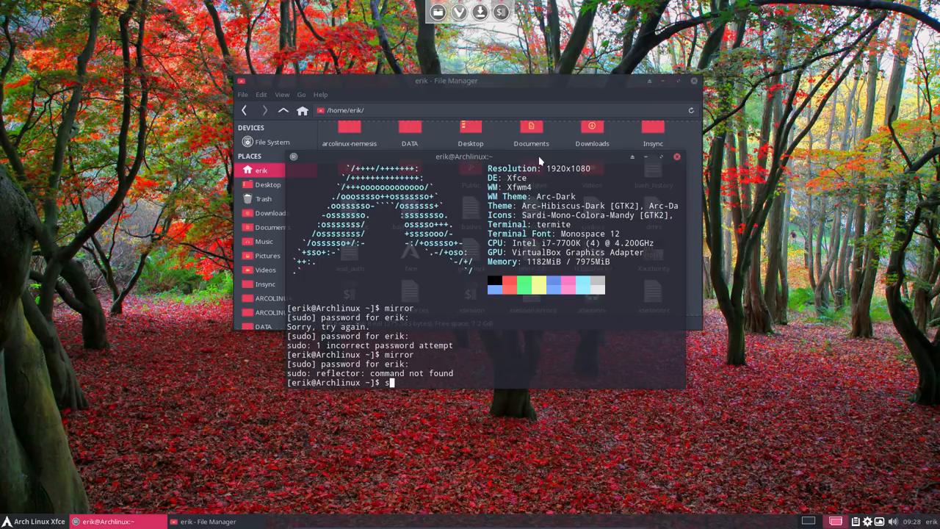
type("udo pacman -S reflector y")
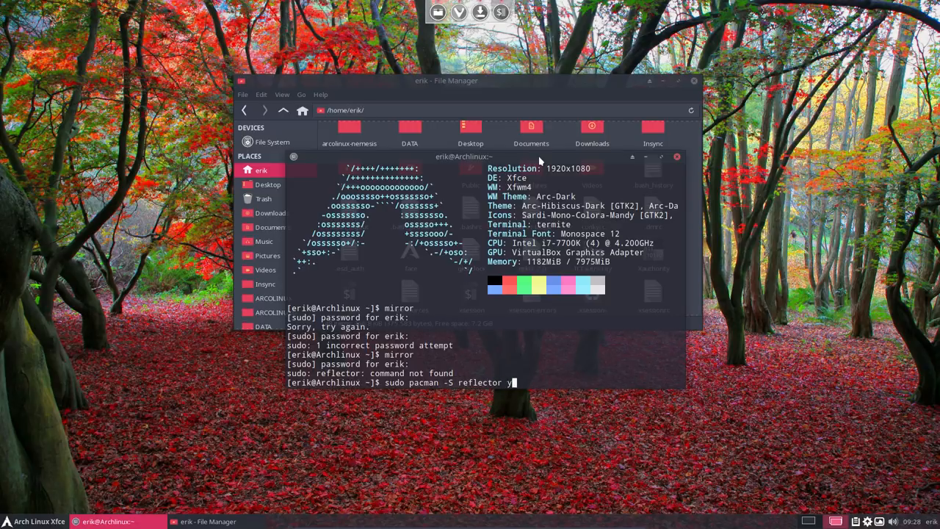
type("outube-dl expec")
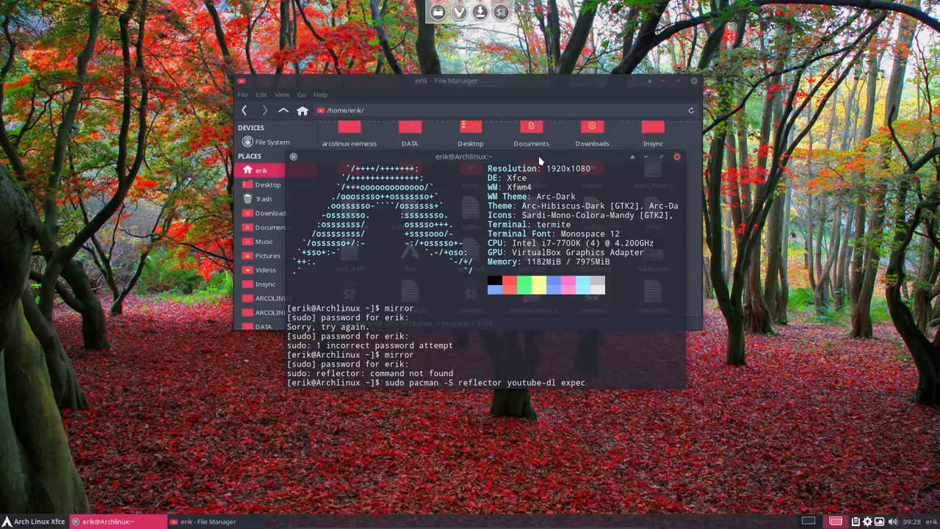
key("Return")
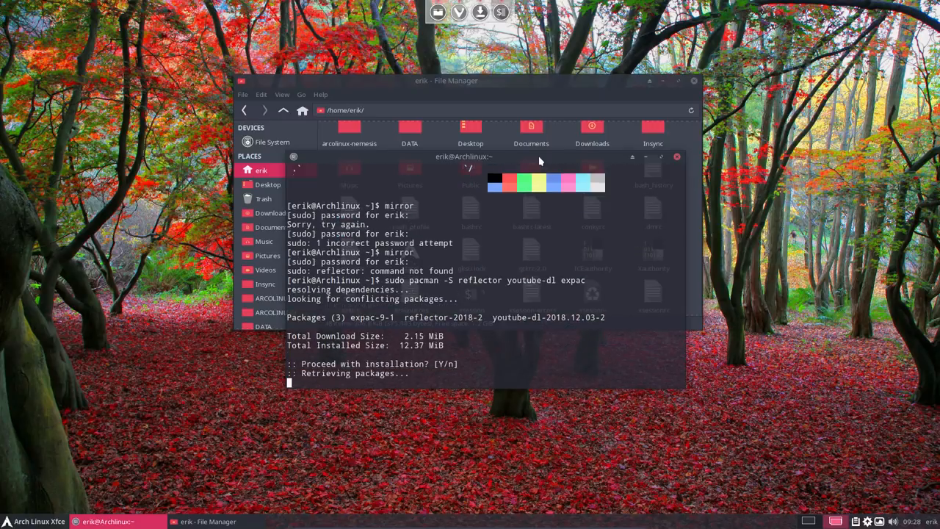
Confirm the install, run the mirror and skel aliases, and check the dated skel backup folder in Thunar
type("y")
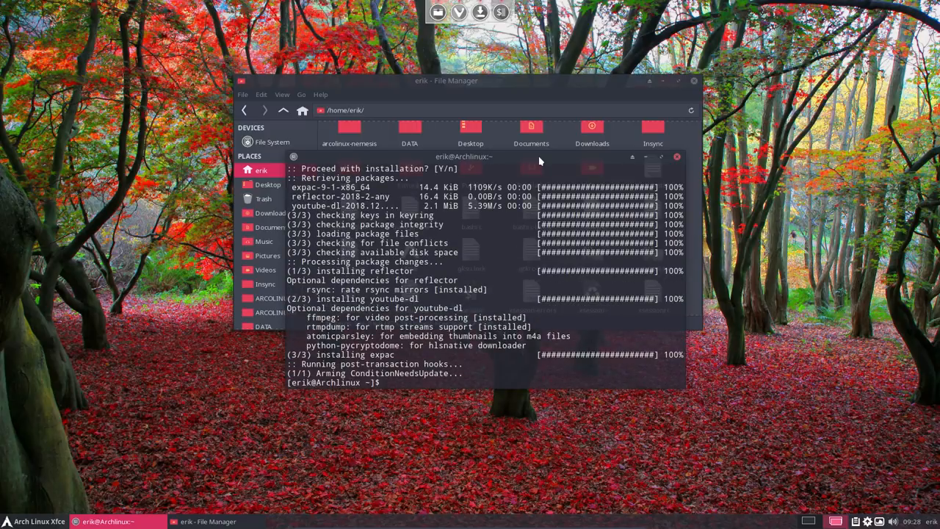
type("m")
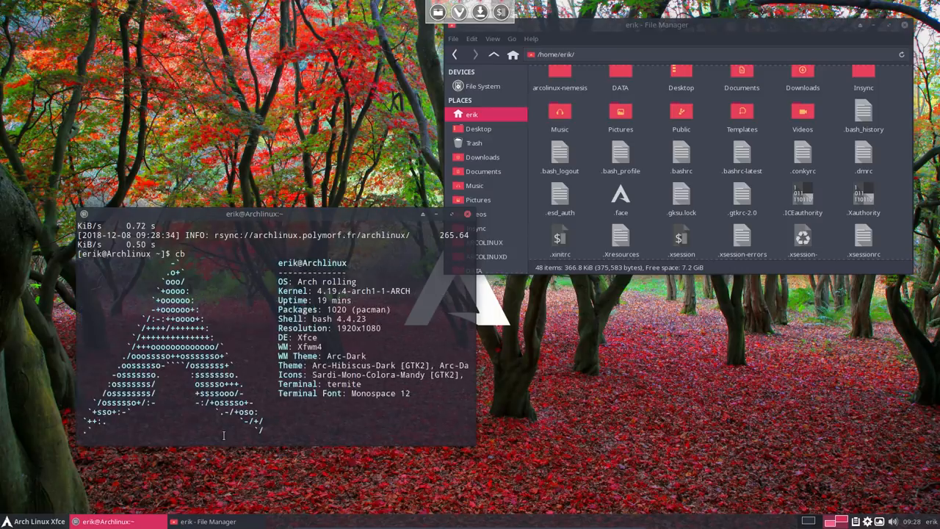
type("mi")
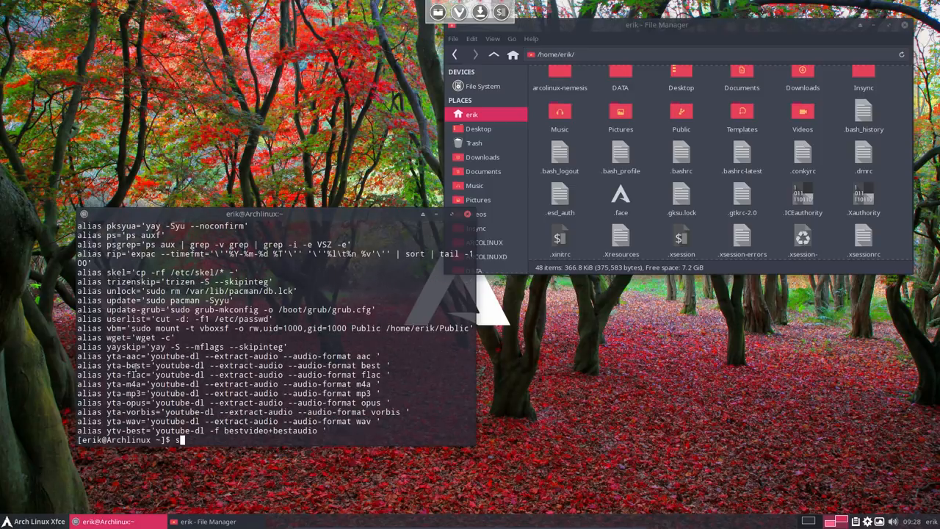
type("kel")
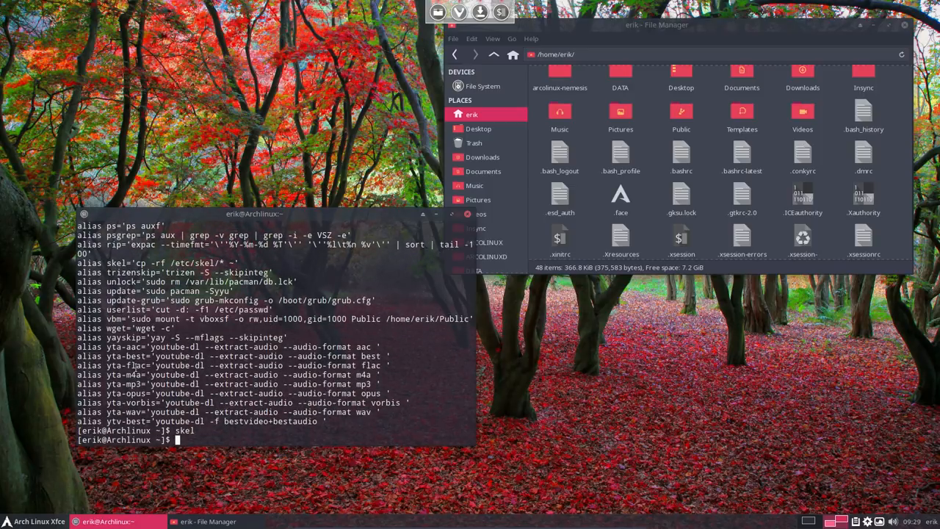
type("bups")
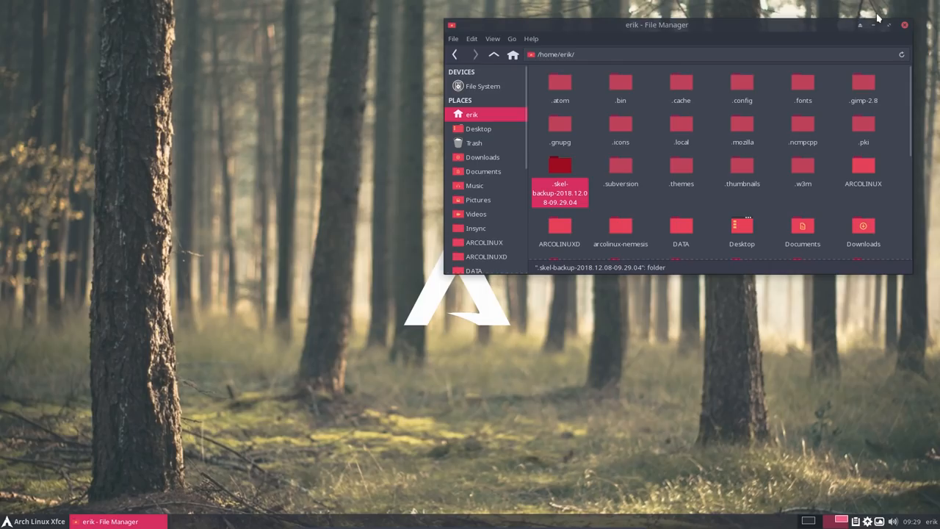
left_click_drag(655, 24, 521, 72)
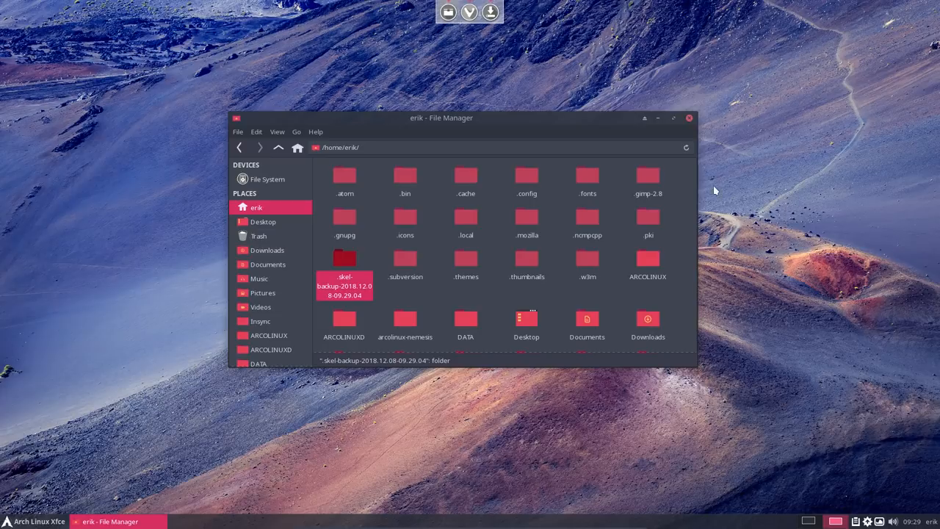
left_click(689, 117)
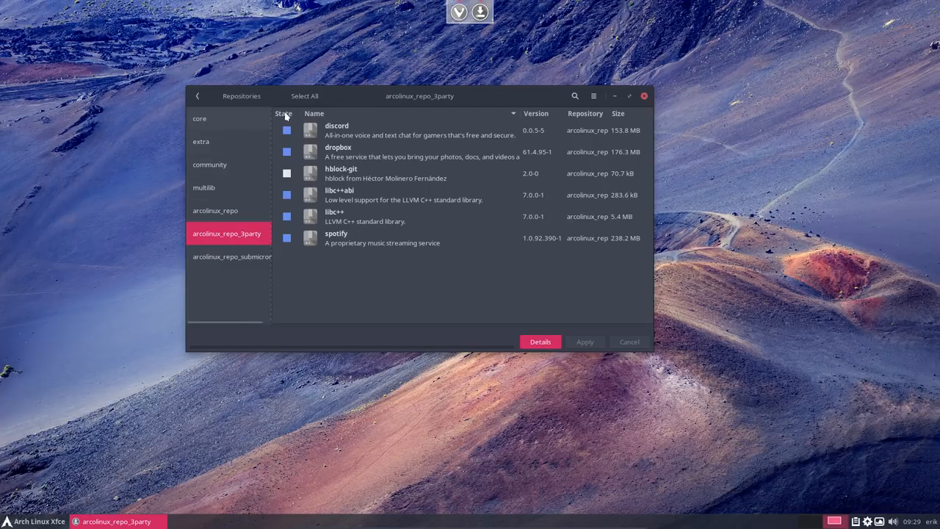
Search Pamac for conky to see which conky packages are installed
left_click(576, 95)
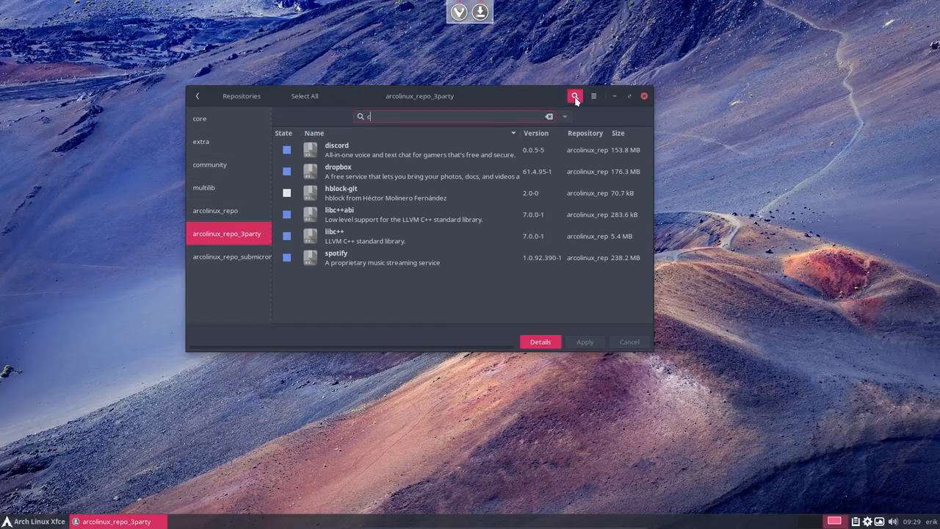
type("onky")
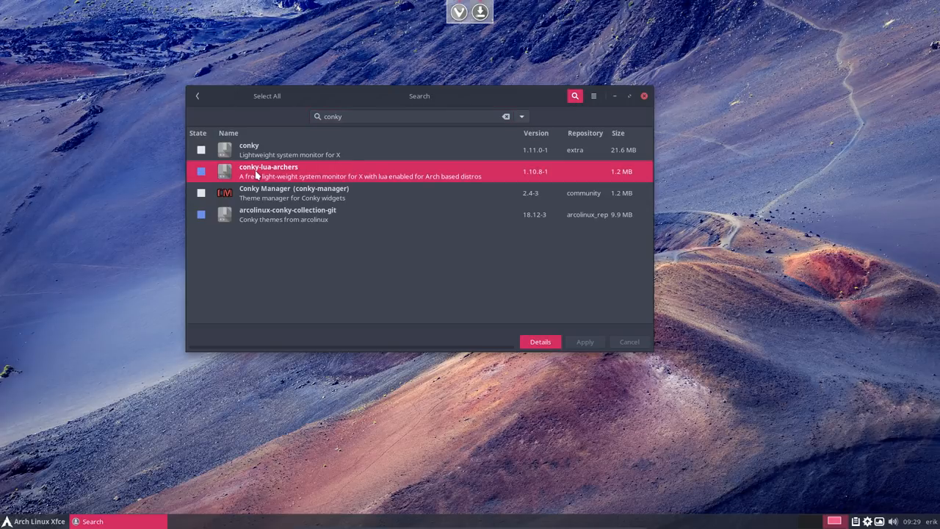
left_click(288, 215)
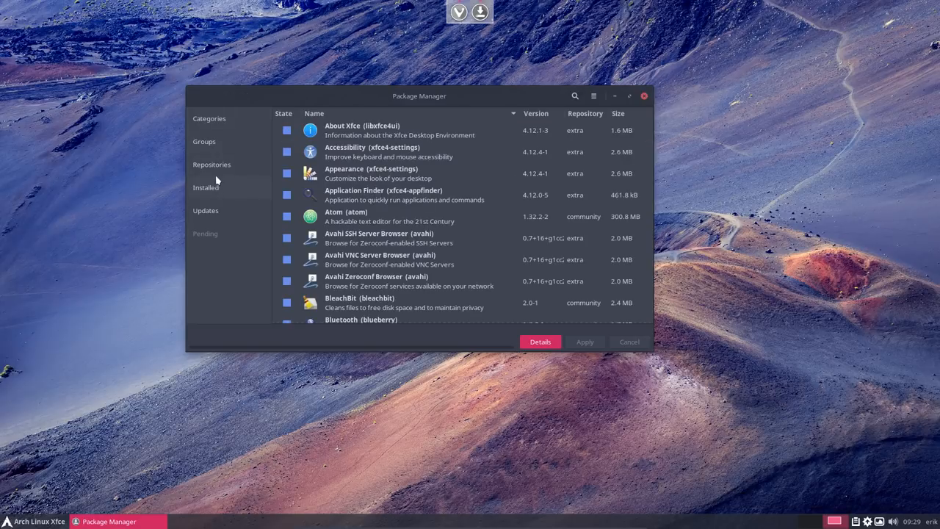
Browse the arcolinux_repo package list down to the openbox, plank, polybar and rofi packages
left_click(212, 164)
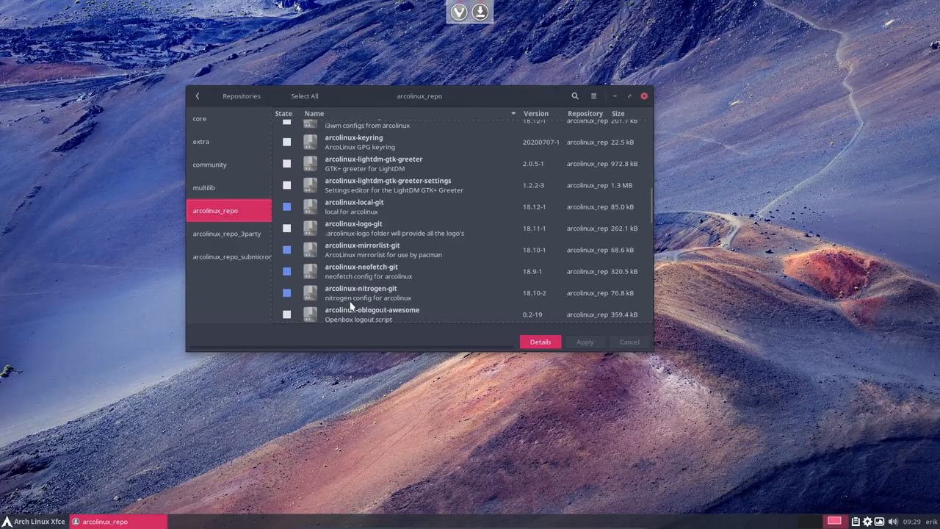
scroll("down", 3)
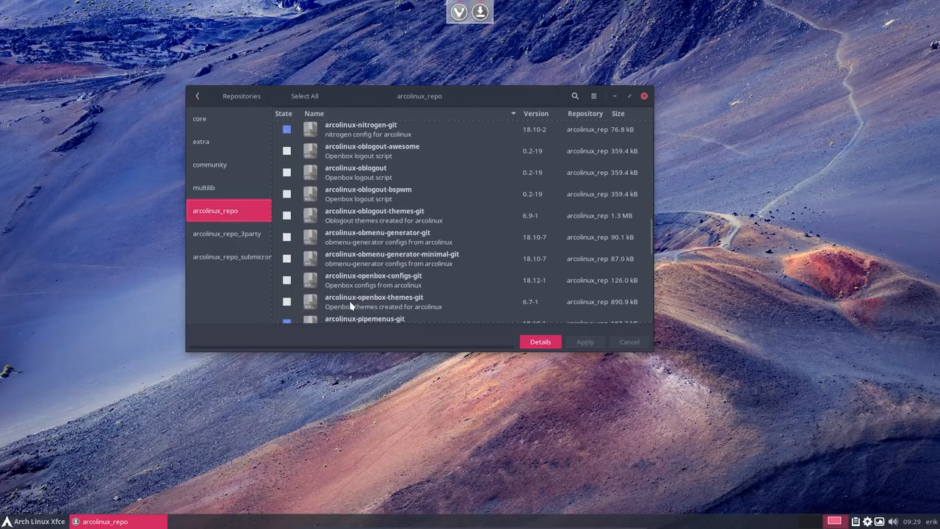
scroll("down", 3)
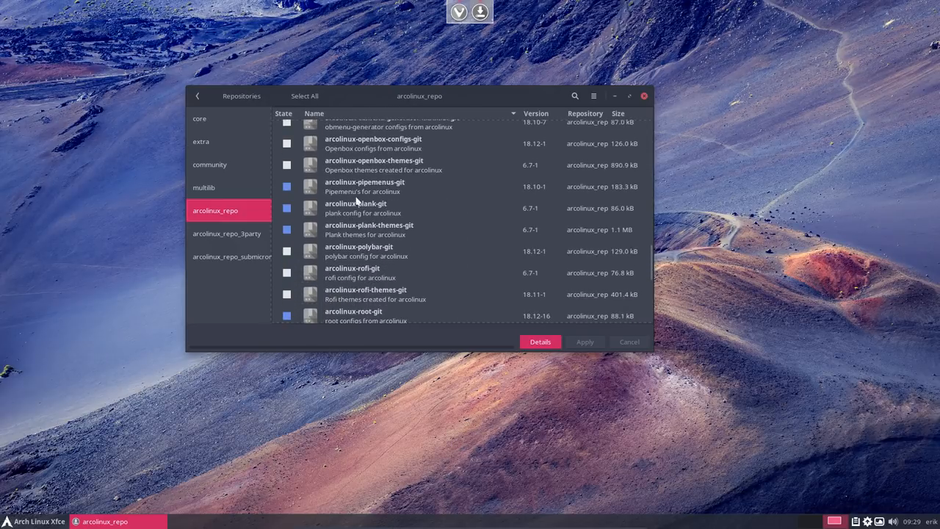
Launch ArcoLinux Conky Manager and pick a system-monitor conky to show CPU, memory and processes on the desktop
left_click(32, 520)
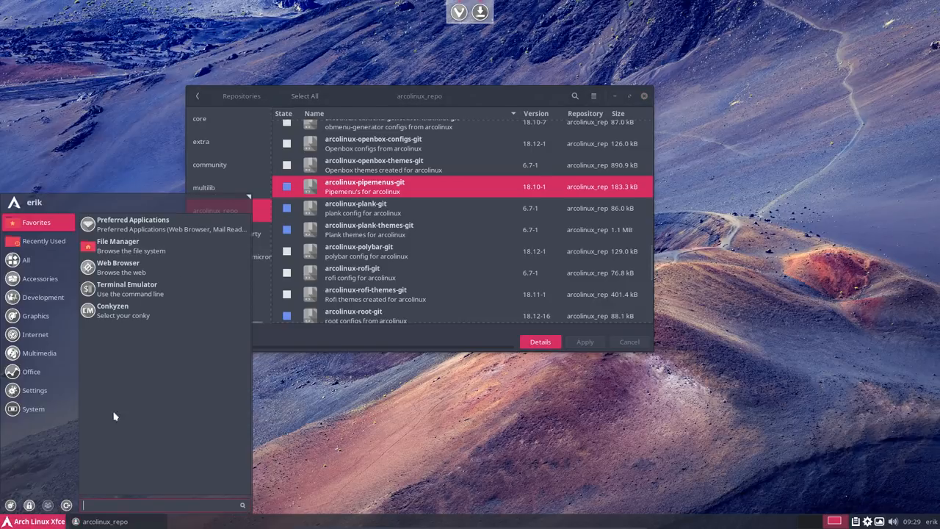
mouse_move(123, 310)
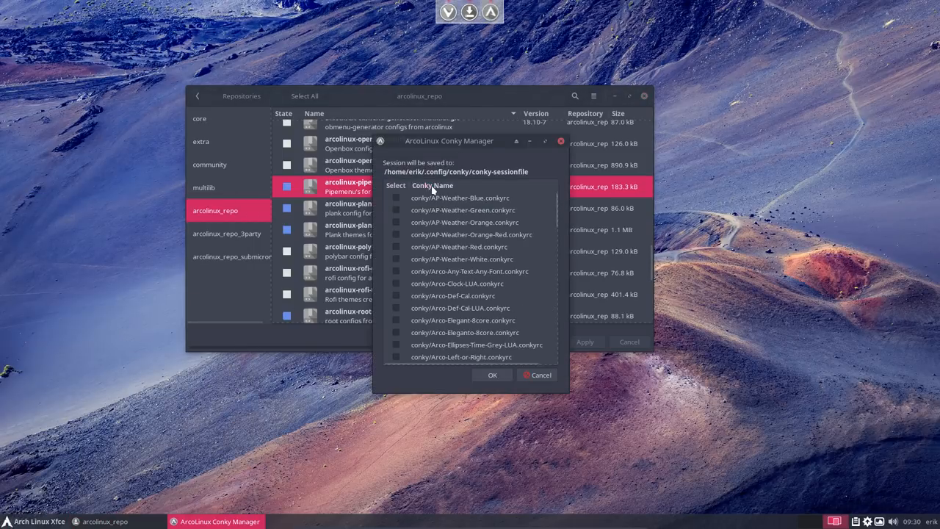
left_click_drag(450, 141, 400, 244)
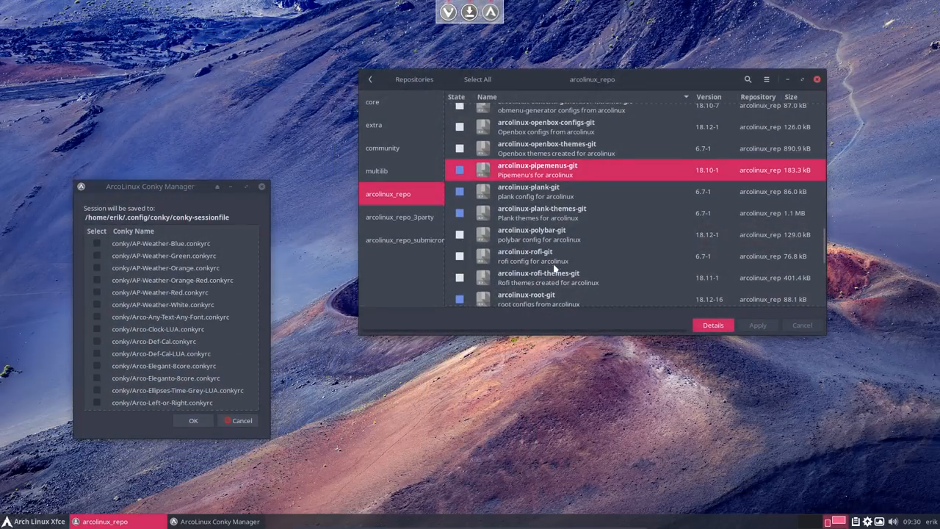
scroll("down", 3)
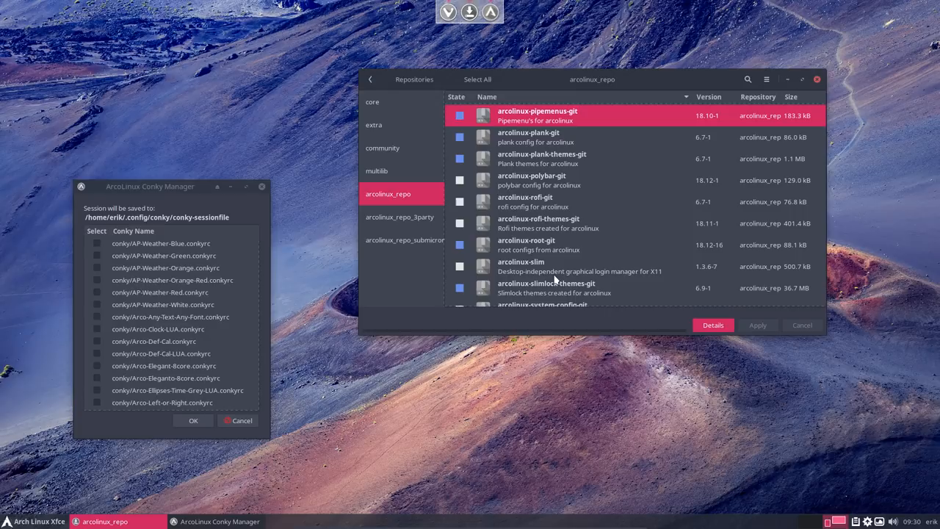
mouse_move(547, 250)
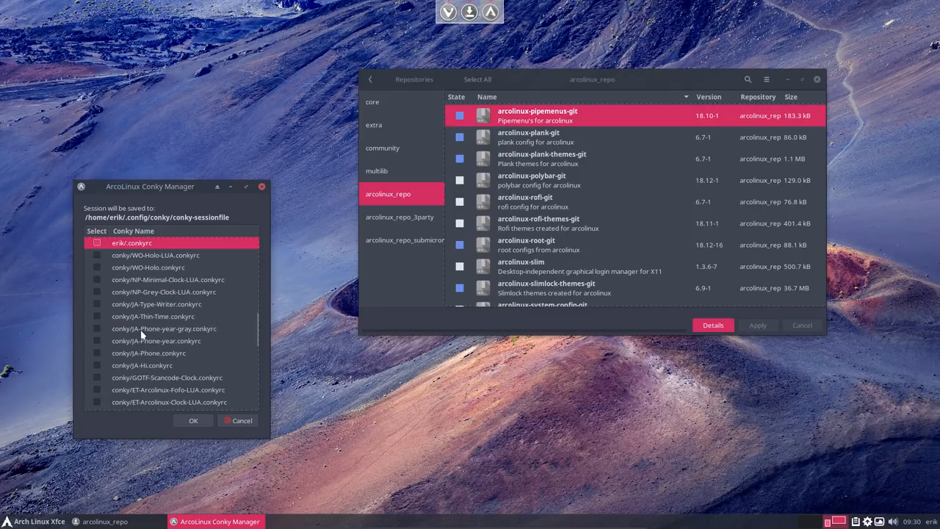
scroll("down", 3)
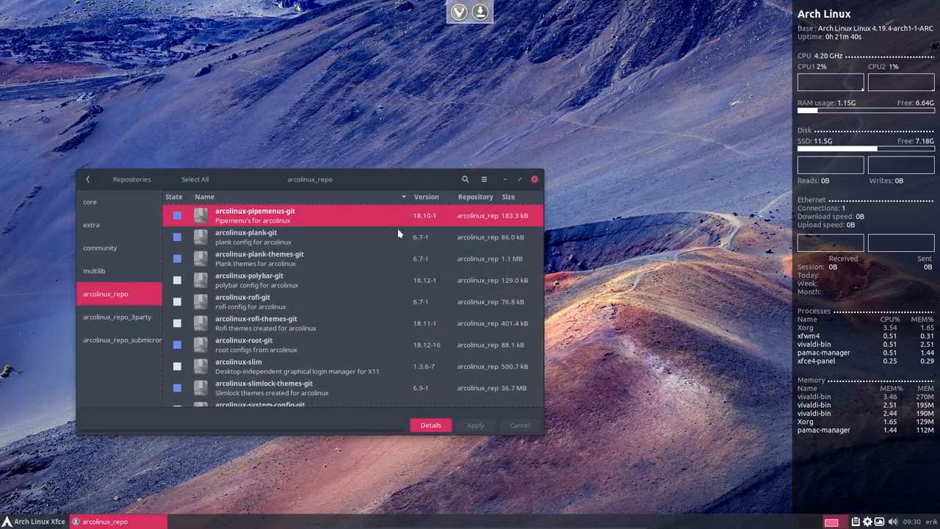
Close Pamac, quit the Plank dock and relaunch it from the Whisker Menu
left_click(535, 180)
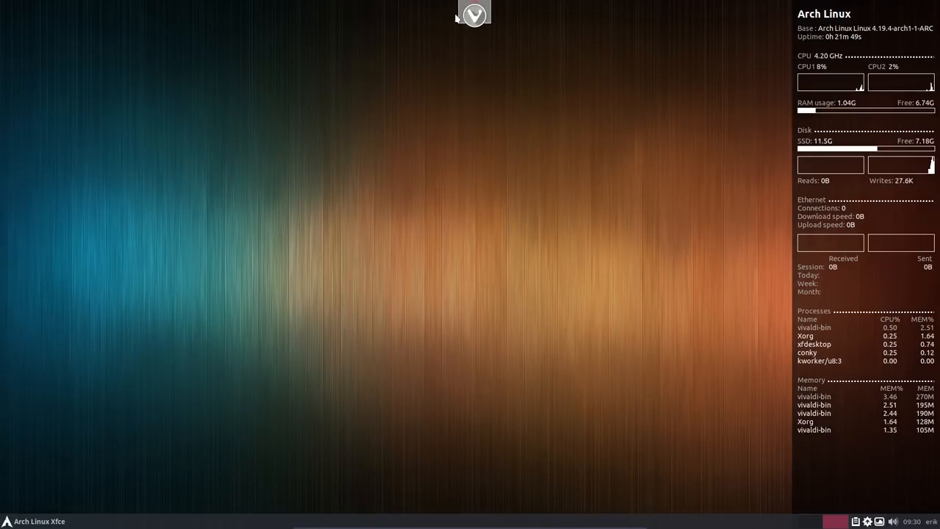
right_click(473, 14)
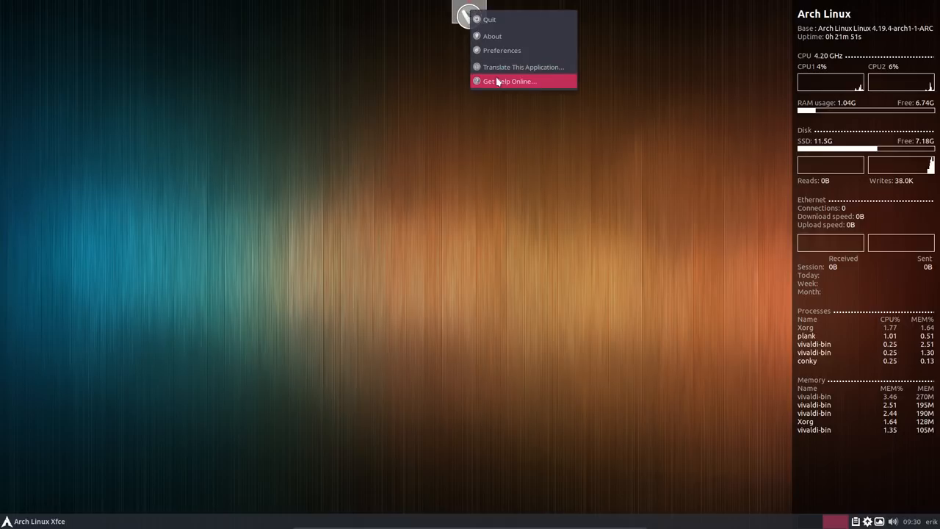
left_click(271, 305)
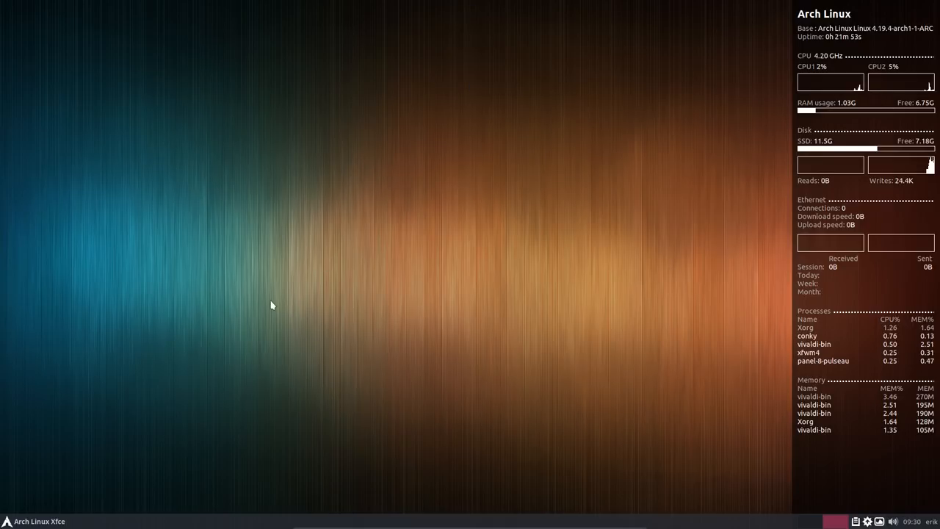
left_click(7, 520)
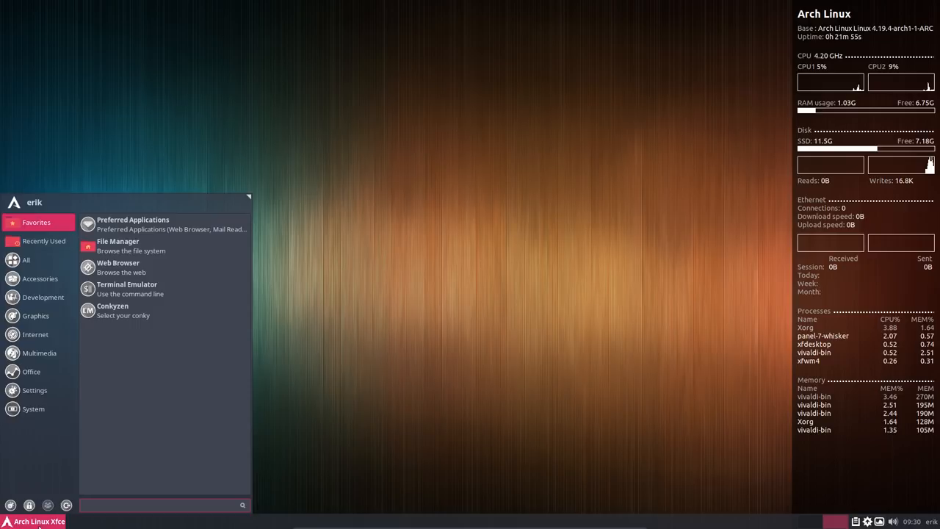
type("plank")
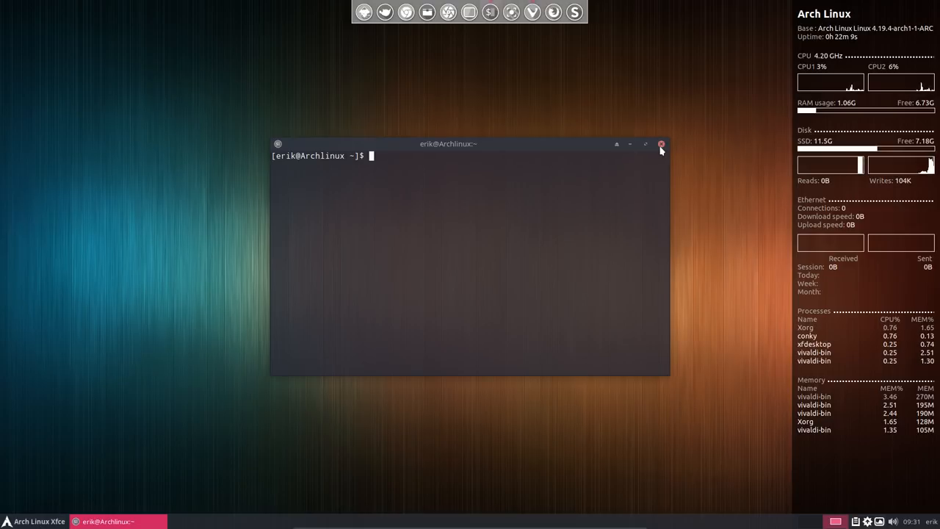
Run neofetch to show the Arch system summary, then close the terminal
type("noe")
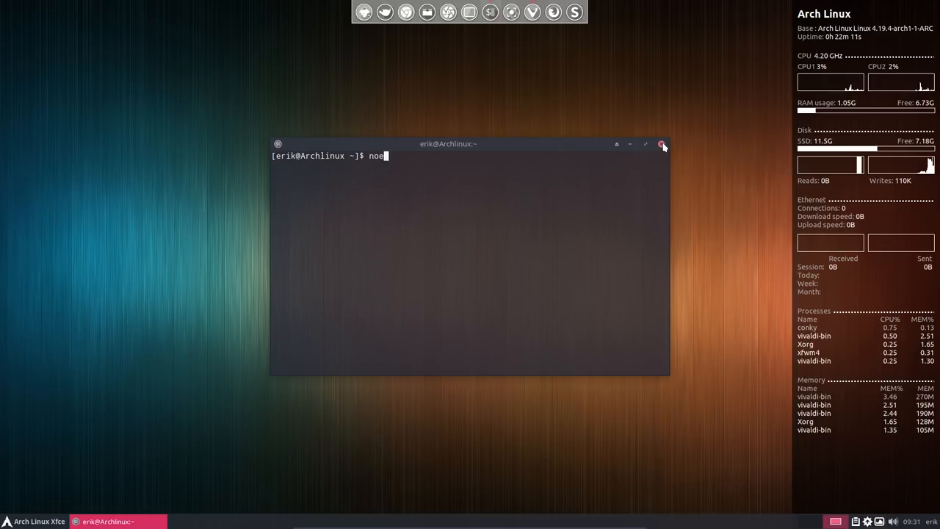
key("BackSpace")
type("eofetch")
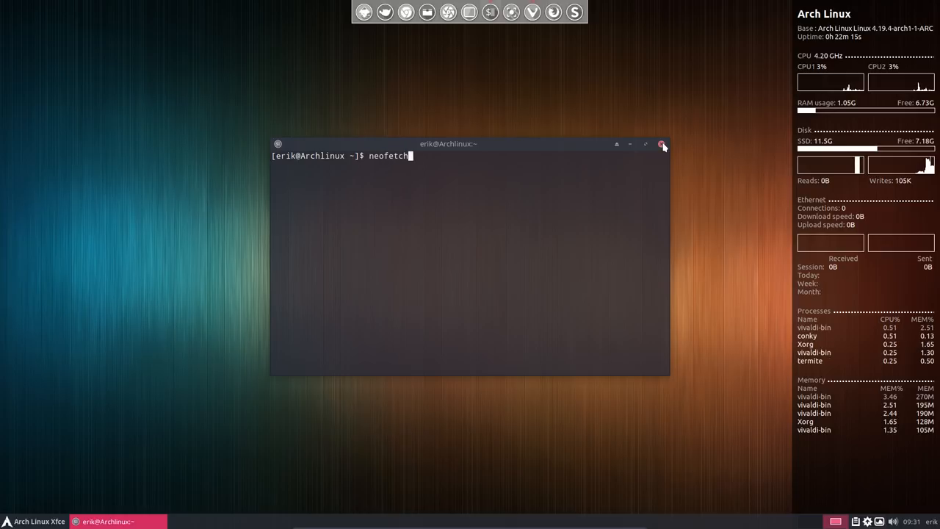
key("Return")
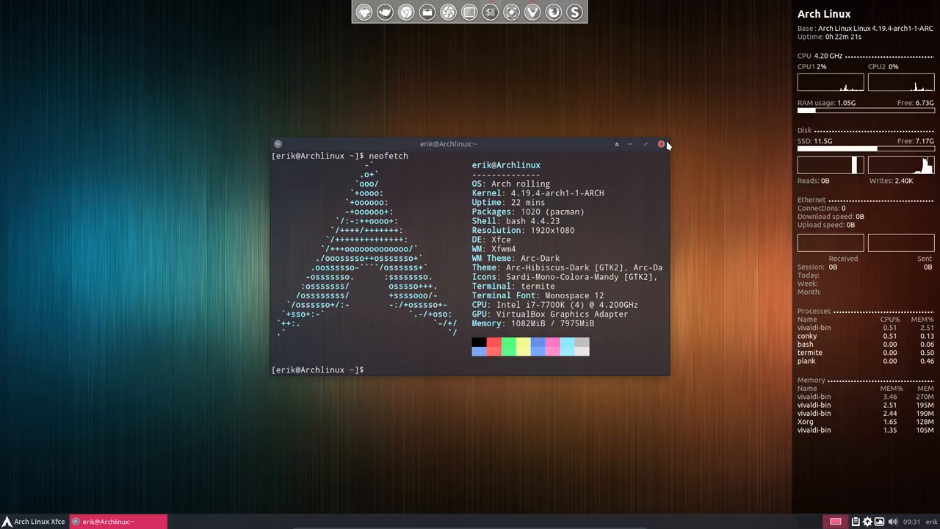
left_click(661, 144)
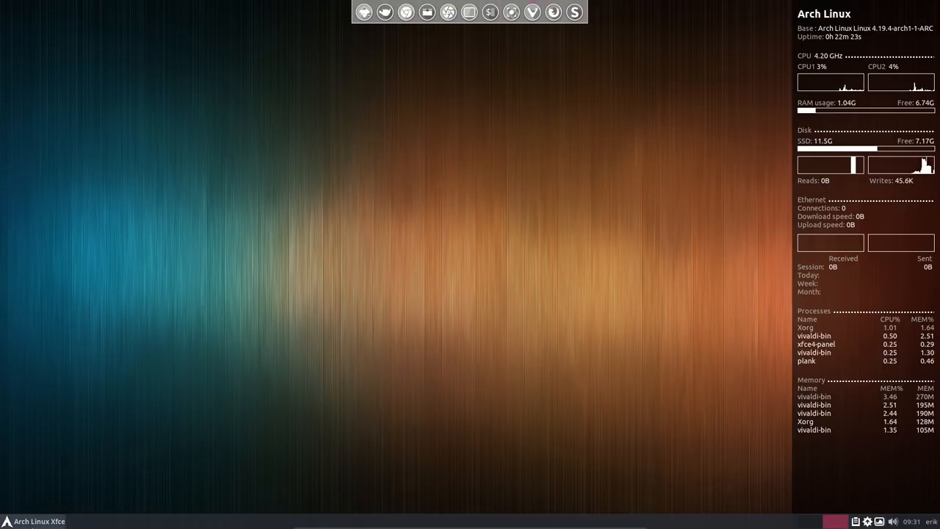
left_click(32, 519)
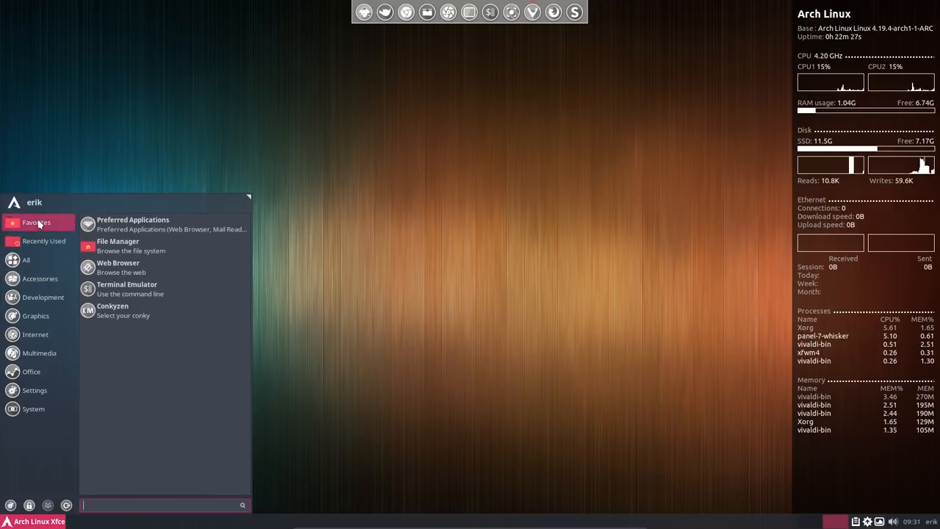
Launch Thunar on the home folder and select the hidden .bashrc file
left_click(118, 245)
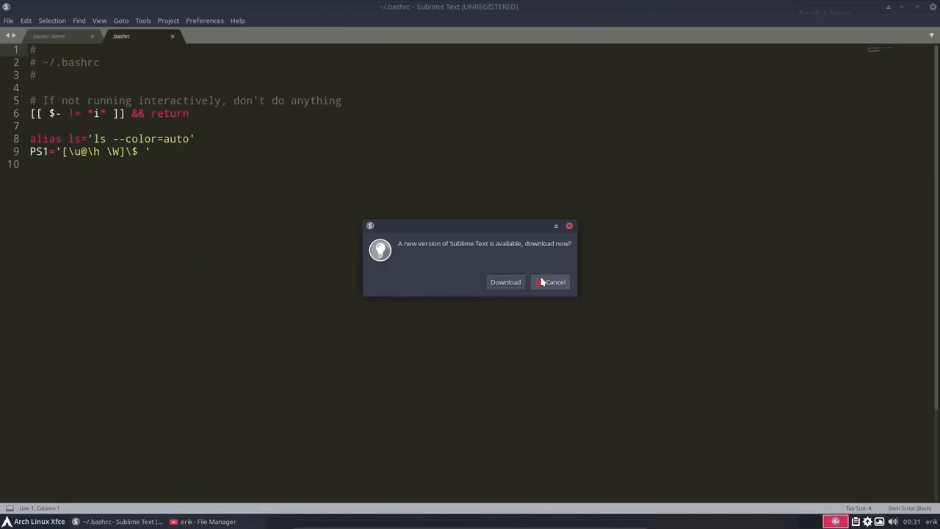
left_click(549, 282)
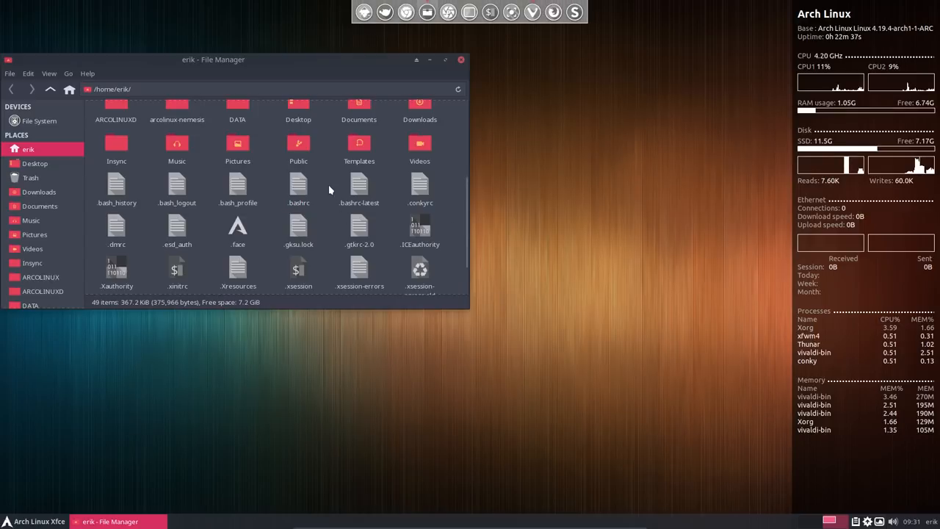
left_click(298, 185)
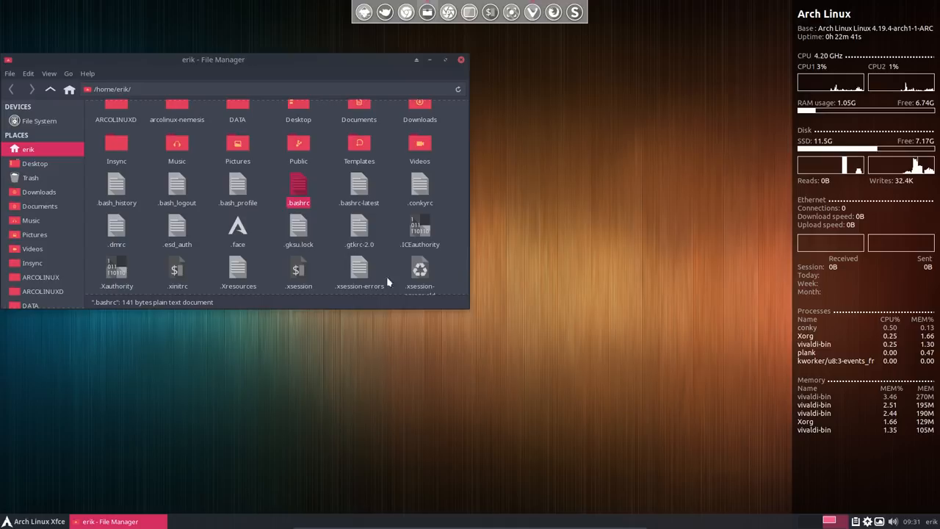
Try a quick 'c' command in a new terminal, then close it
left_click(462, 58)
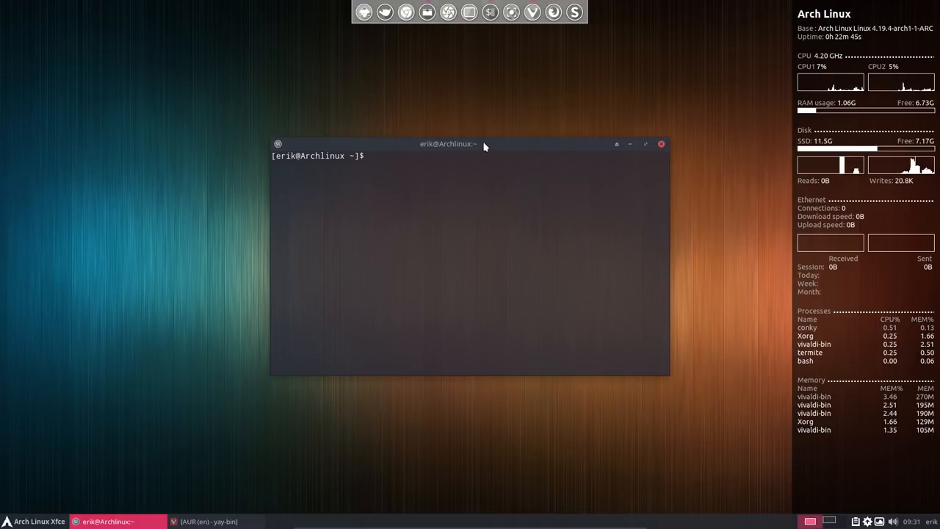
left_click_drag(448, 144, 476, 179)
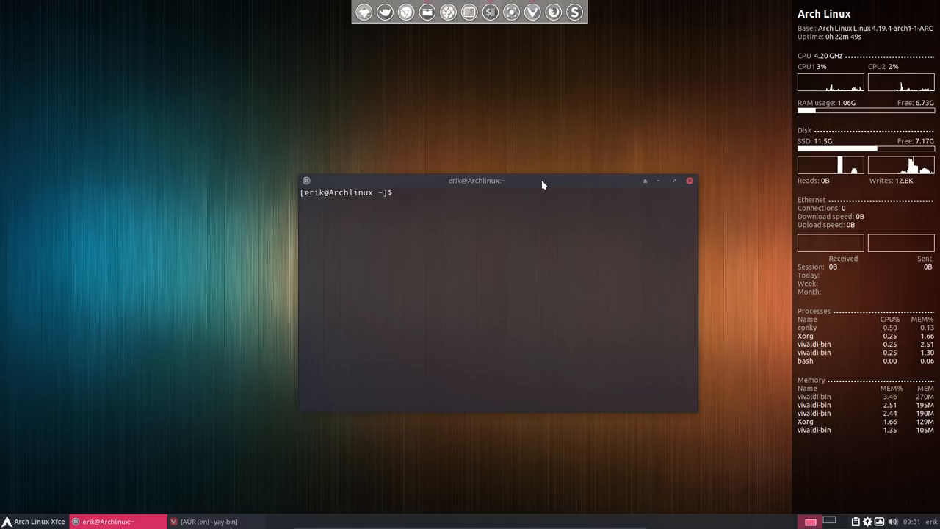
type("cb")
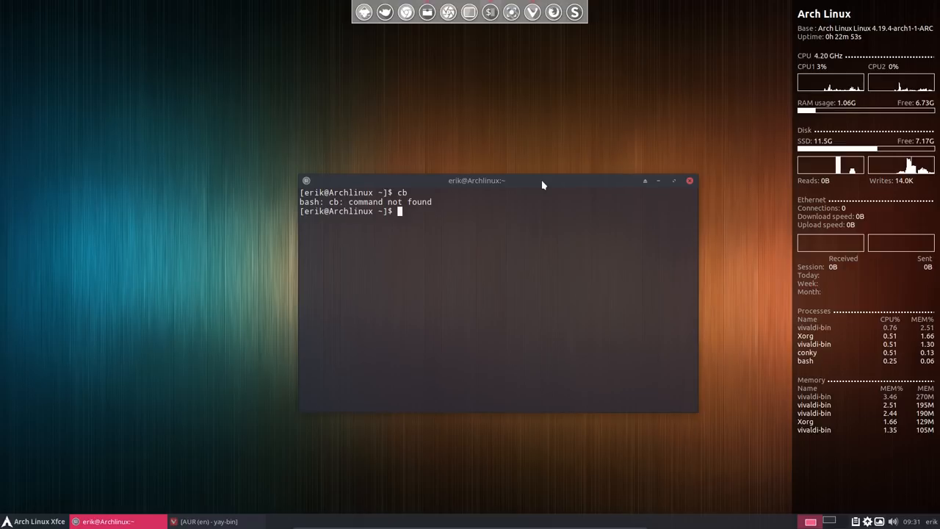
left_click(689, 180)
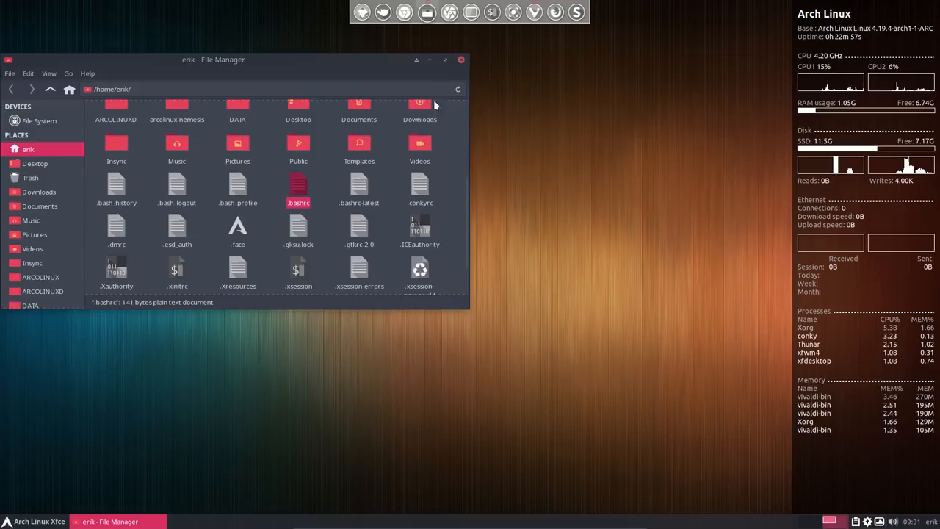
Open .bashrc-latest in Sublime Text and copy its entire contents
left_click(358, 188)
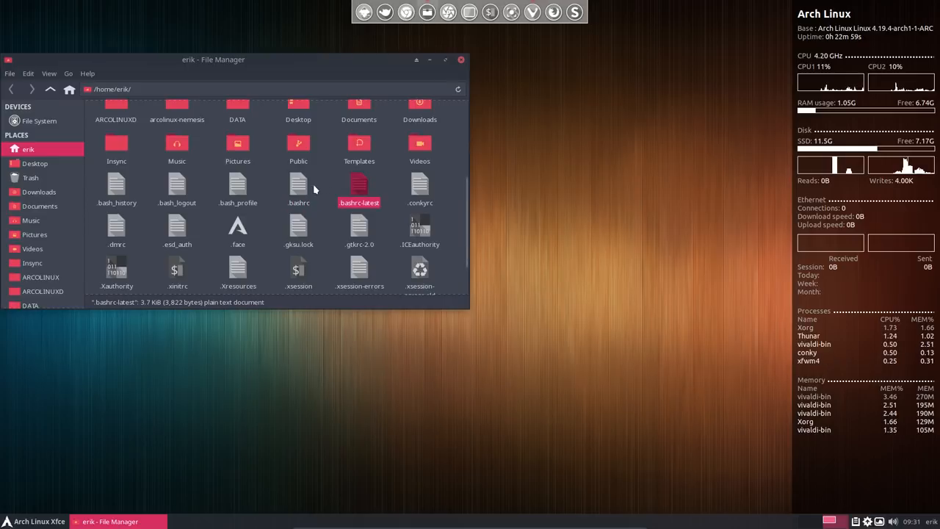
double_click(359, 189)
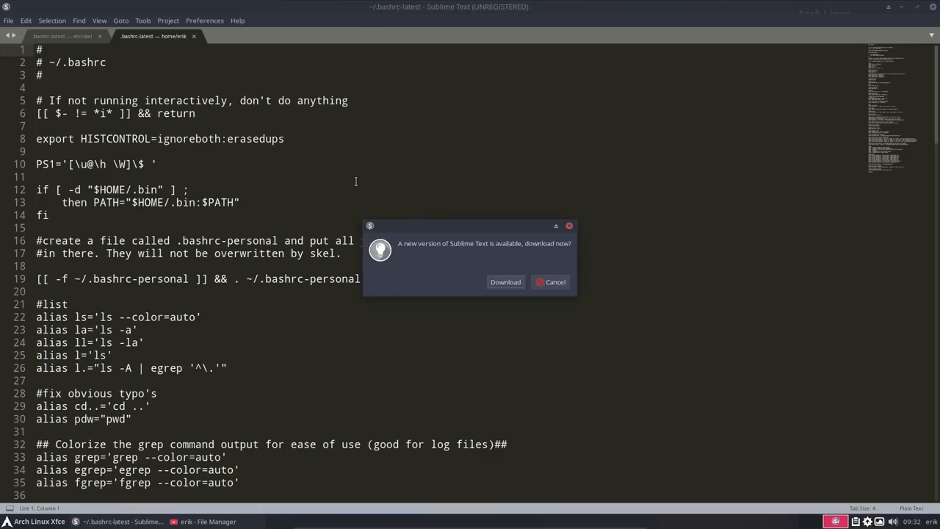
left_click(551, 282)
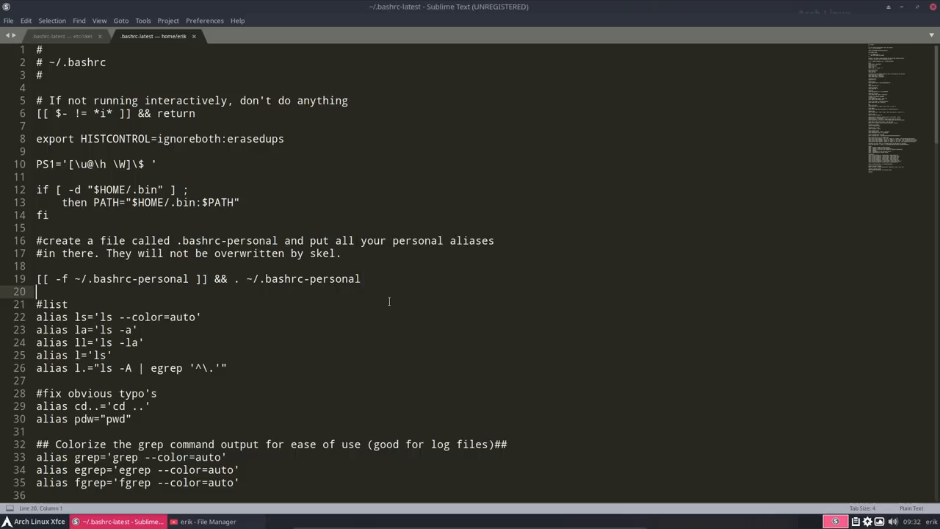
key("ctrl+a")
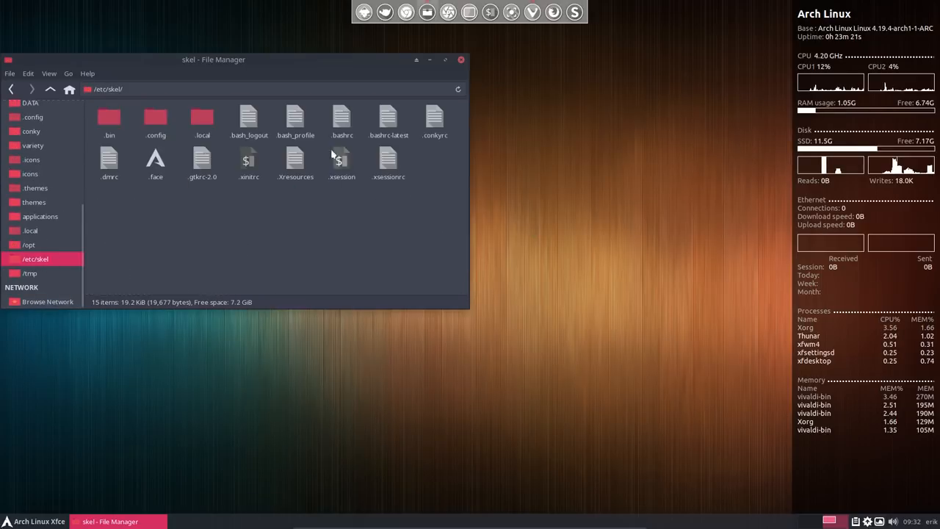
Paste the copied aliases into /etc/skel/.bashrc and save with the admin password
double_click(340, 121)
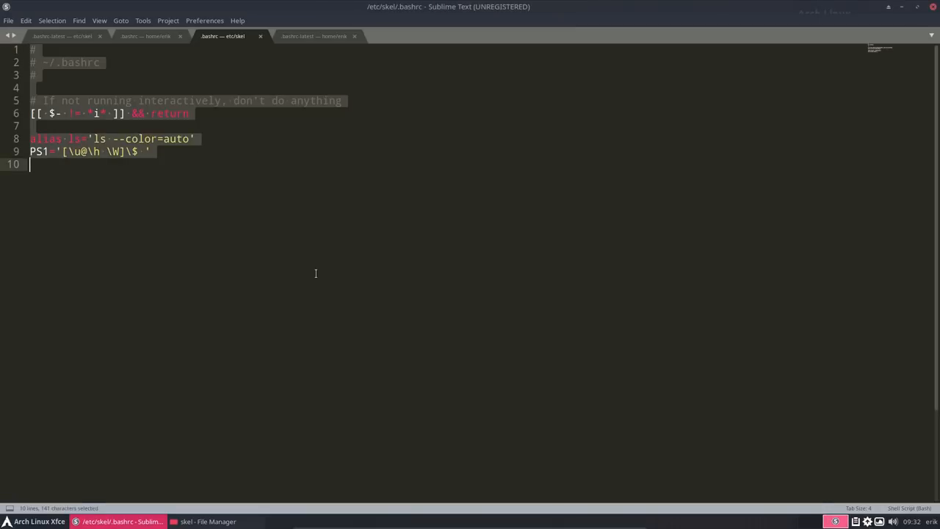
scroll("down", 3)
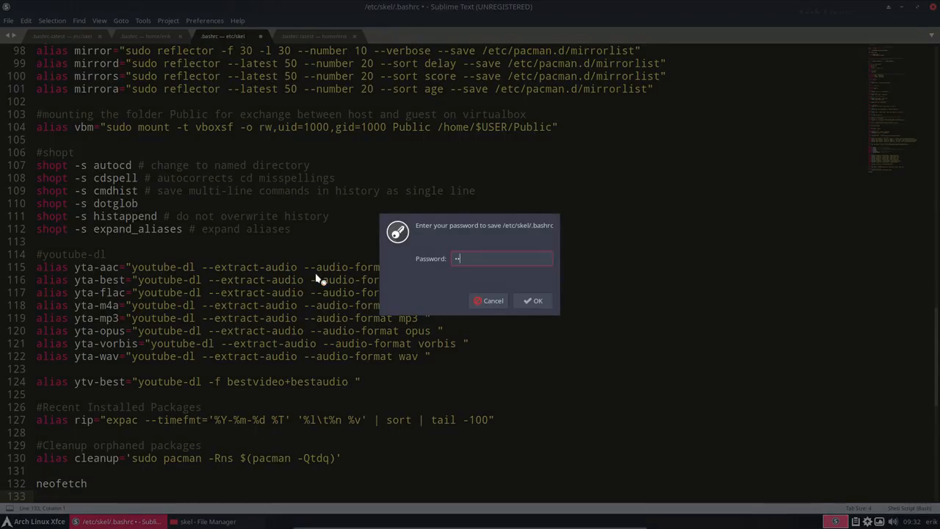
left_click(533, 299)
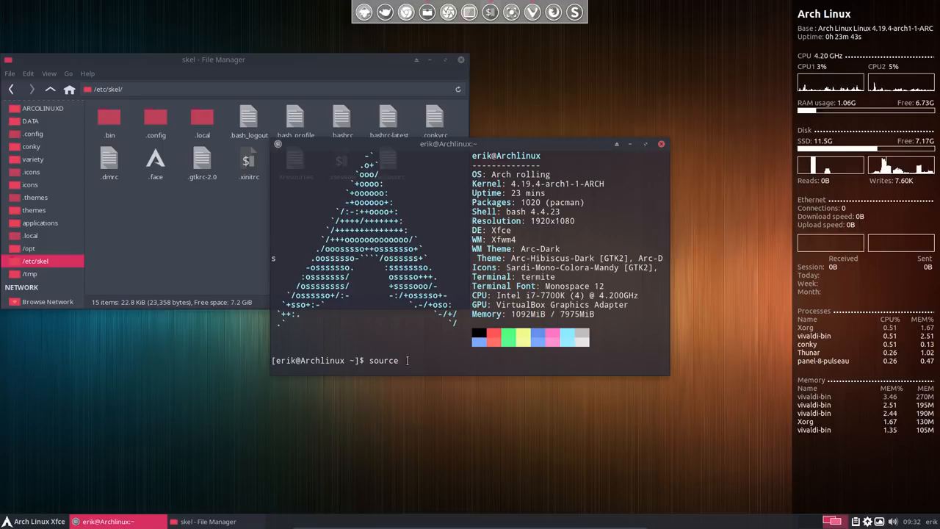
Run source .bashrc to redisplay neofetch, then close the terminal
type(".ba")
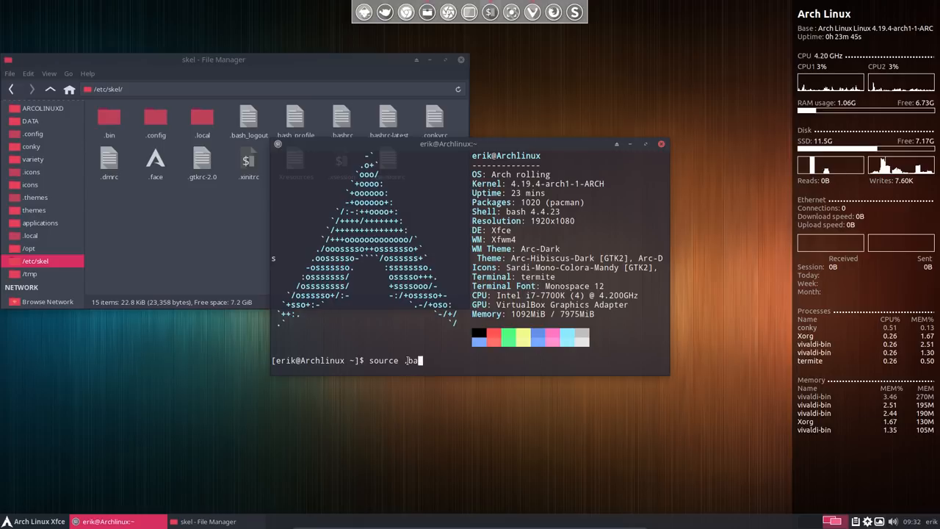
type("shrc")
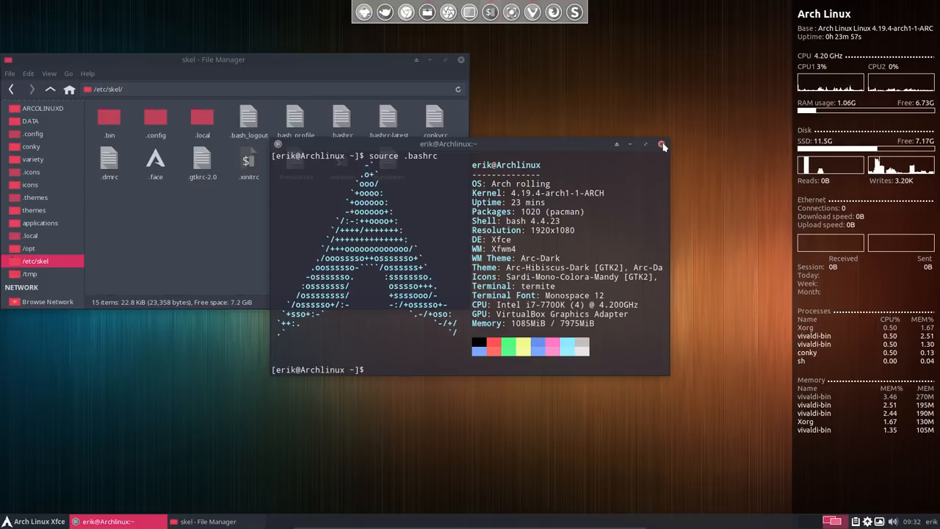
left_click(661, 144)
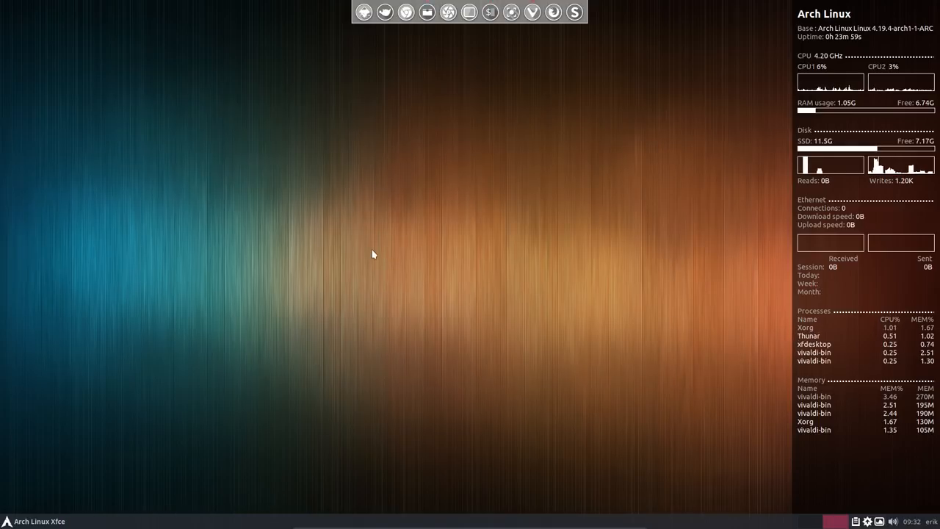